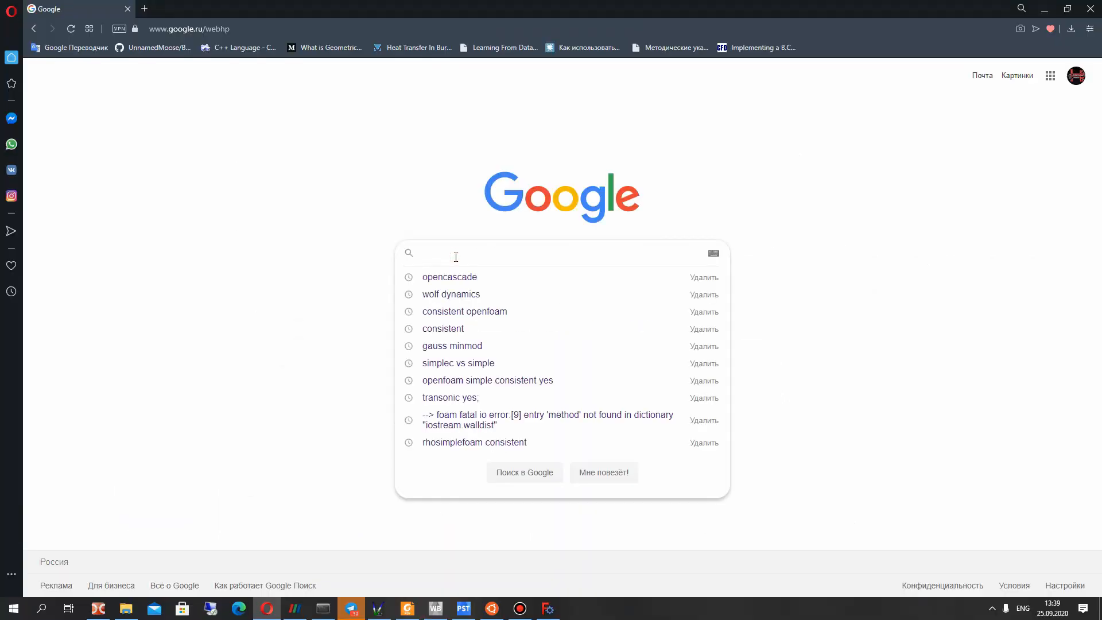
Search Google for 'opencascade' via the suggestion after typing 'open'
click(456, 253)
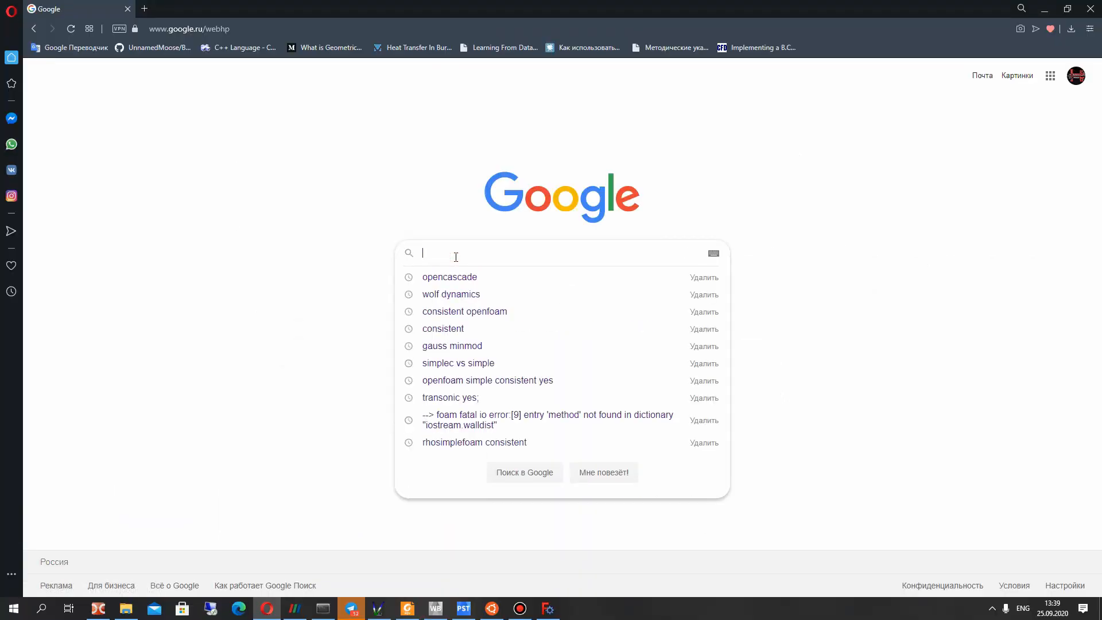
text(open)
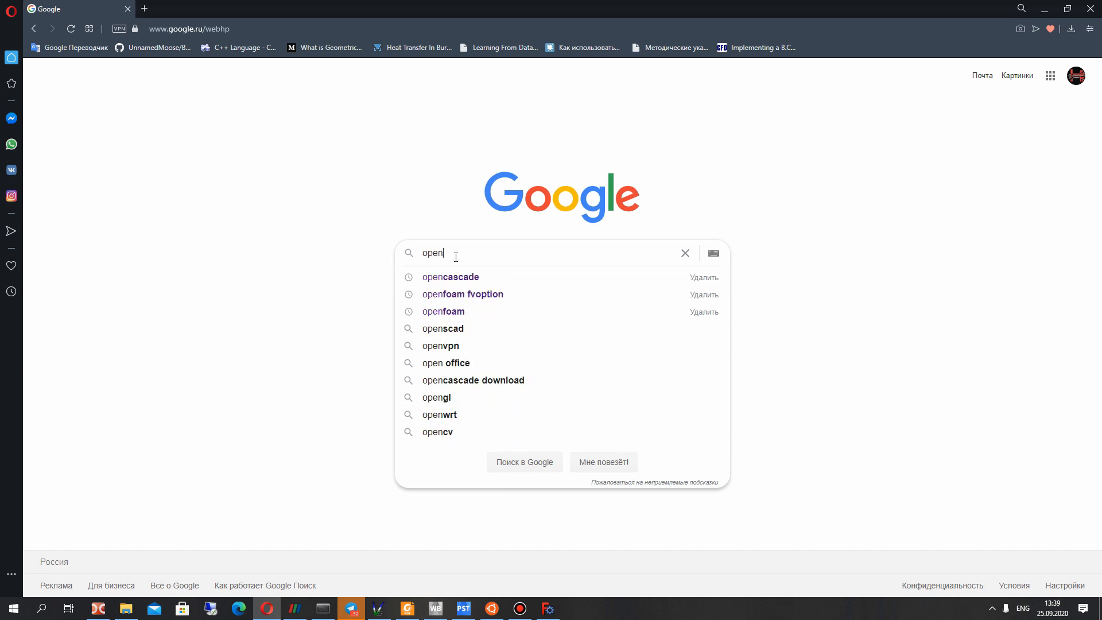
click(450, 277)
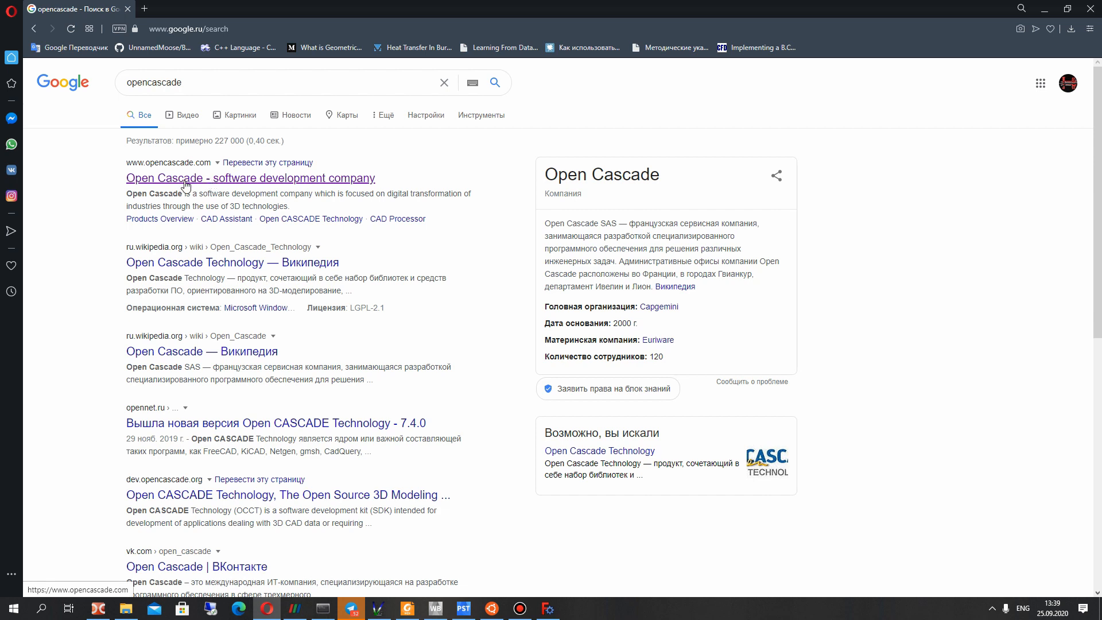
From the Open Cascade site's Products menu, go to the CADRays product page
click(250, 178)
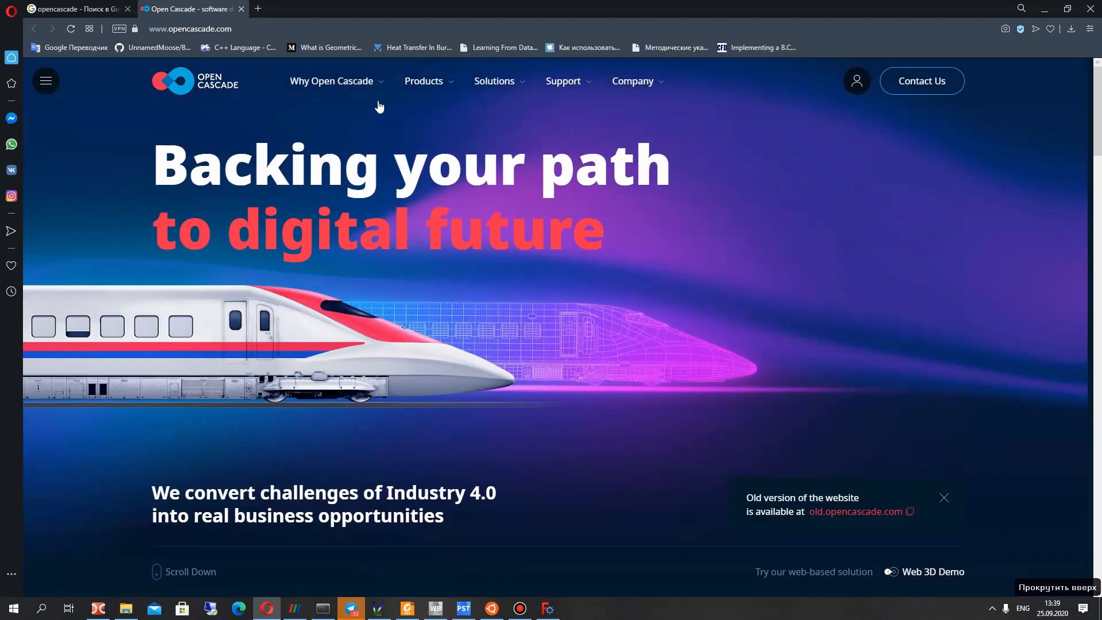
click(423, 80)
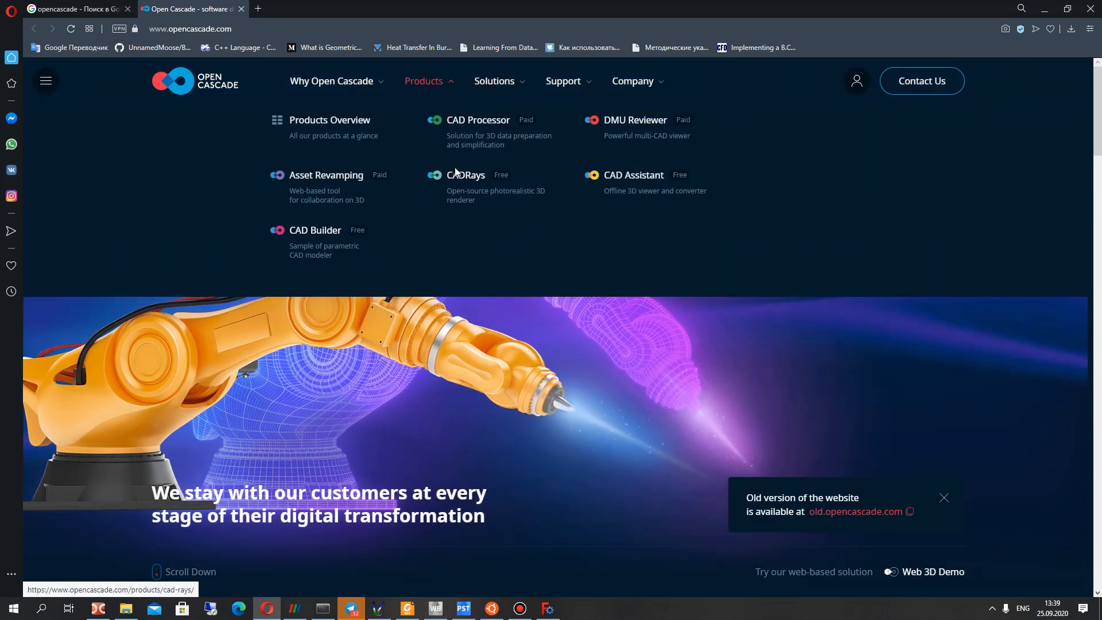
scroll(down, 3)
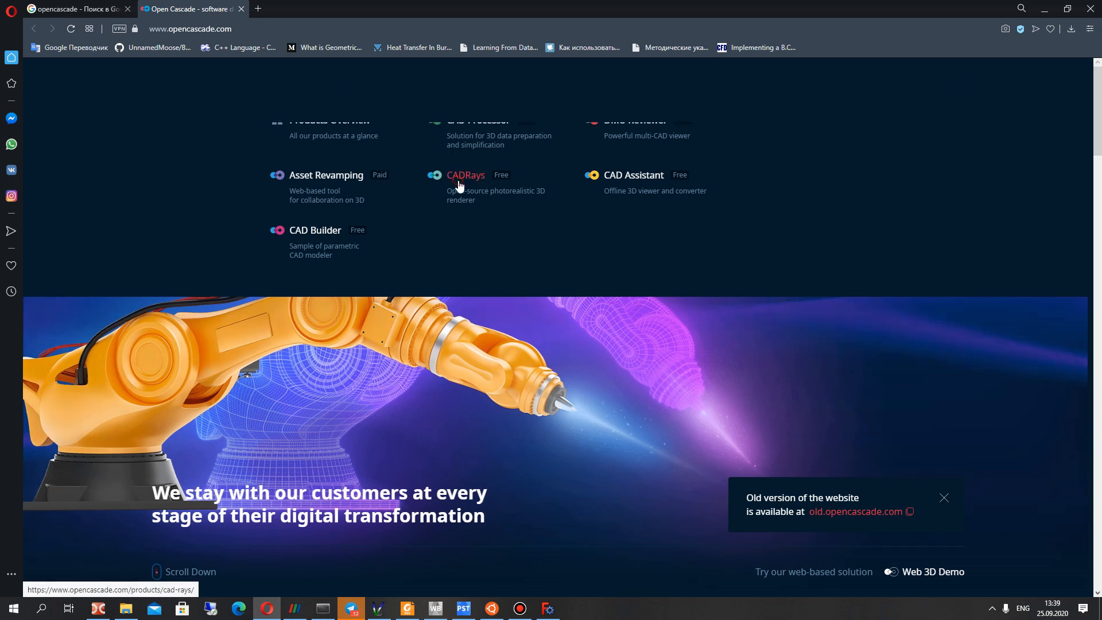
click(465, 175)
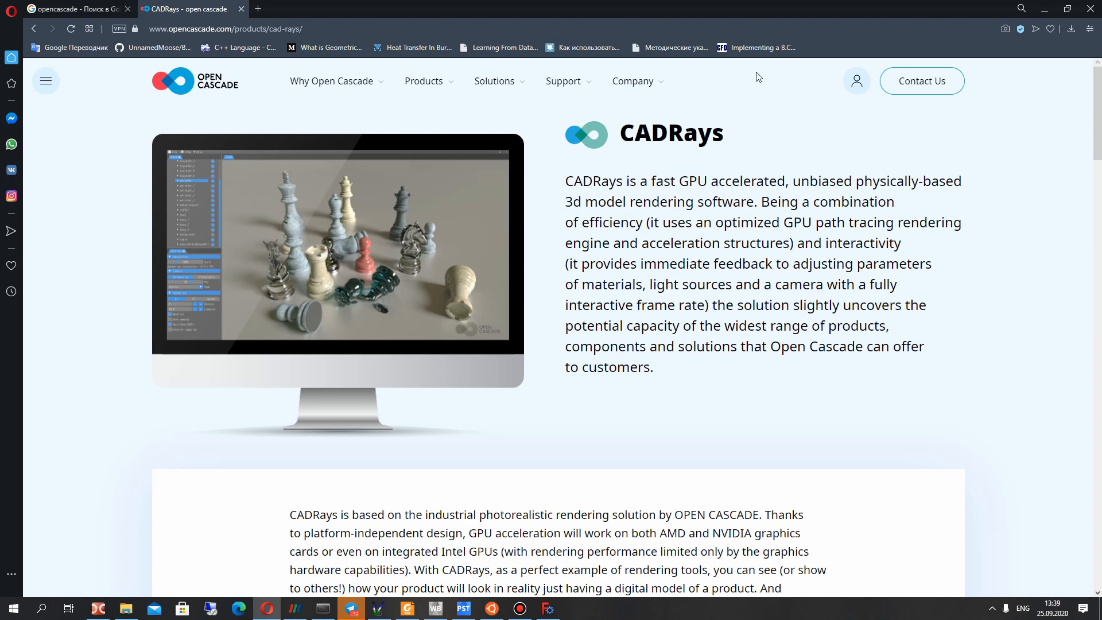
Scroll through the CADRays page down to its Download section
scroll(down, 3)
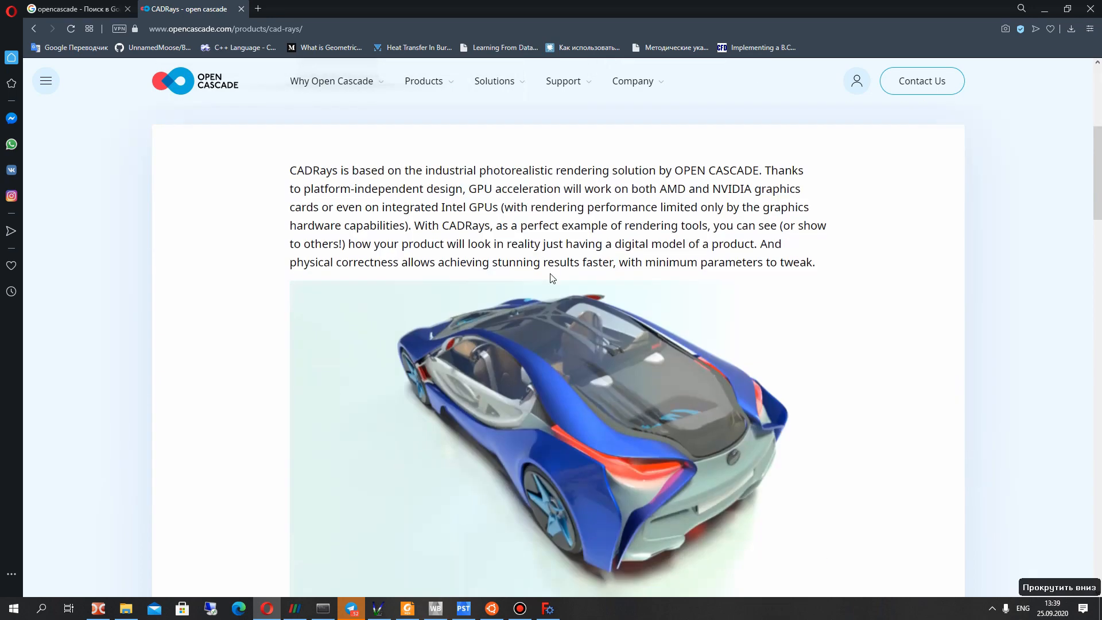
scroll(down, 3)
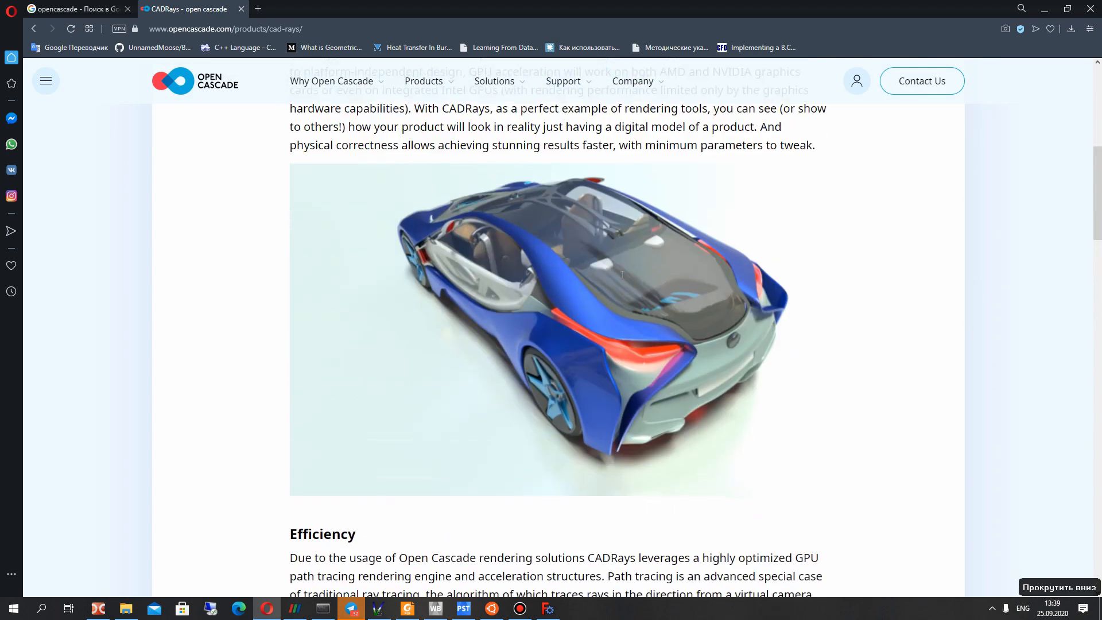
scroll(down, 3)
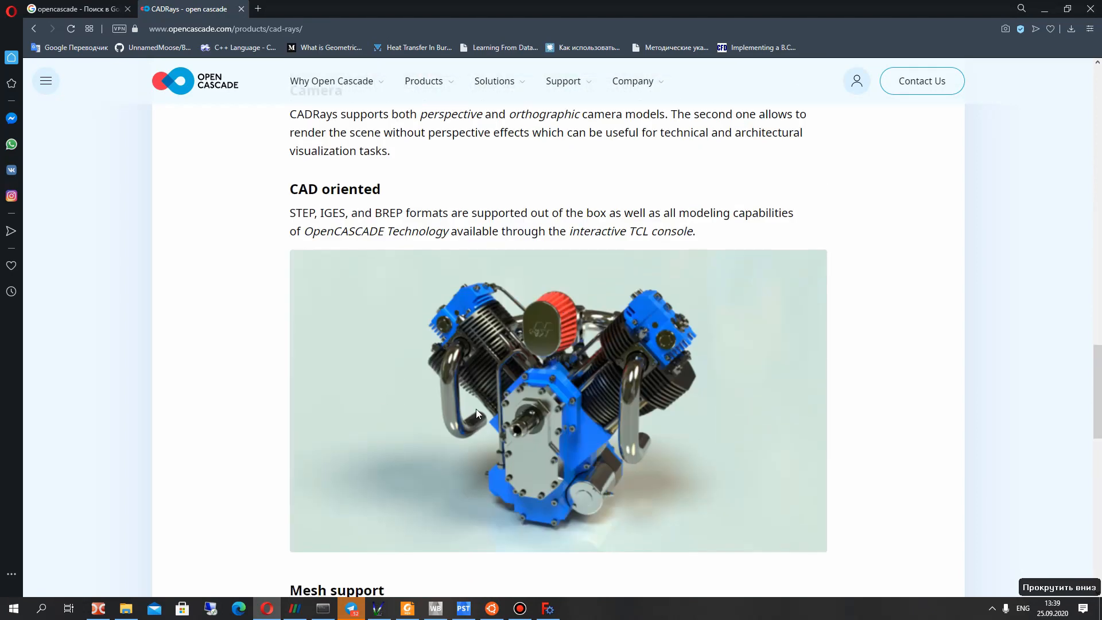
scroll(down, 3)
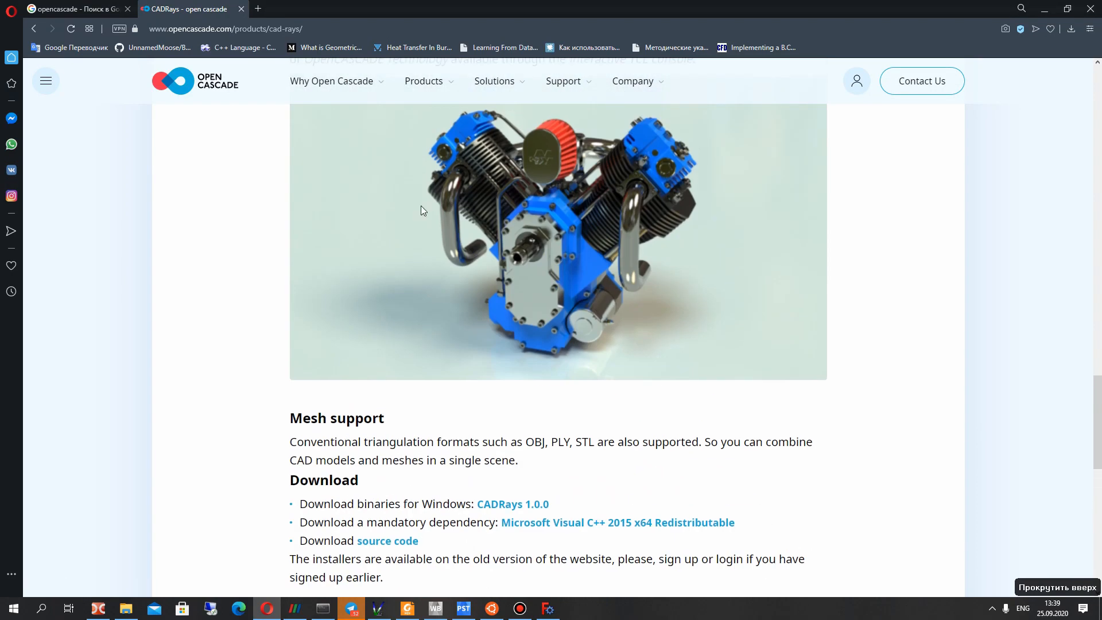
scroll(down, 3)
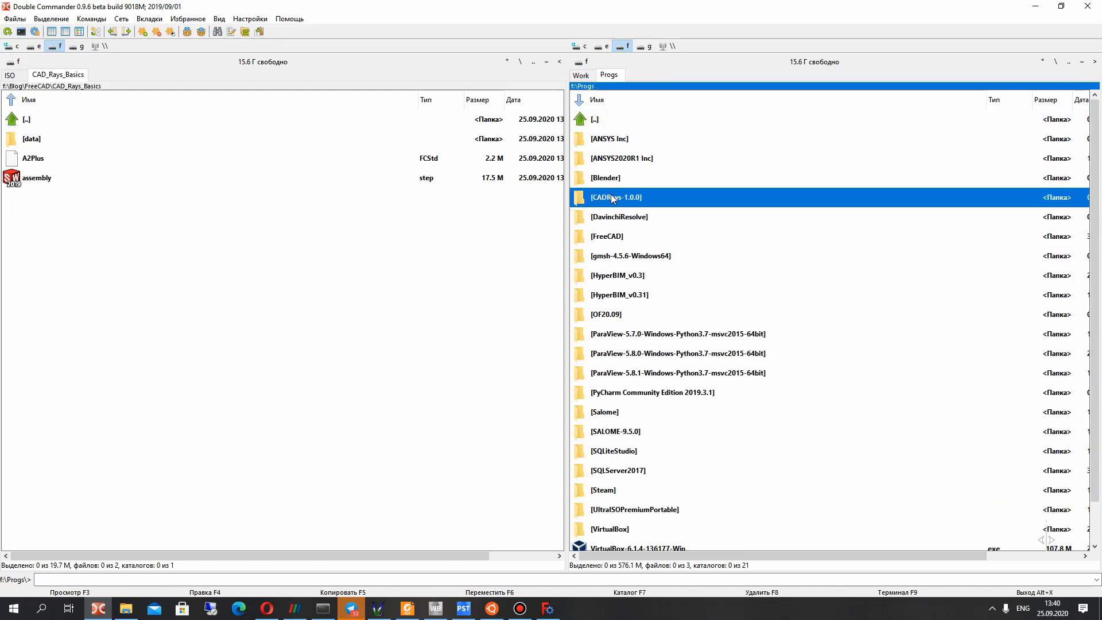
Launch CADRays.exe from the CADRays-1.0.0 folder, then close its window
double_click(615, 197)
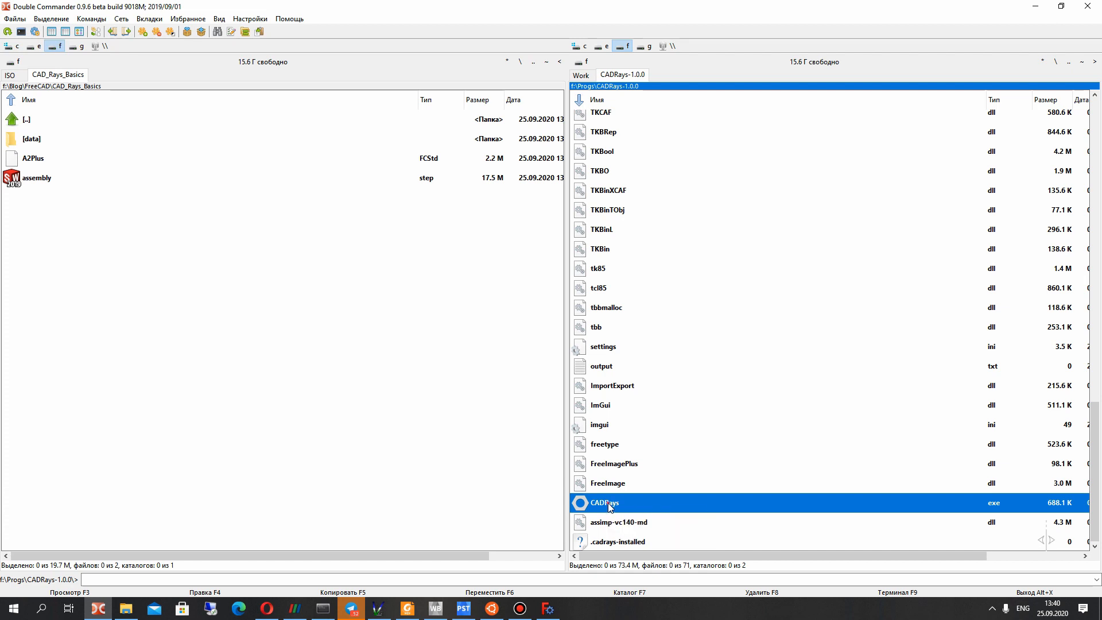
double_click(603, 502)
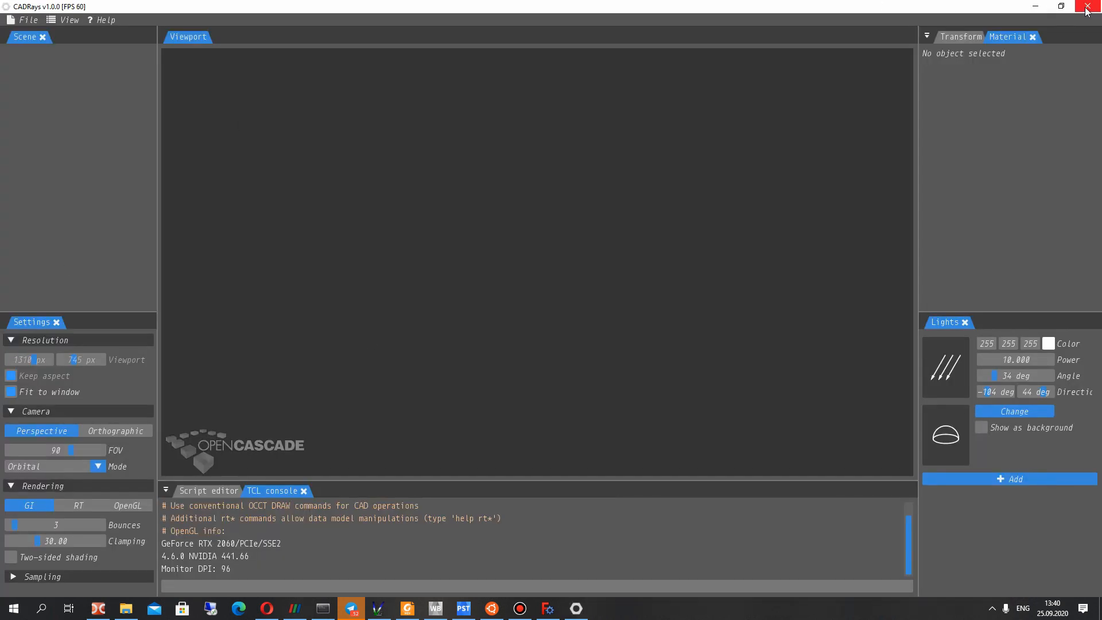
click(1087, 7)
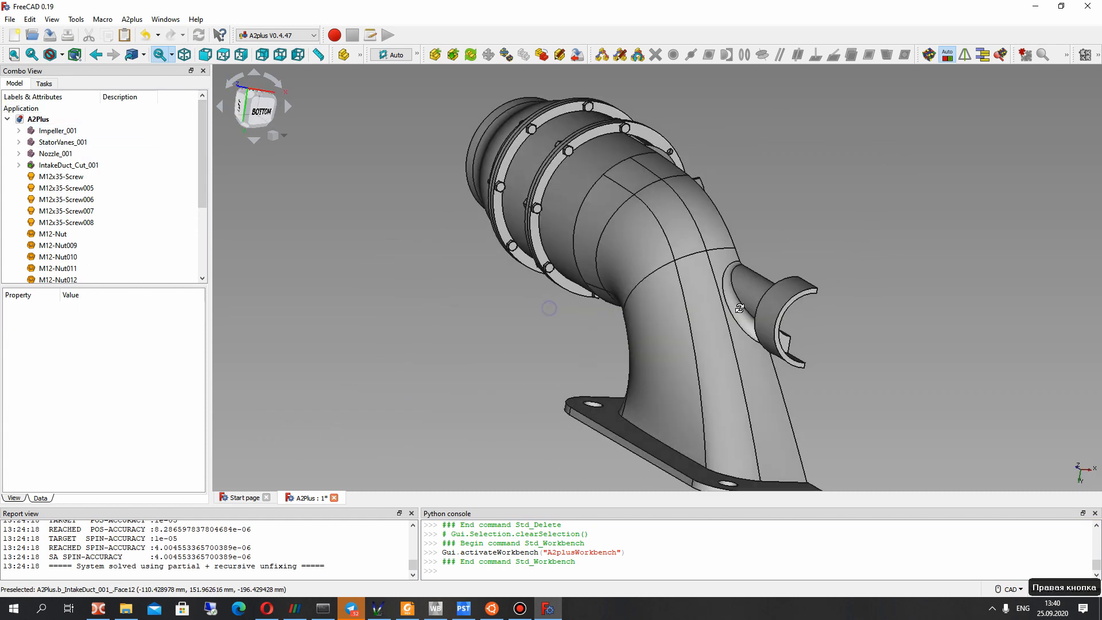
Toggle visibility of StatorVanes_001 and the impeller to inspect them, then show the workbench list
click(56, 152)
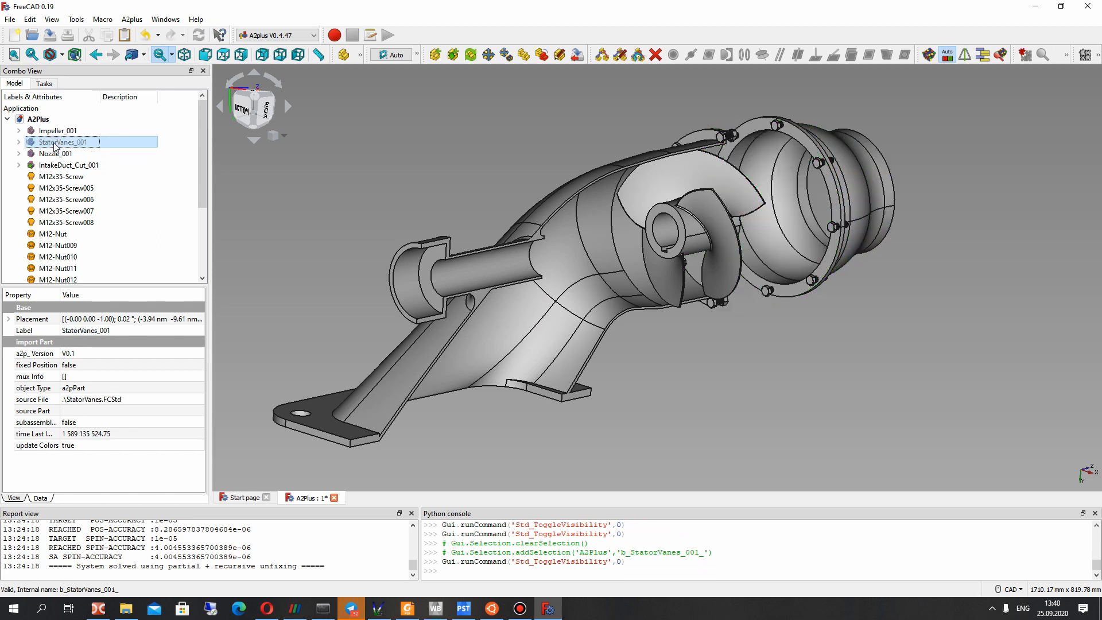
click(58, 131)
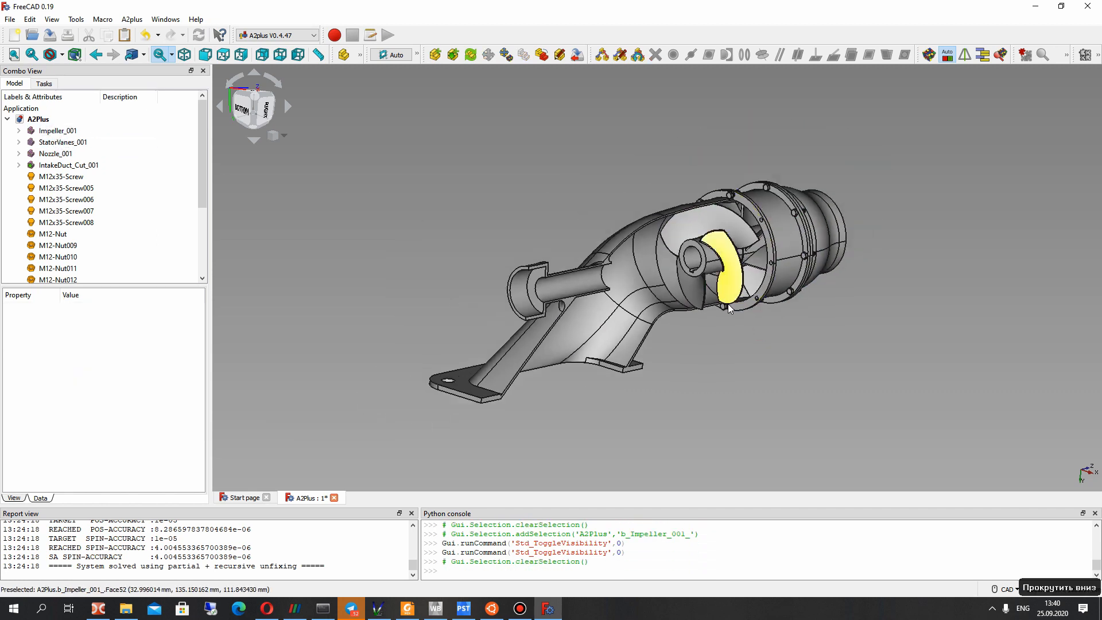
click(62, 143)
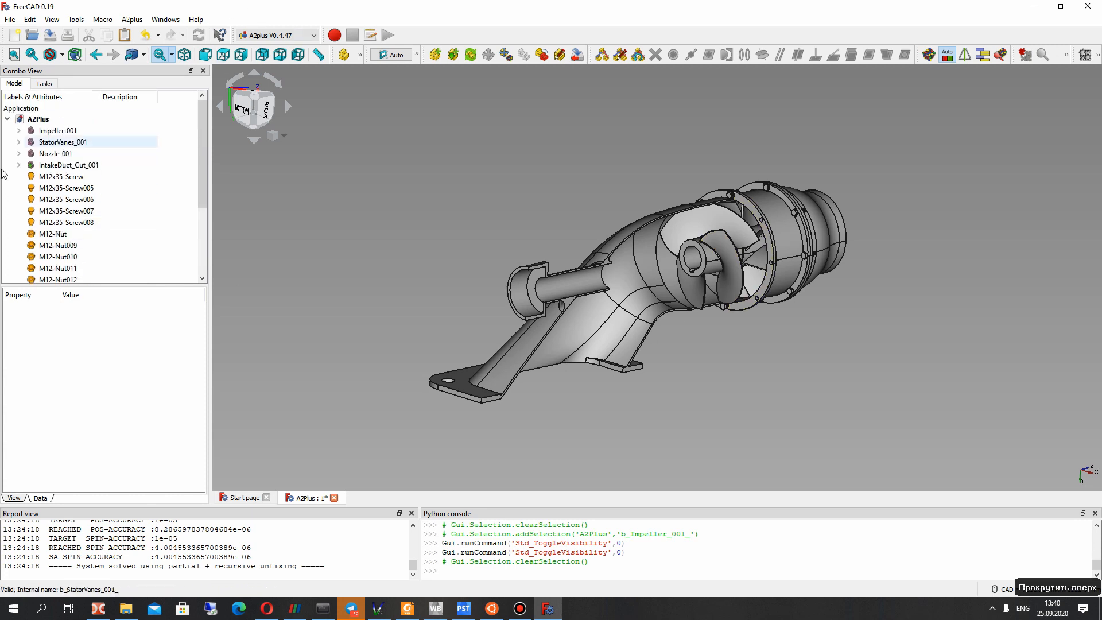
click(276, 36)
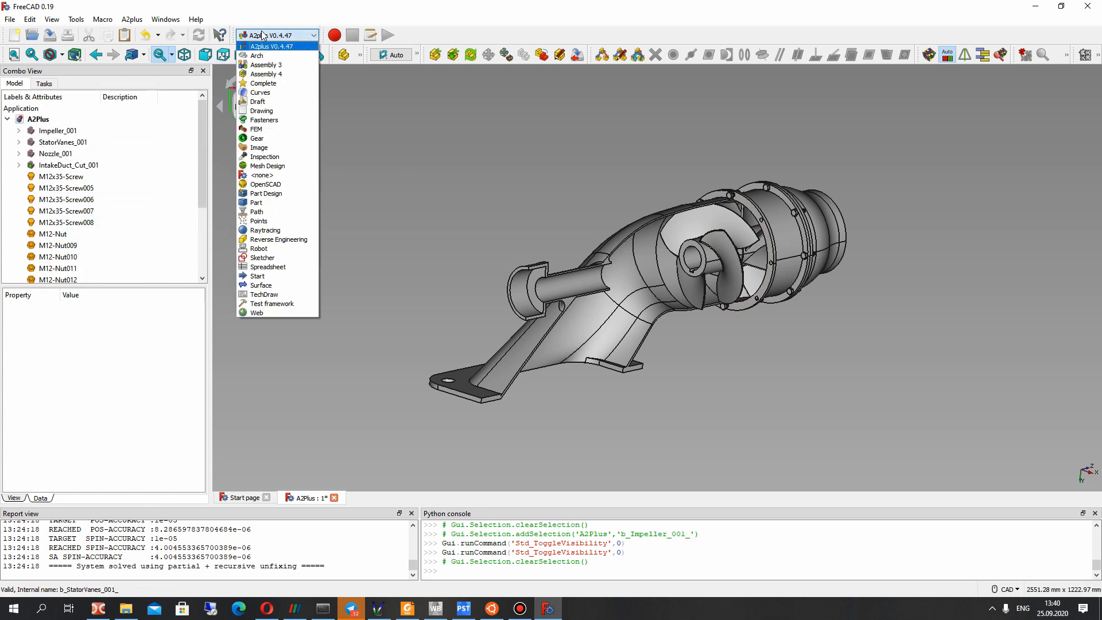
In the Part workbench, merge all assembly parts into one Compound and select it
click(256, 202)
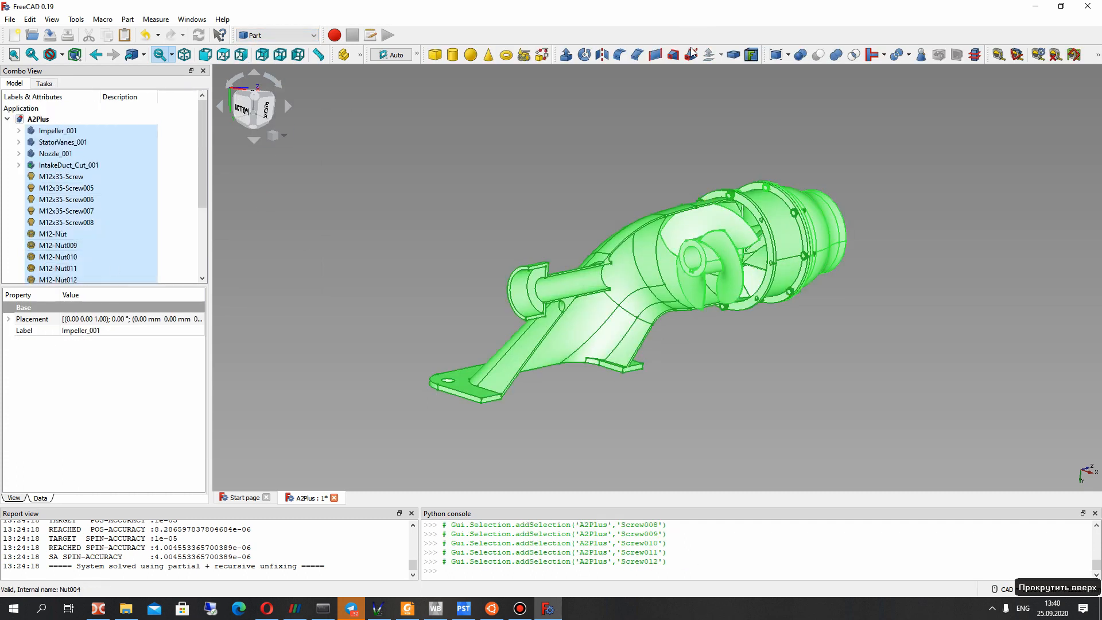
mouse_move(776, 54)
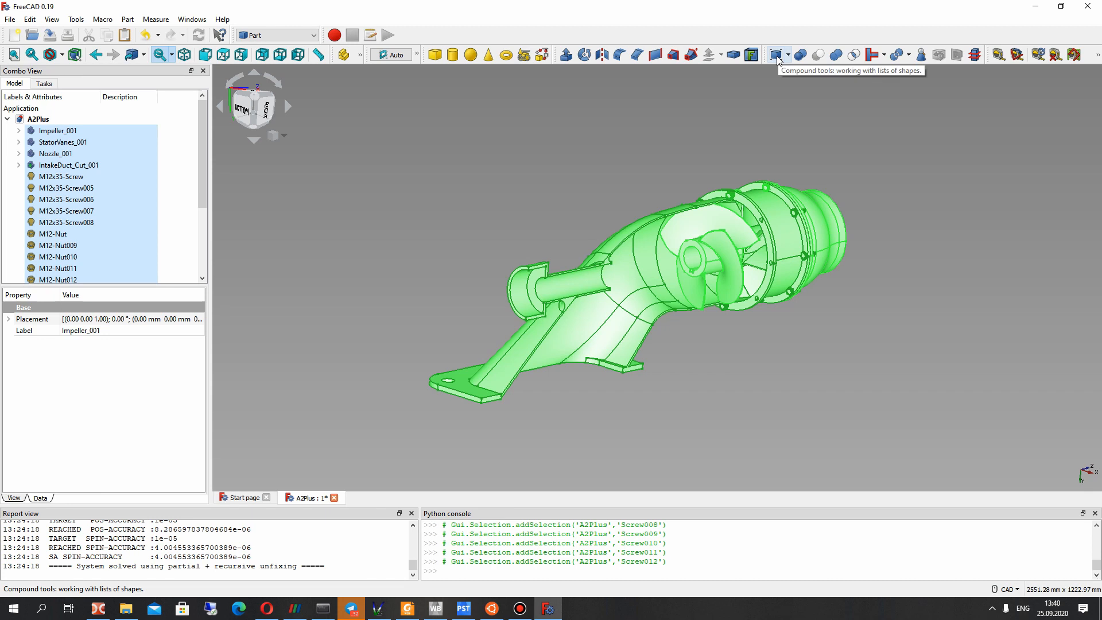
click(775, 54)
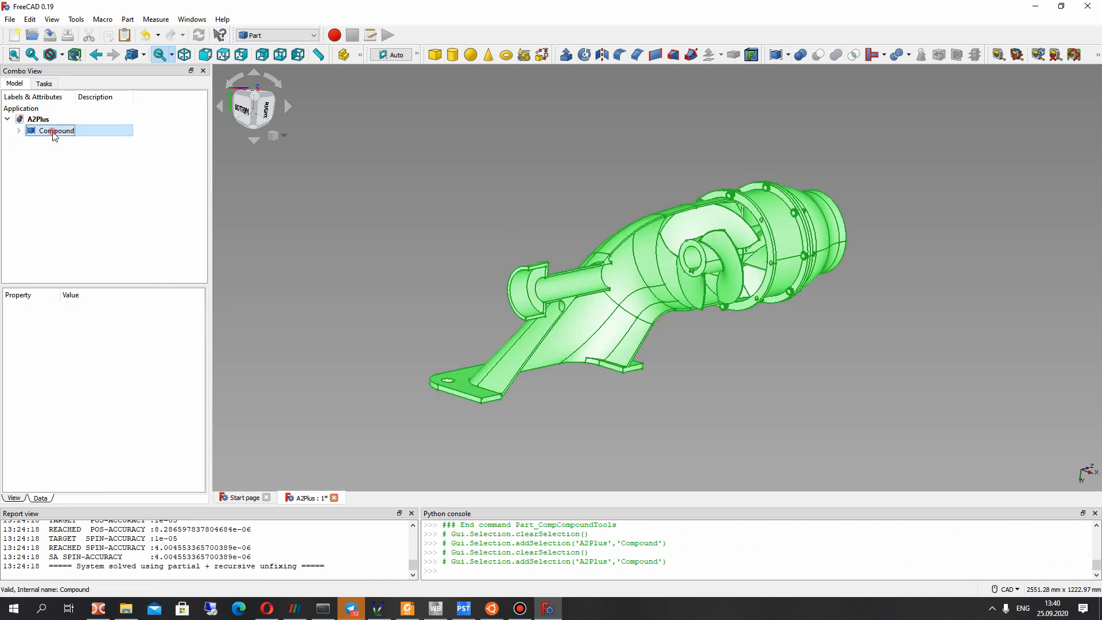
click(10, 19)
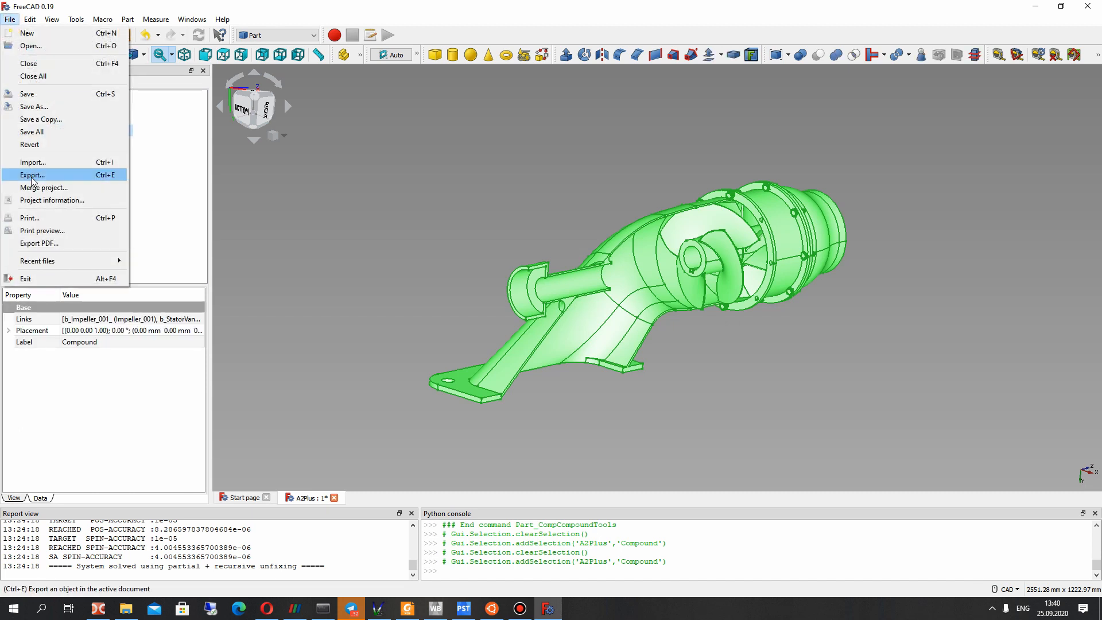
Export the selected Compound as the assembly STEP file
click(32, 174)
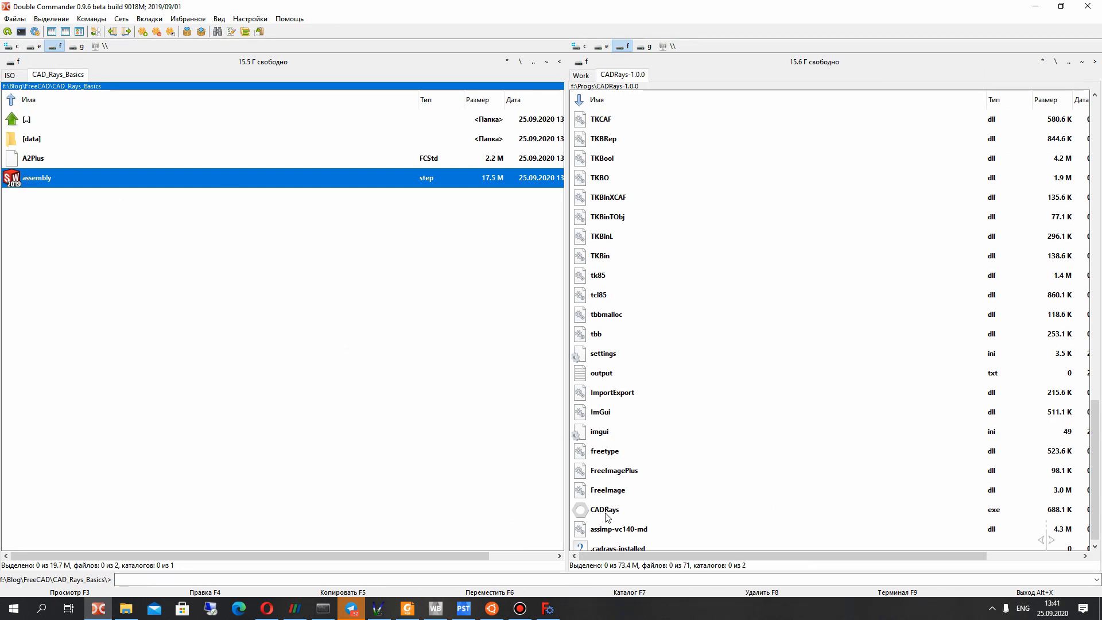
Launch CADRays and import assembly.step with the default import settings
double_click(603, 508)
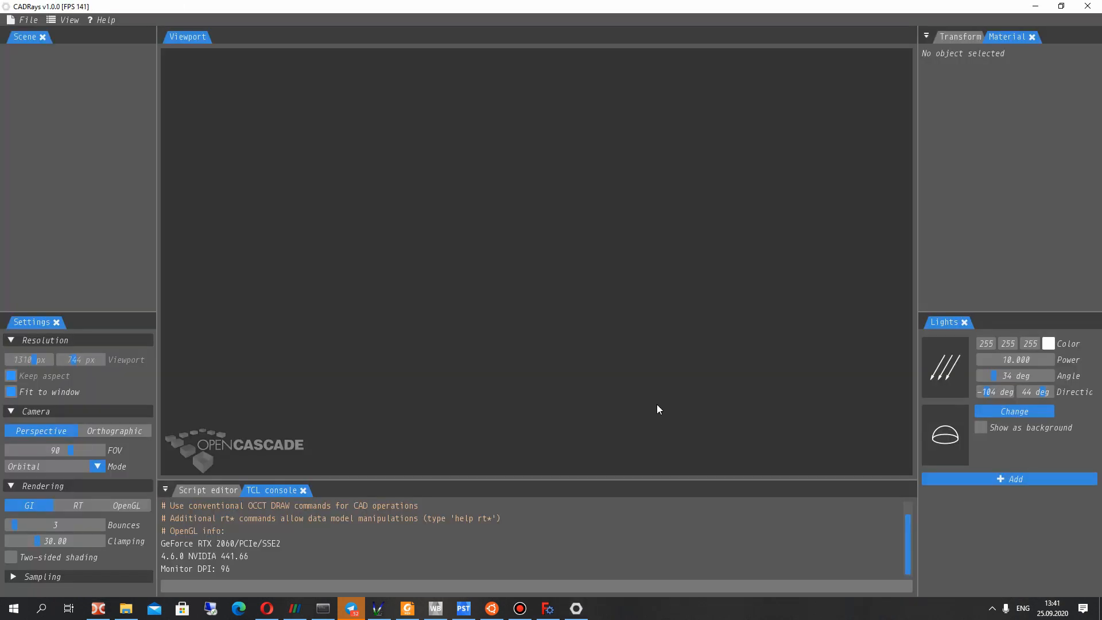
click(29, 19)
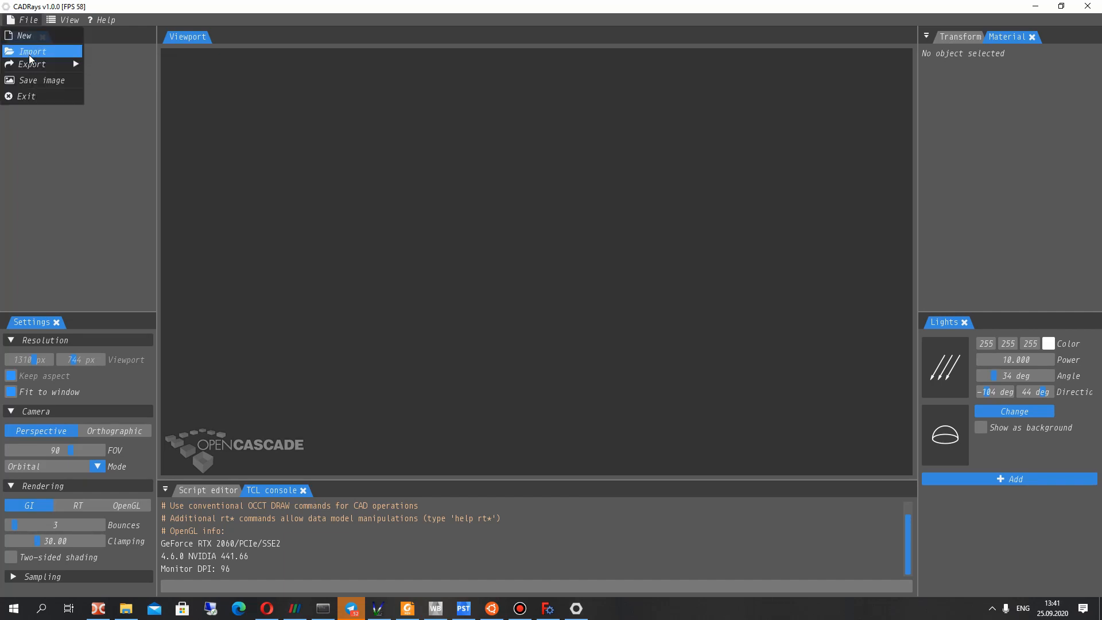
click(33, 51)
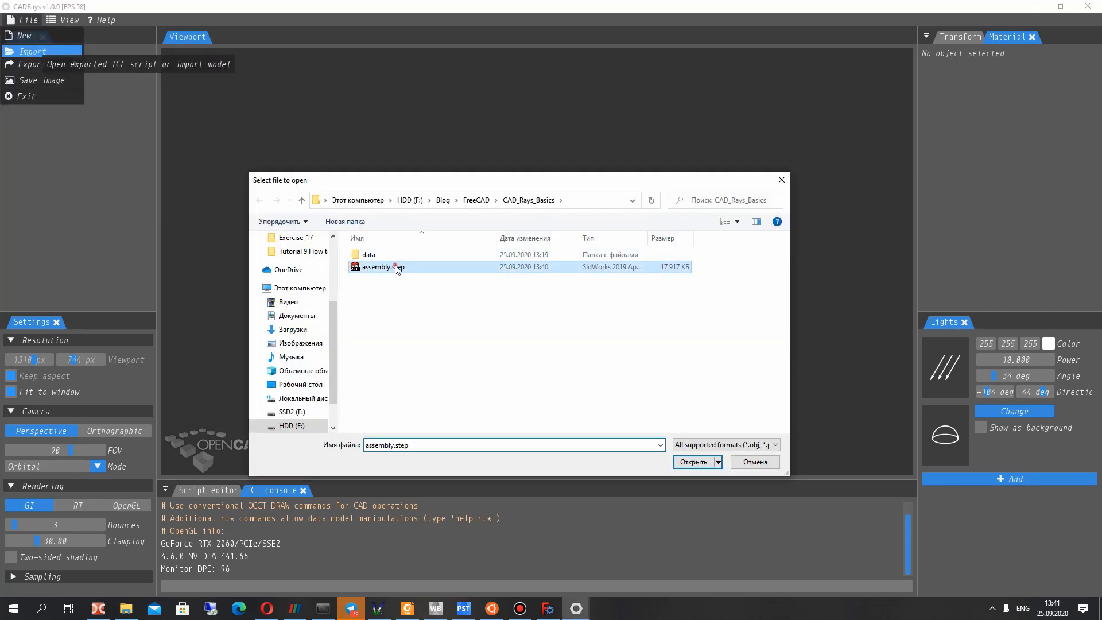
click(694, 461)
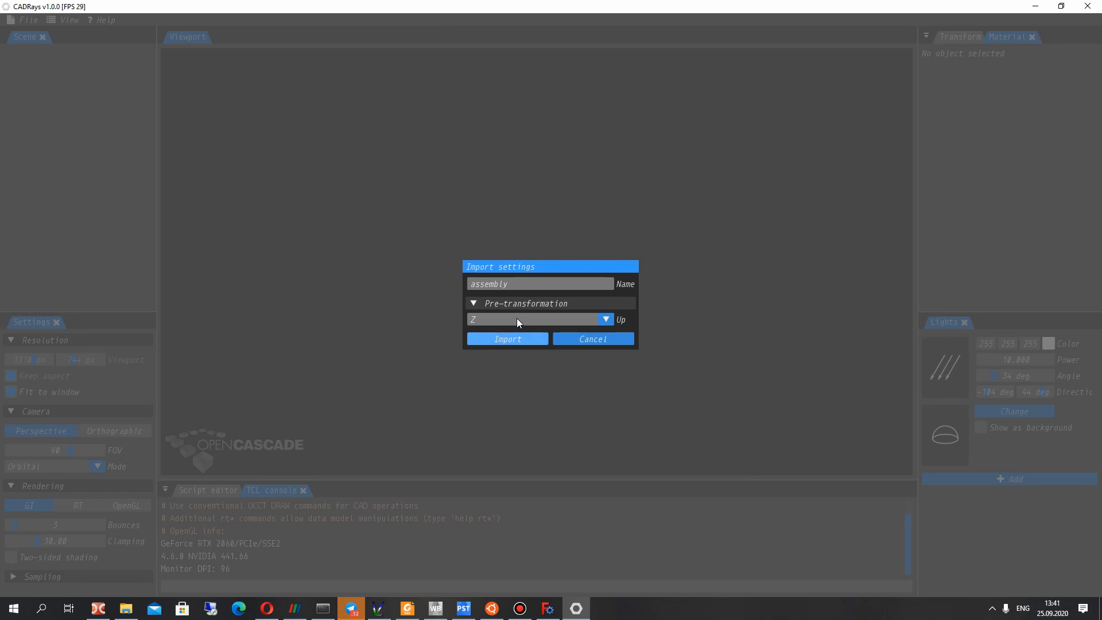
click(506, 339)
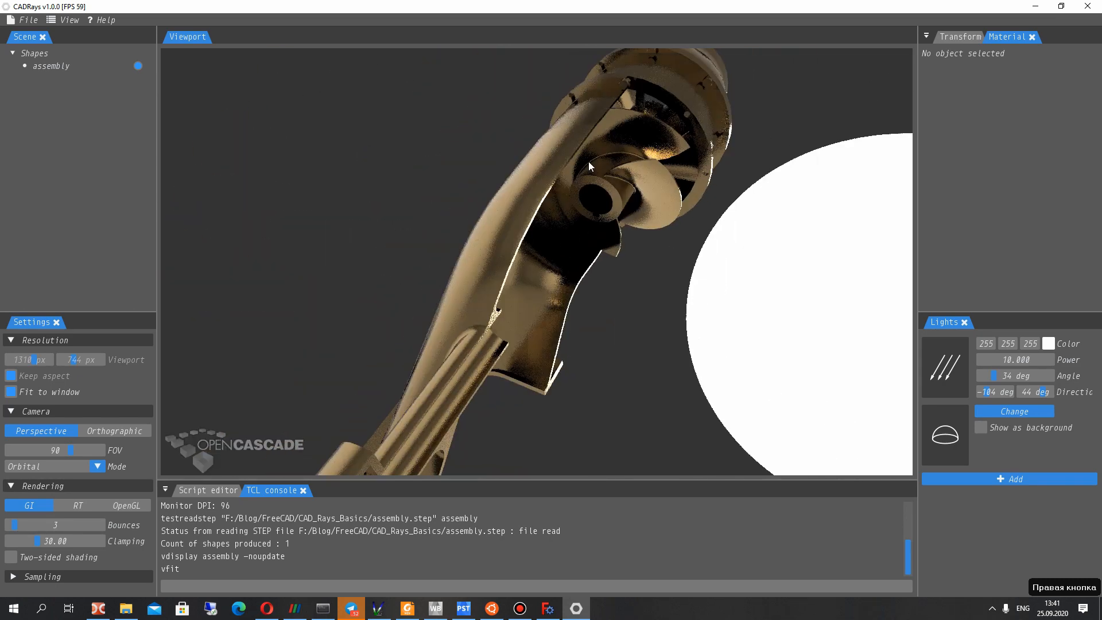
drag(590, 167, 556, 255)
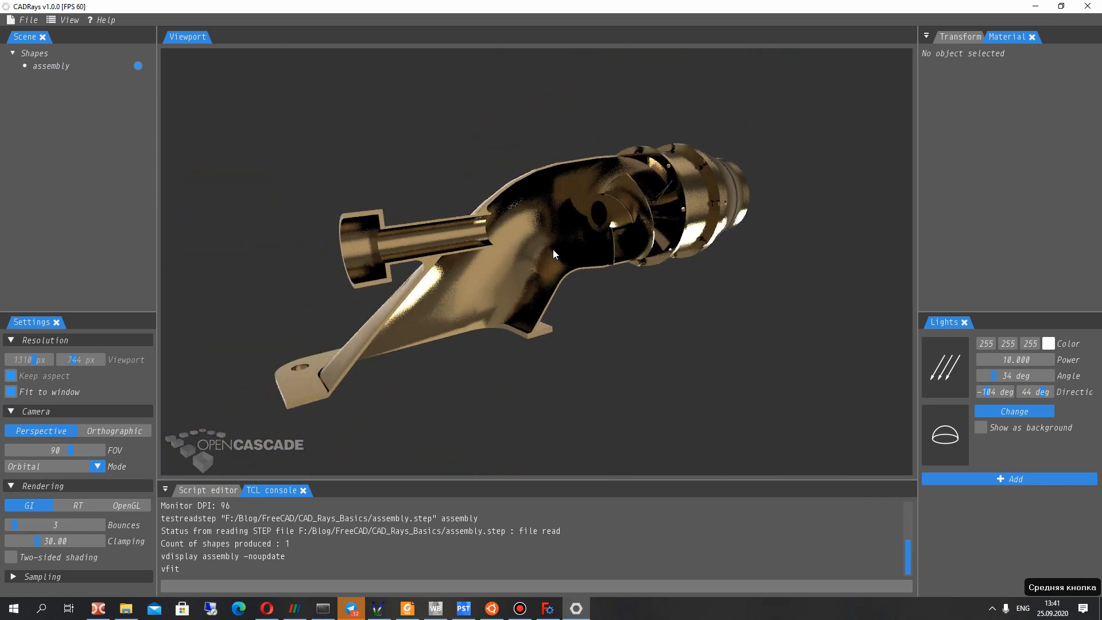
drag(556, 252, 653, 211)
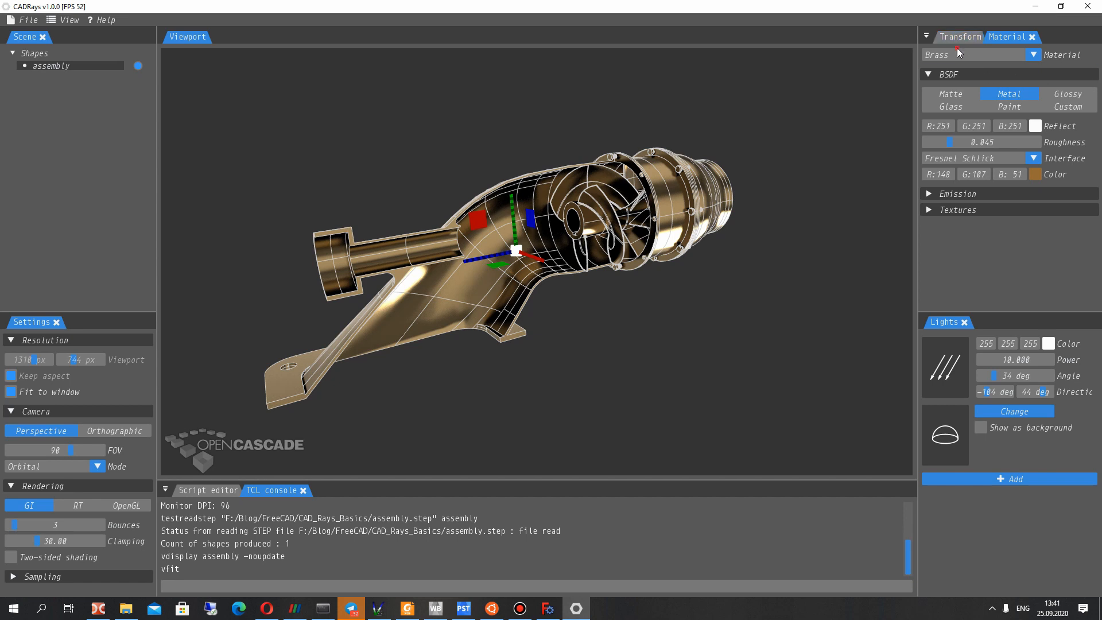
Switch the assembly's material from Brass to the default grey and deselect it
click(1066, 93)
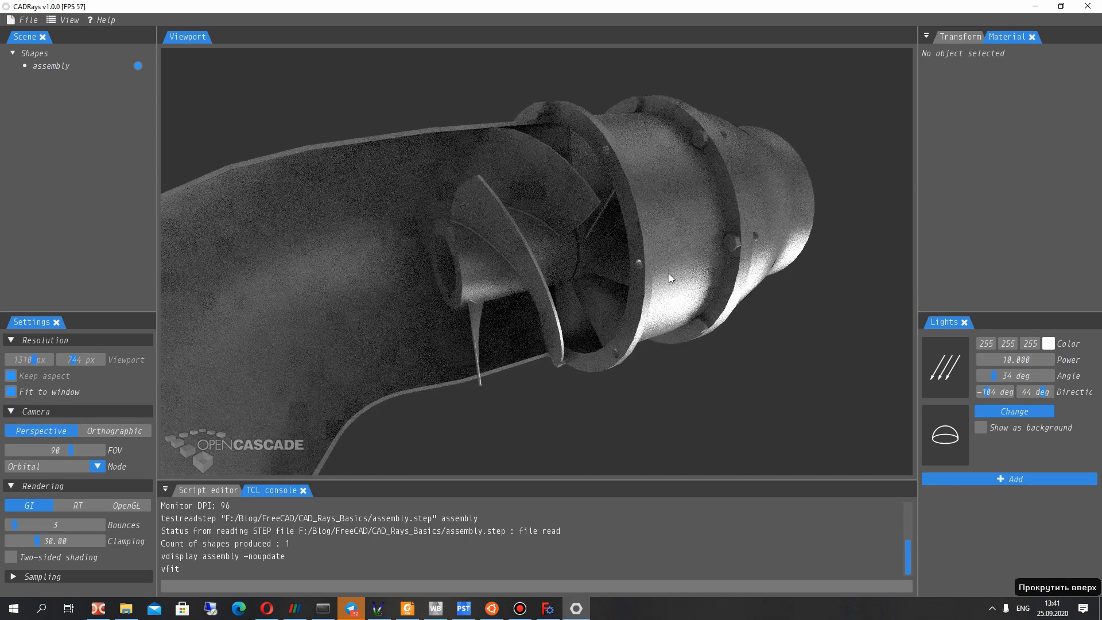
drag(668, 278, 425, 344)
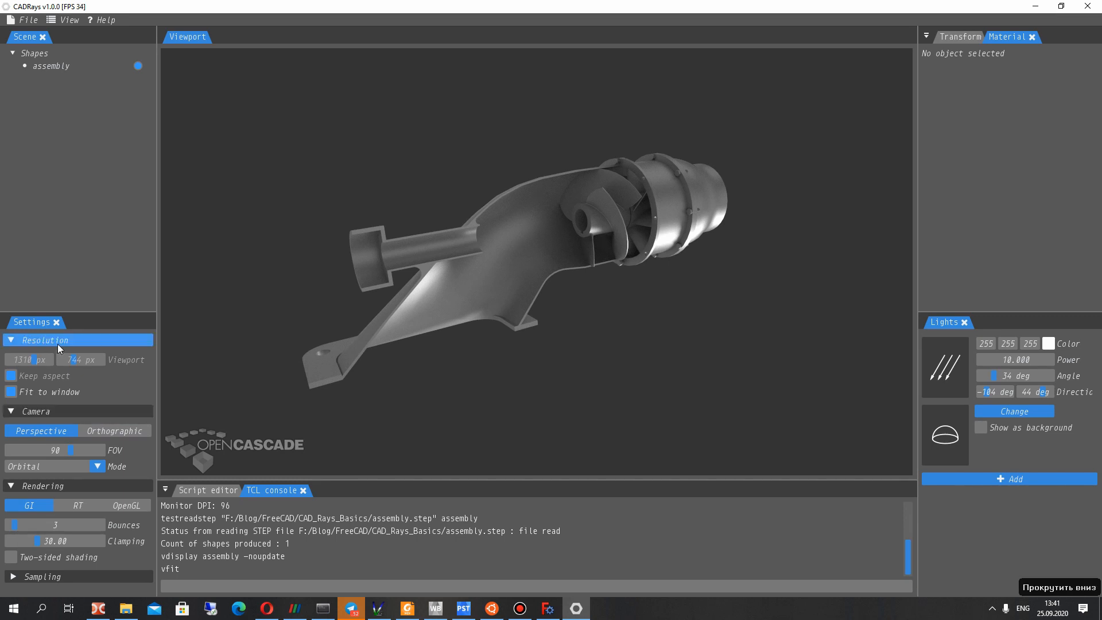
click(113, 430)
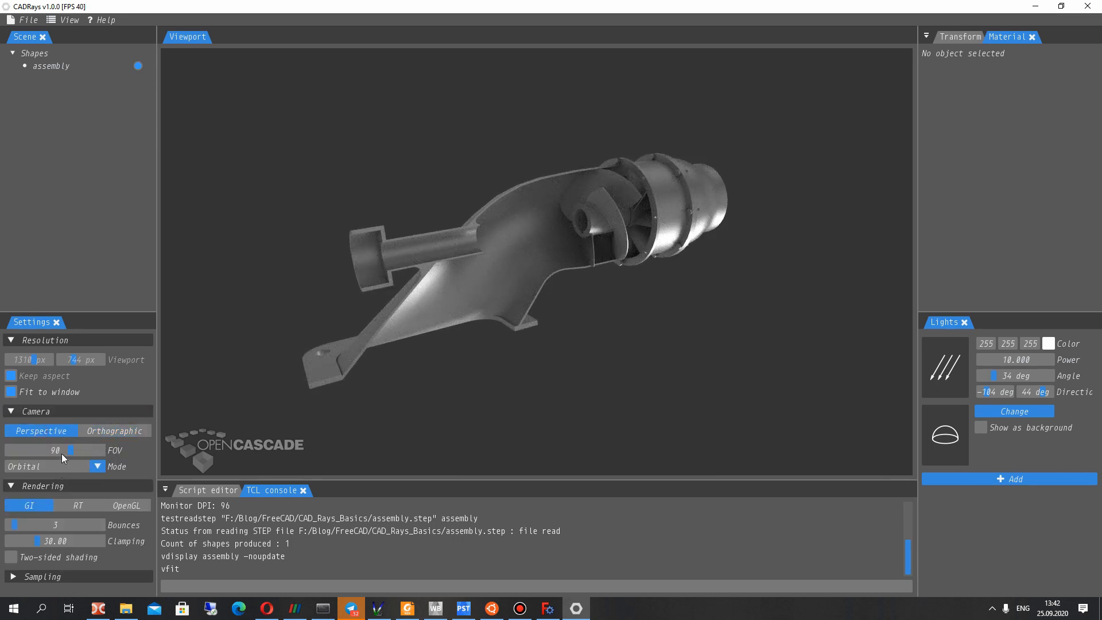
drag(67, 450, 80, 450)
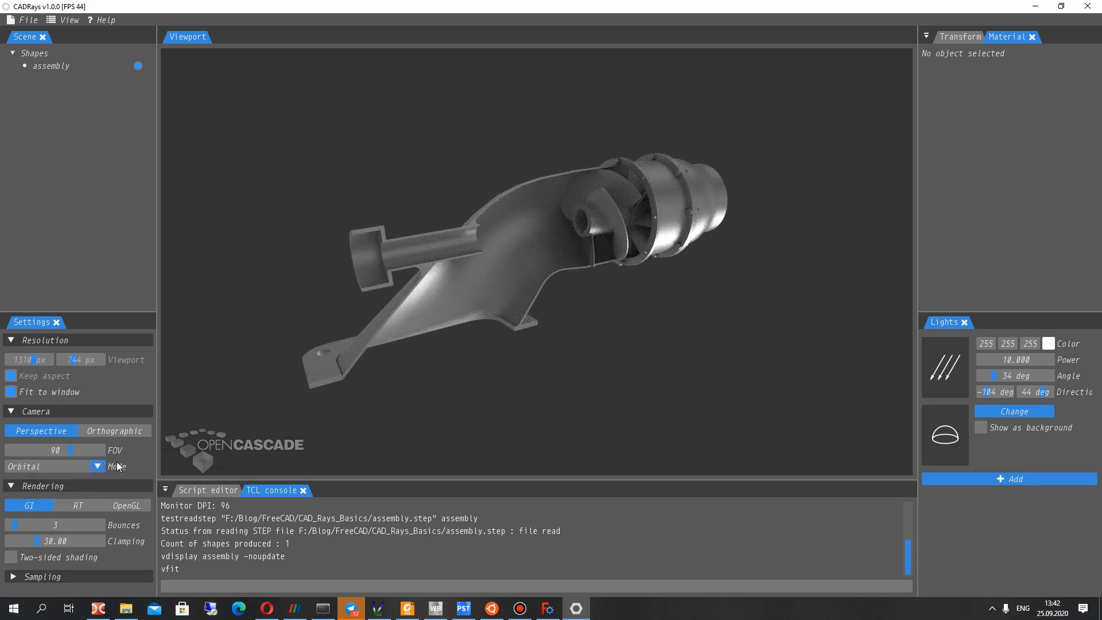
click(125, 505)
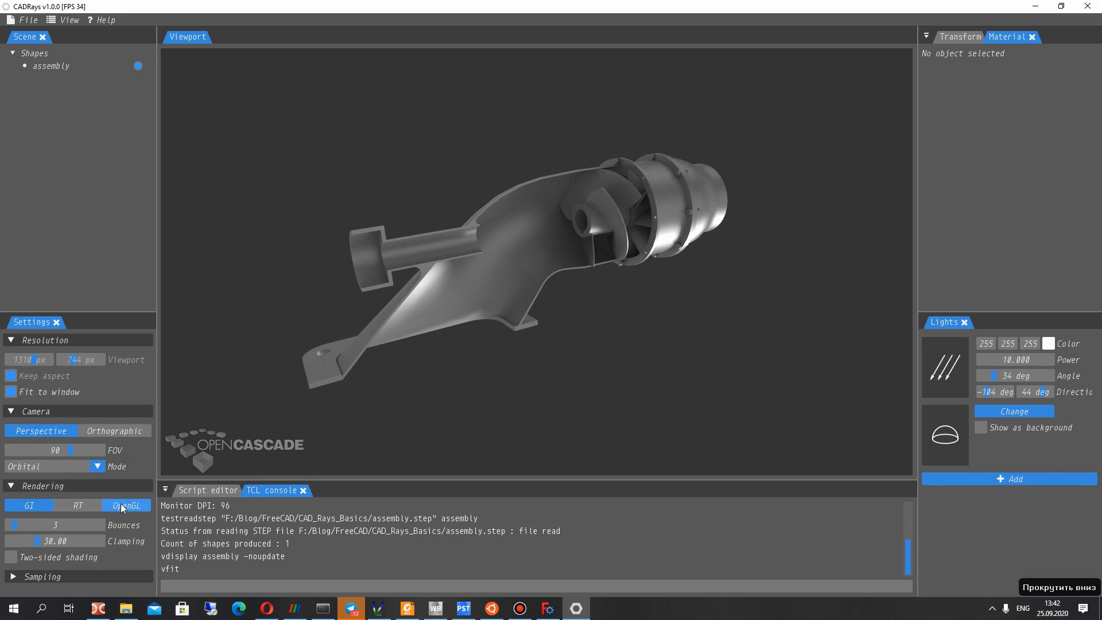
click(28, 505)
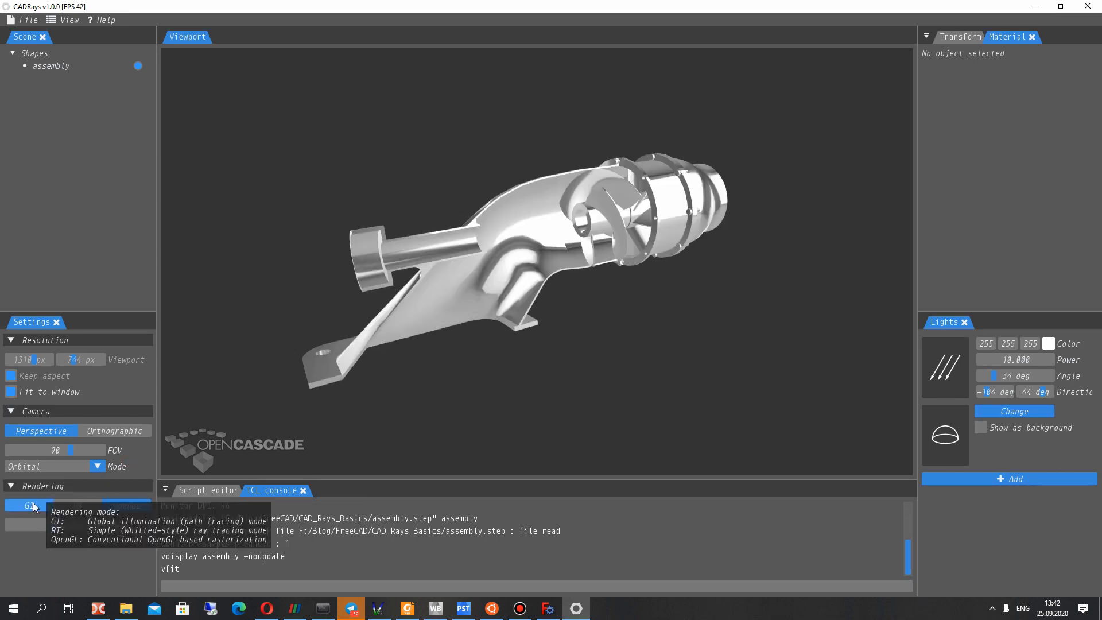
click(77, 505)
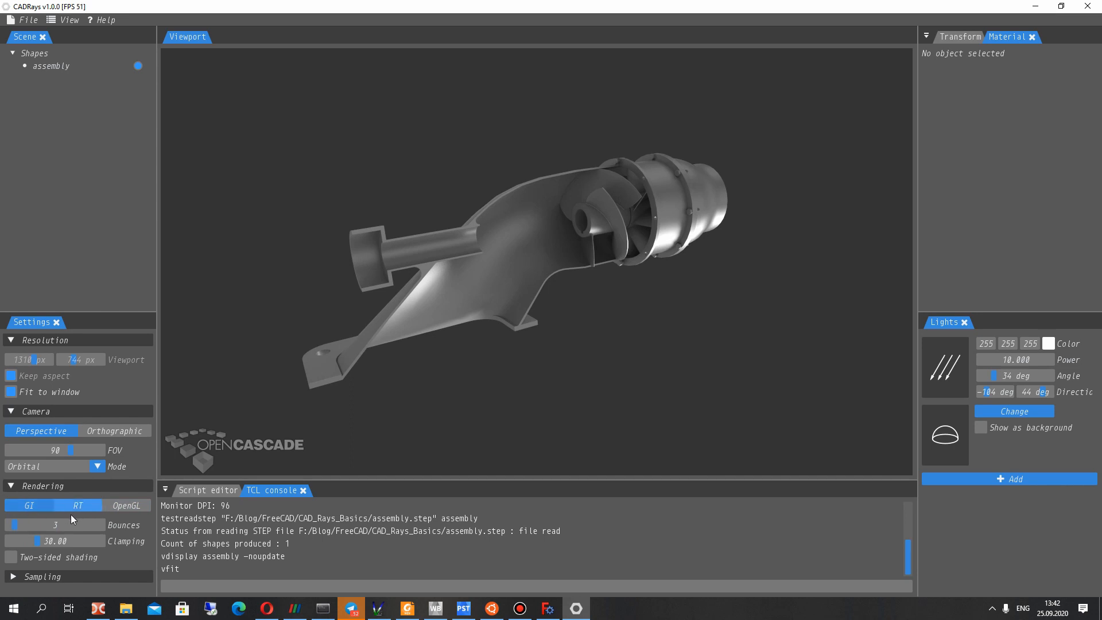
click(126, 505)
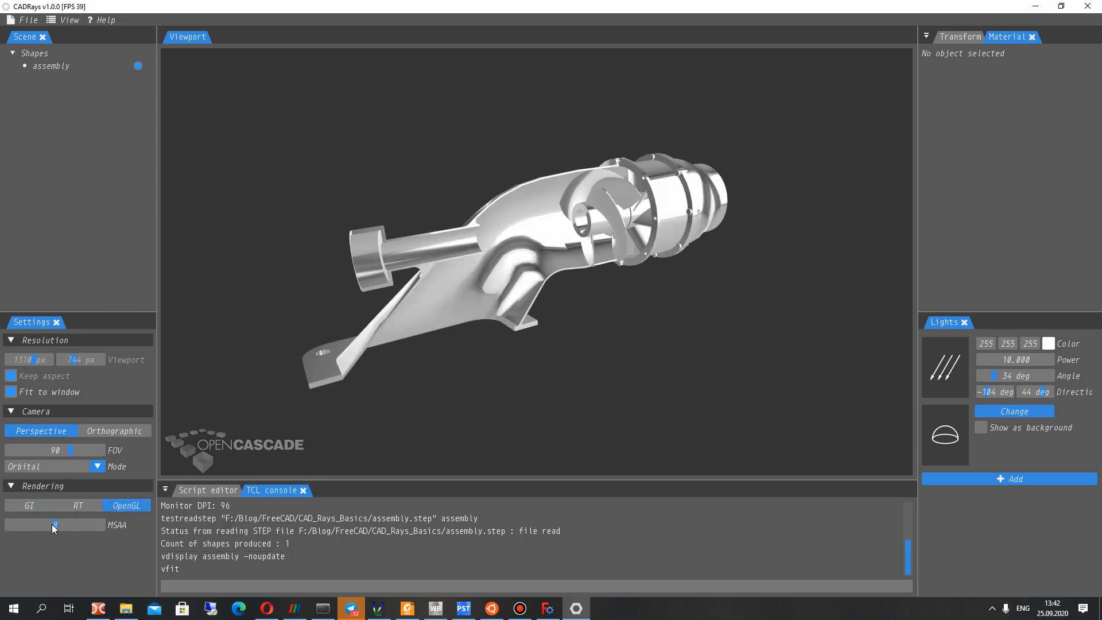
drag(54, 525, 105, 525)
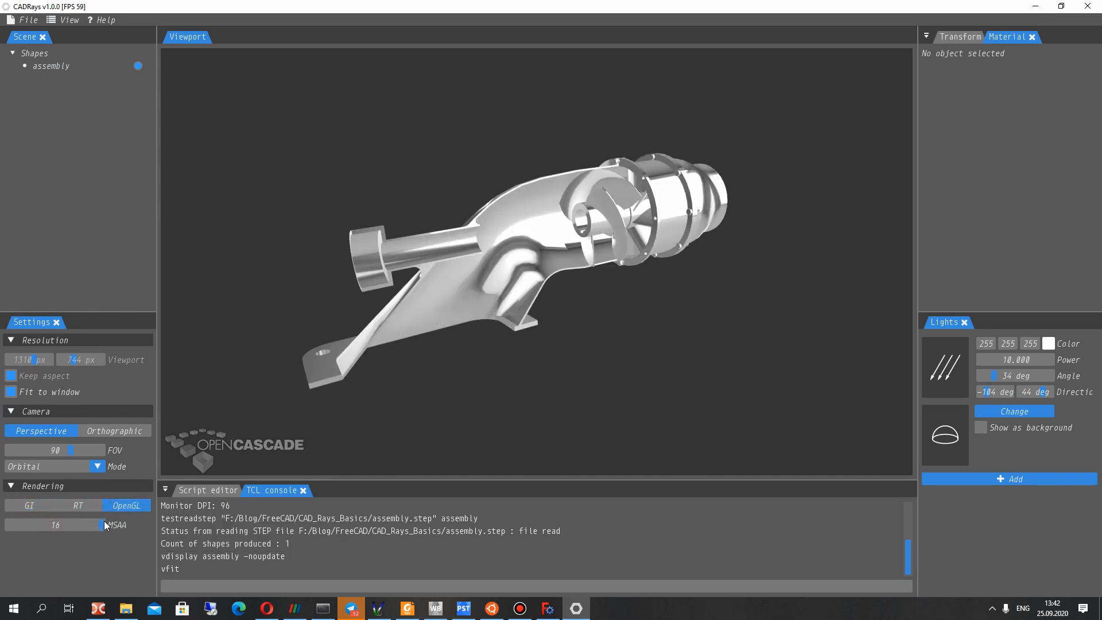
drag(99, 524, 11, 525)
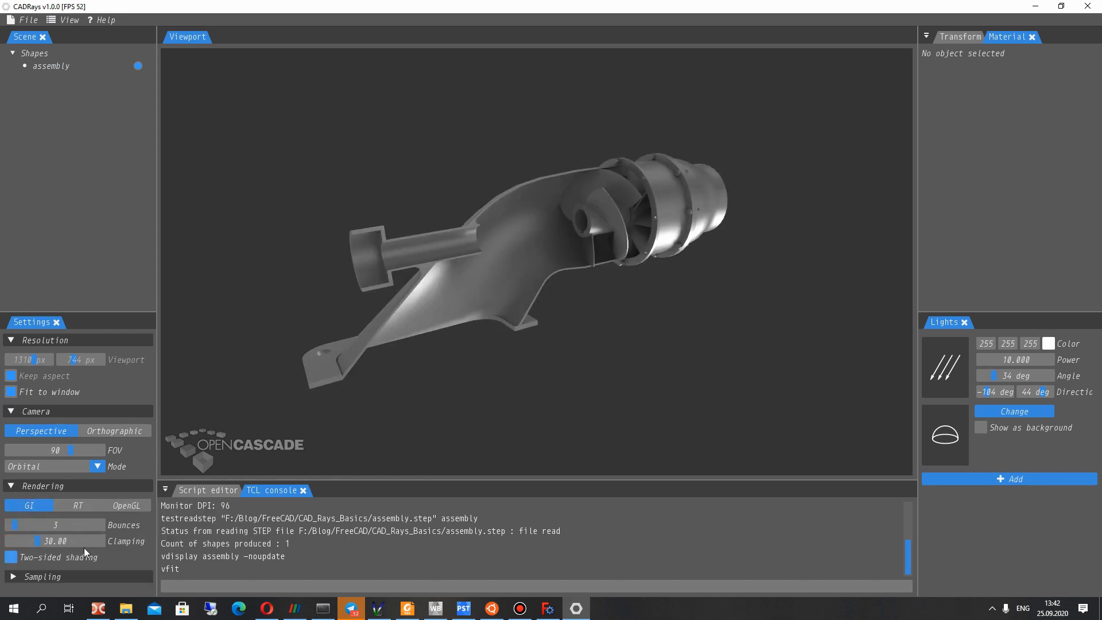
mouse_move(63, 557)
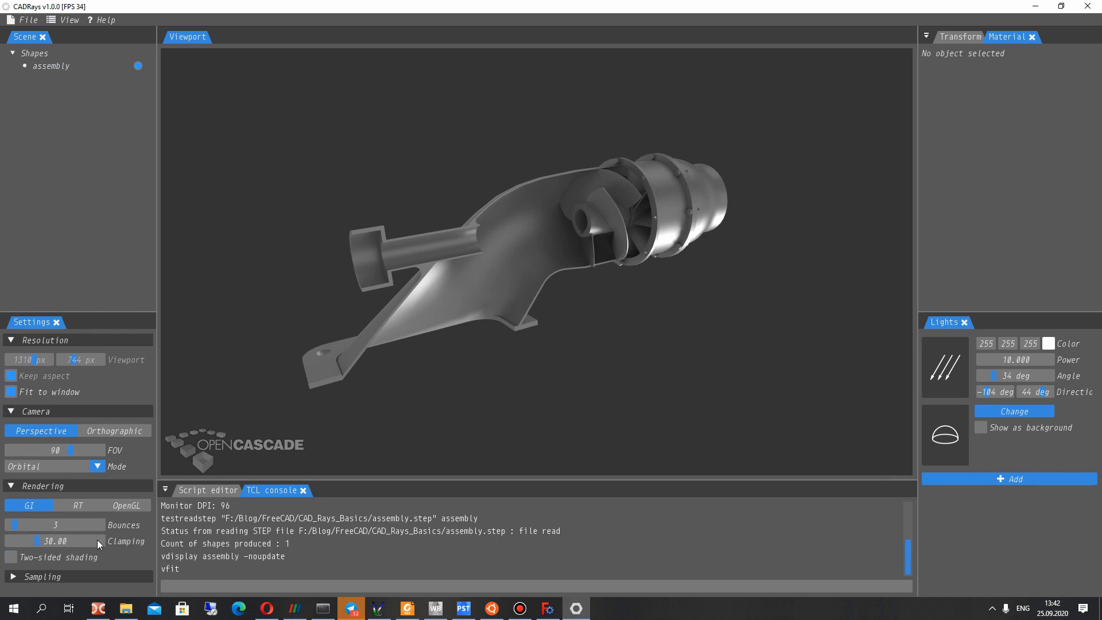
mouse_move(98, 541)
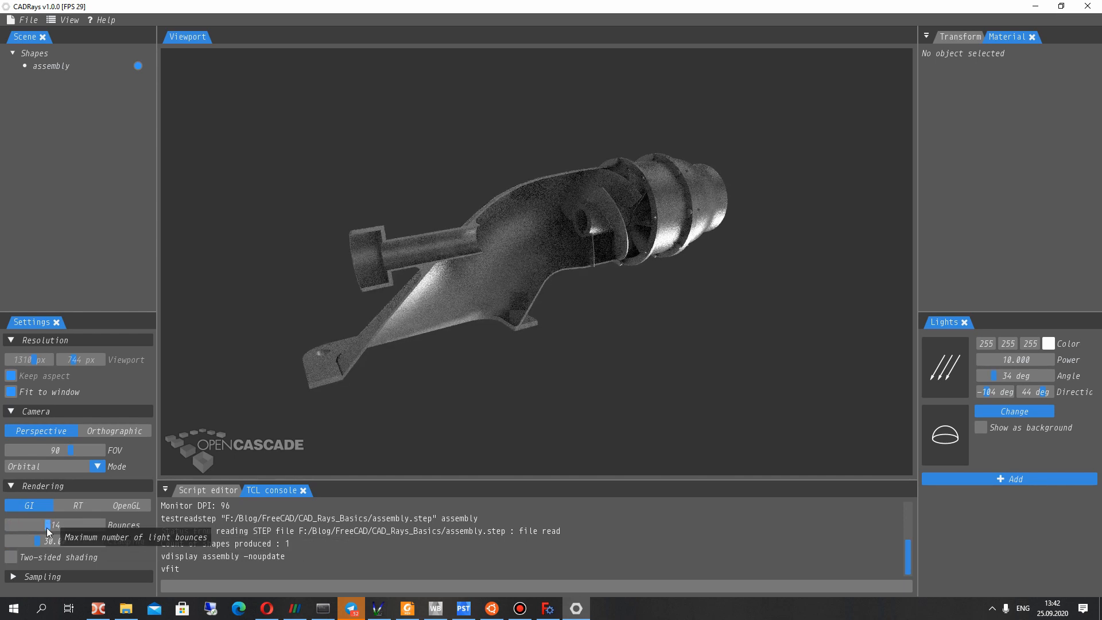
Drag the Bounces slider to 14 and adjust the two-sided shading / sampling options
drag(50, 524, 14, 523)
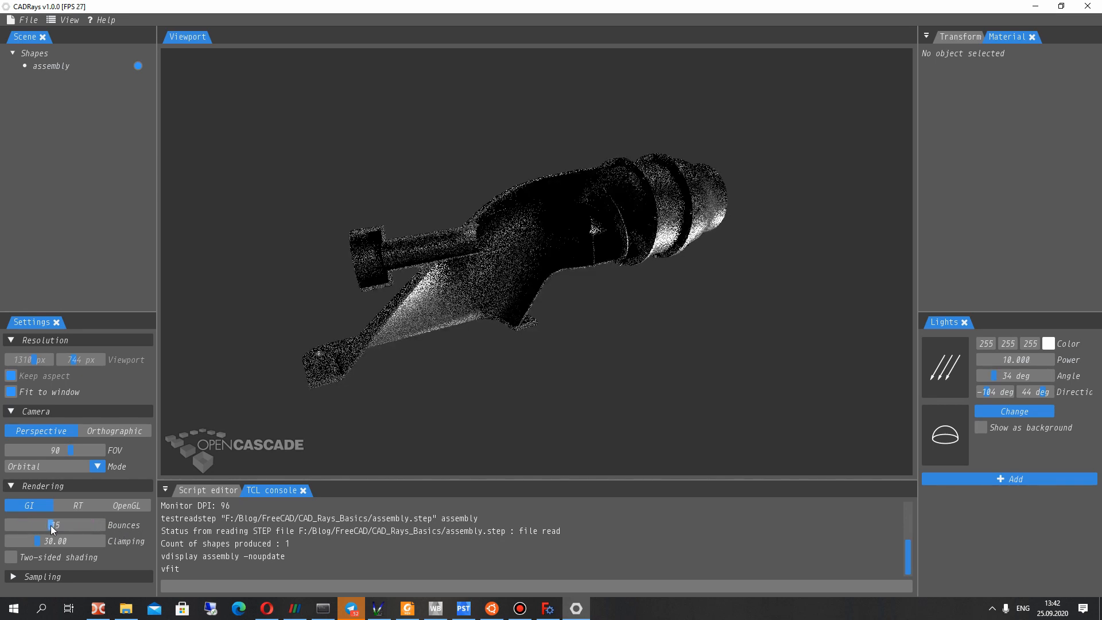
drag(32, 524, 60, 524)
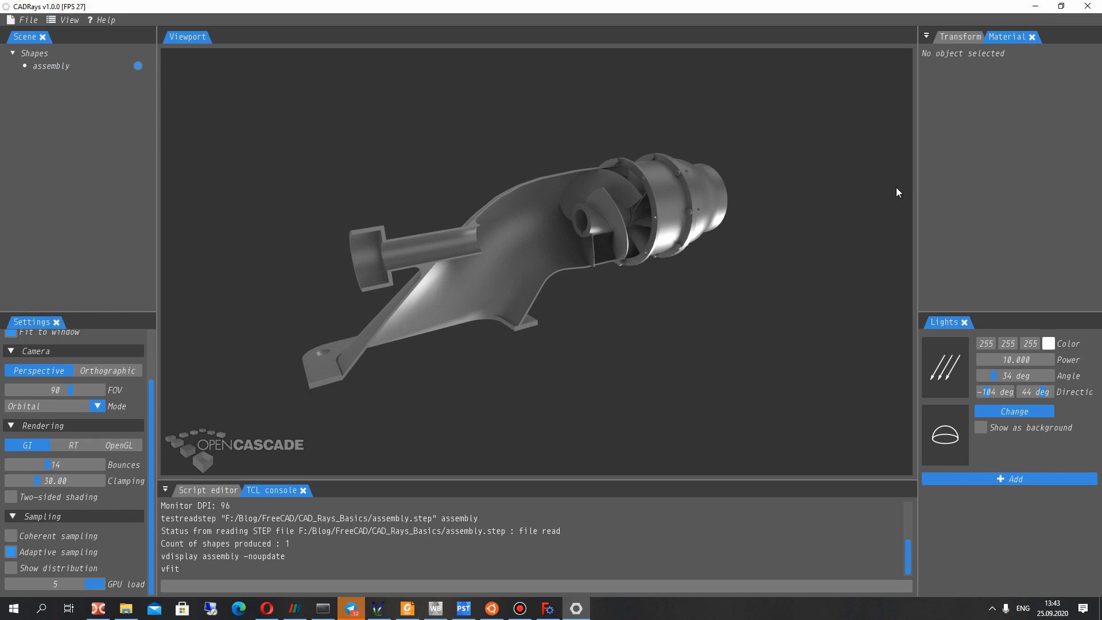
click(51, 65)
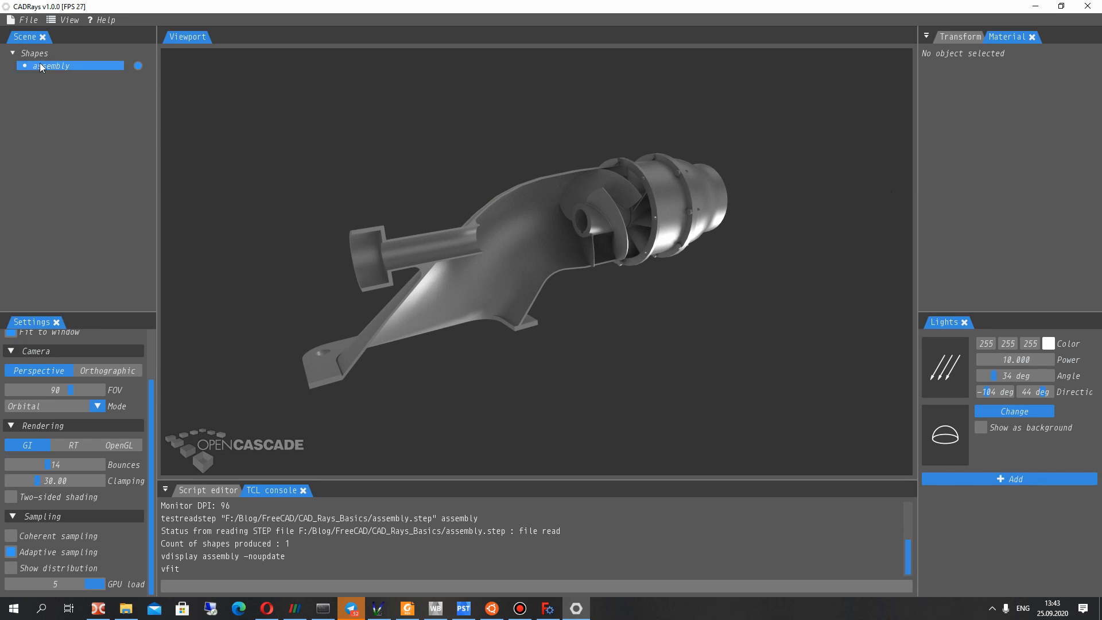
click(49, 65)
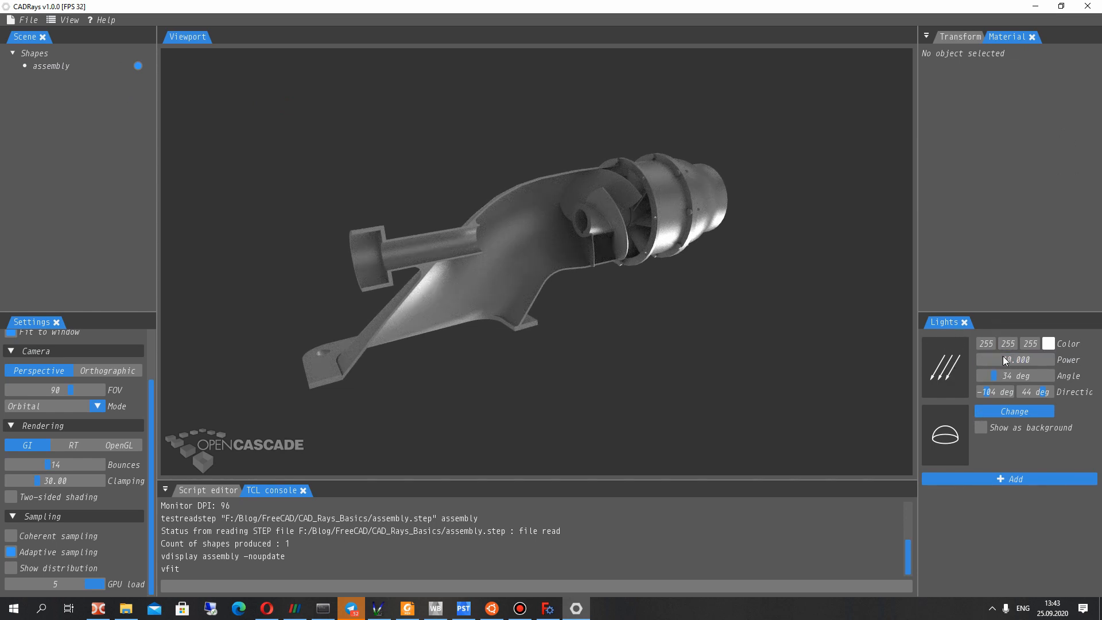
Set the directional light to a 37° angle aimed at -118°, 18° for softer lighting
click(1010, 375)
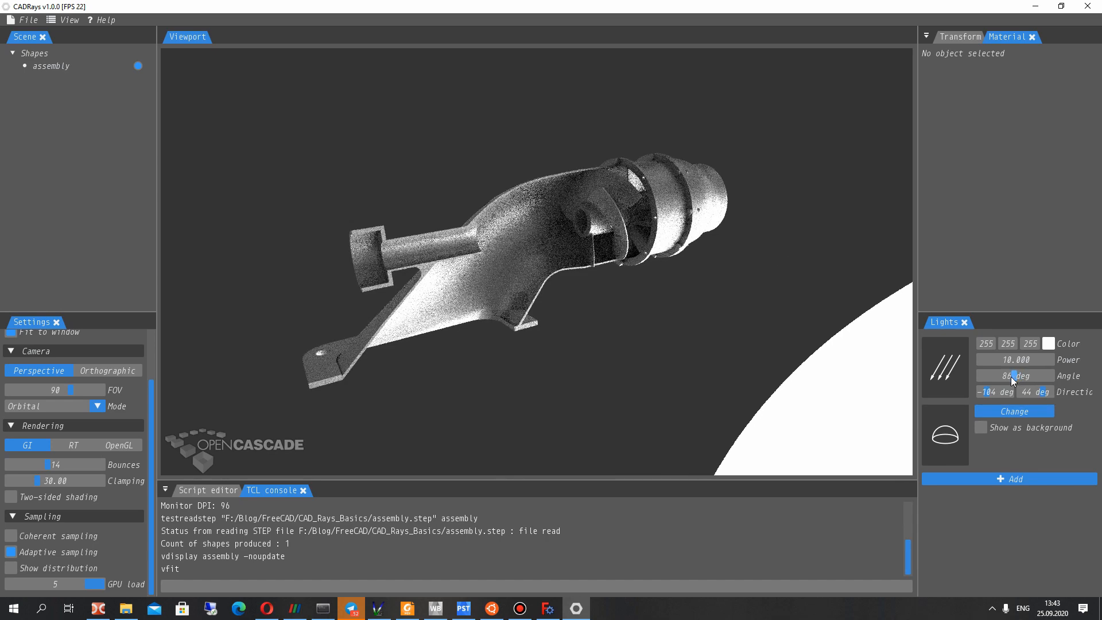
drag(1012, 375, 994, 376)
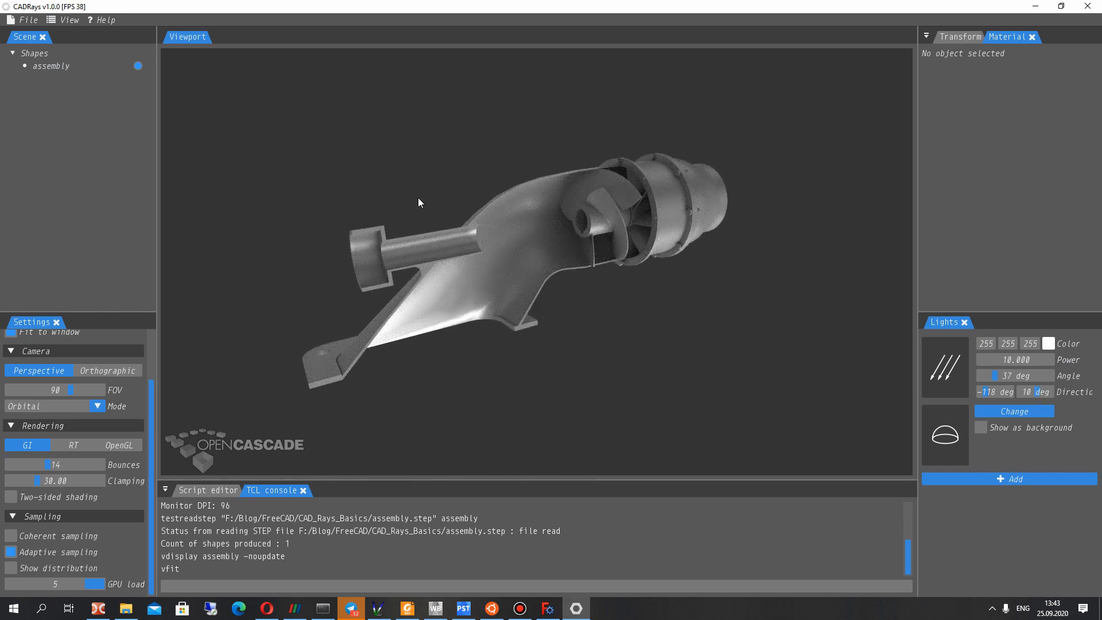
click(982, 427)
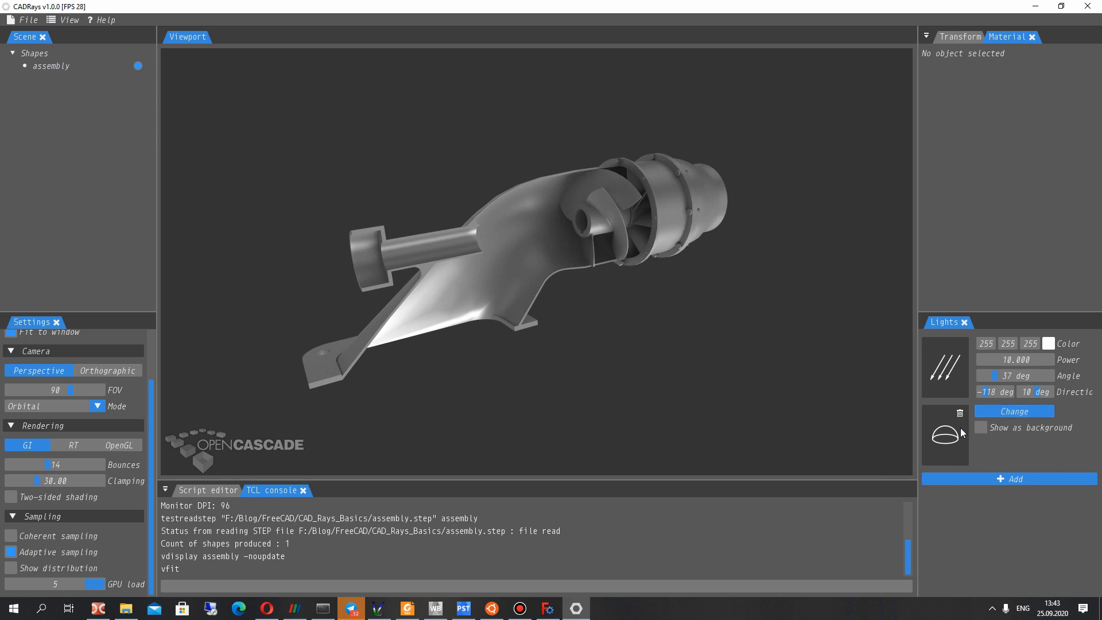
Load an environment image for lighting and preview it as the background, then hide it
click(982, 427)
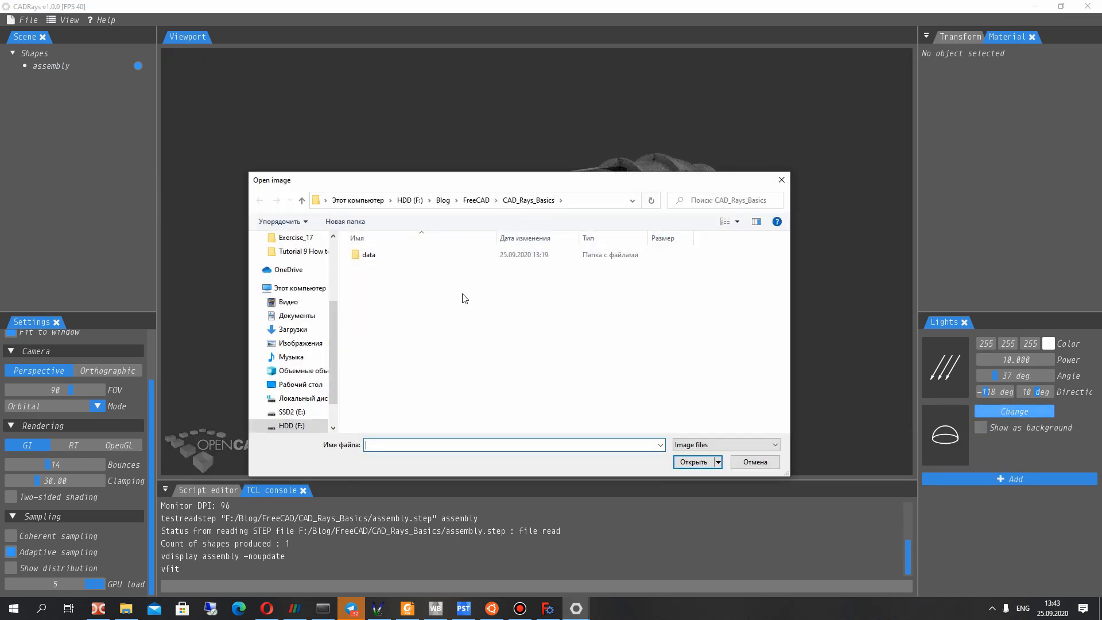
click(299, 384)
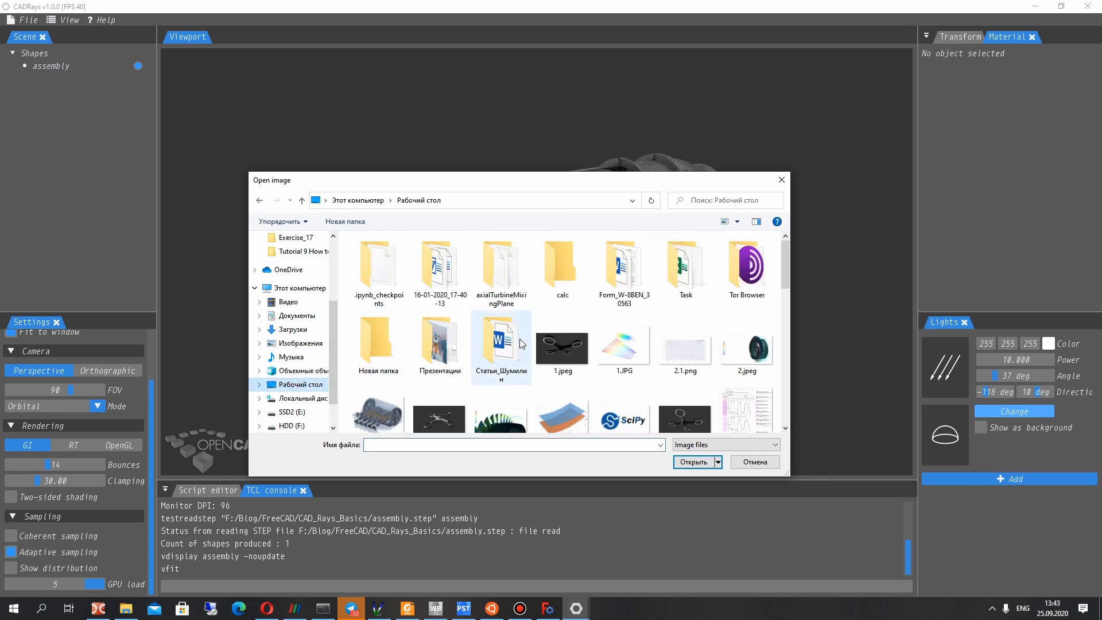
scroll(down, 3)
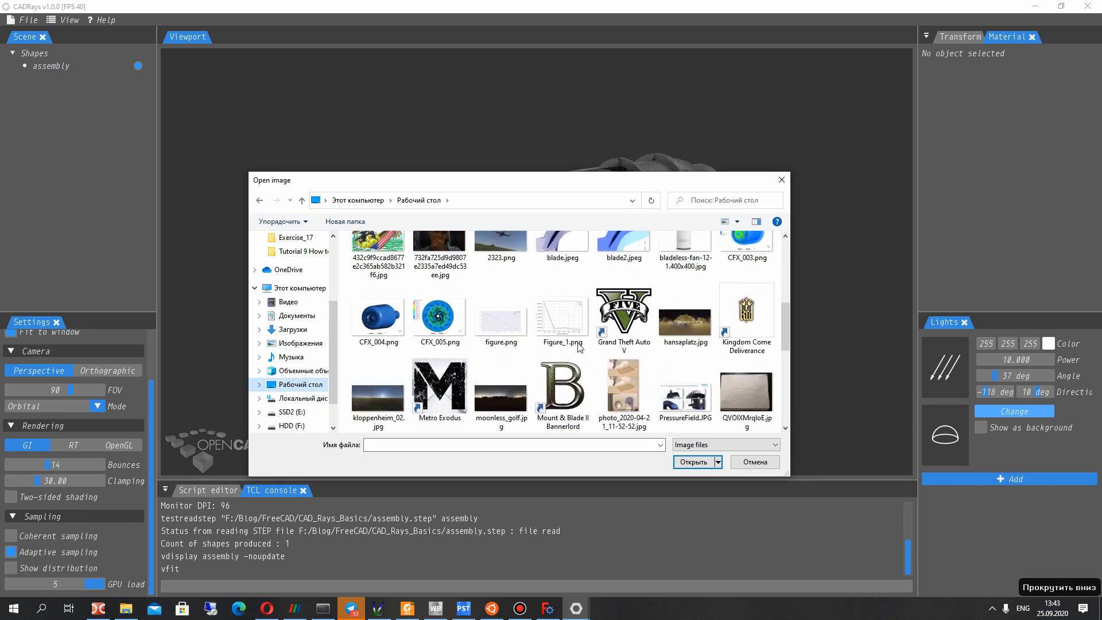
click(753, 462)
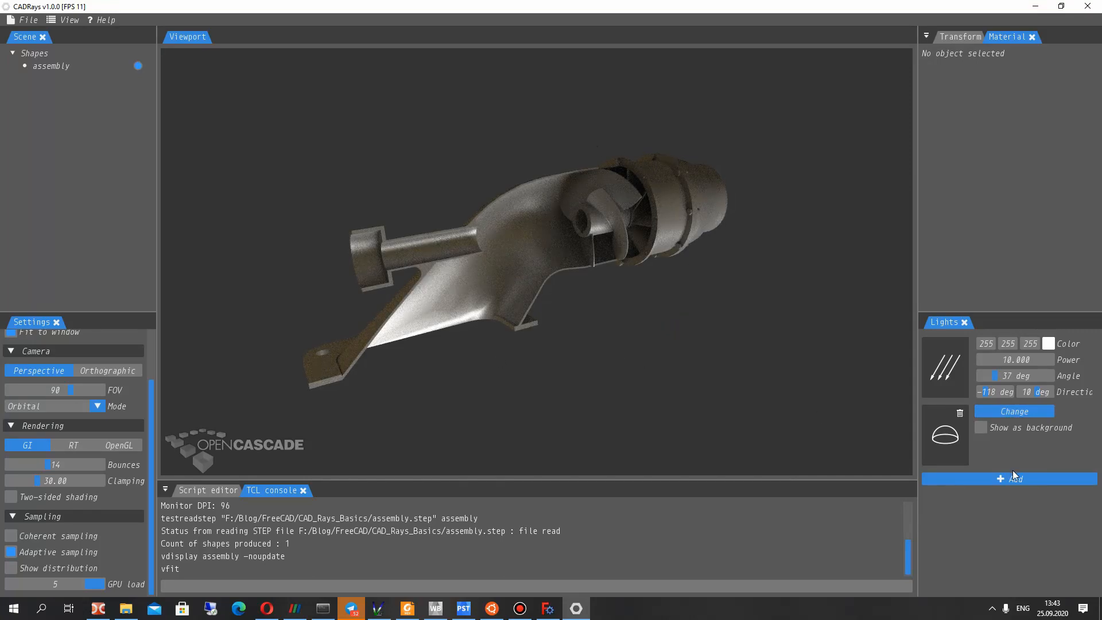
click(981, 427)
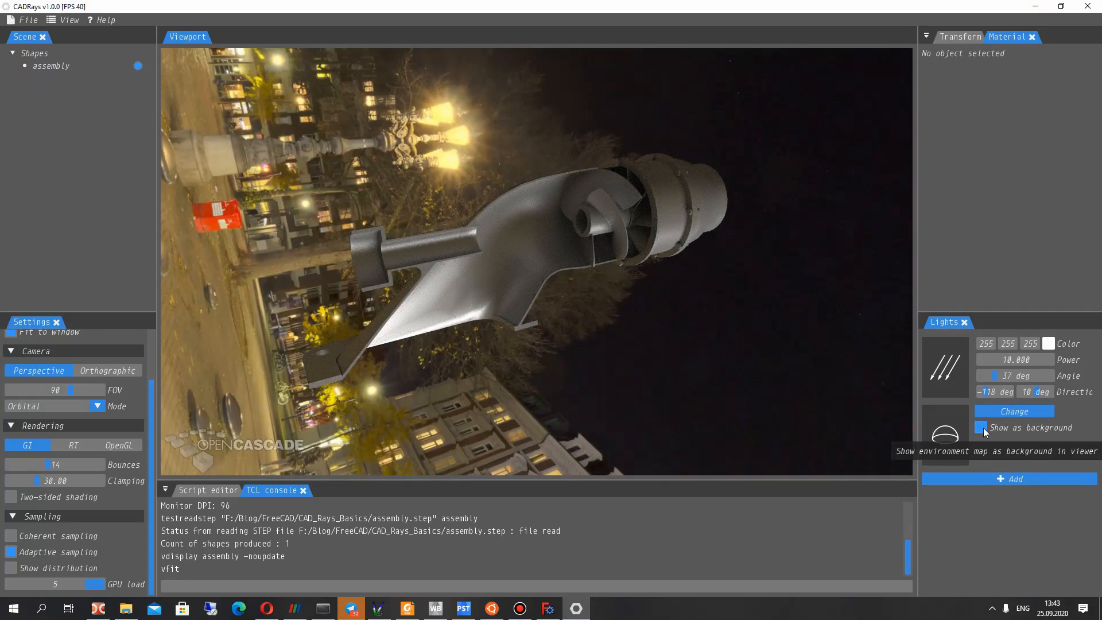
click(981, 427)
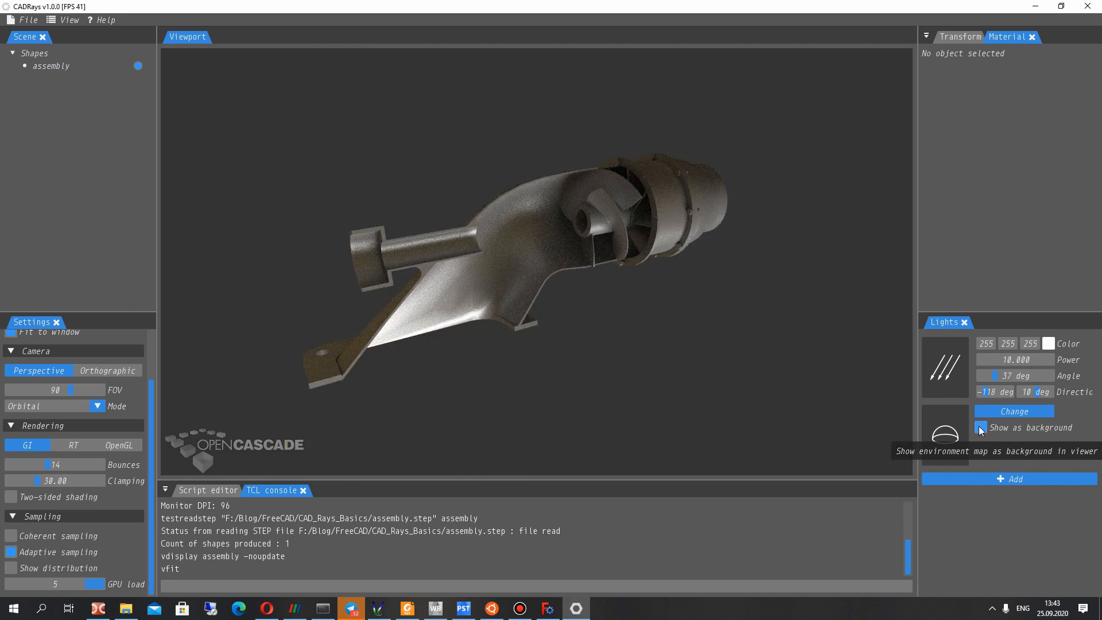
Swap to a different environment image, leaving Show as background unchecked
click(1013, 411)
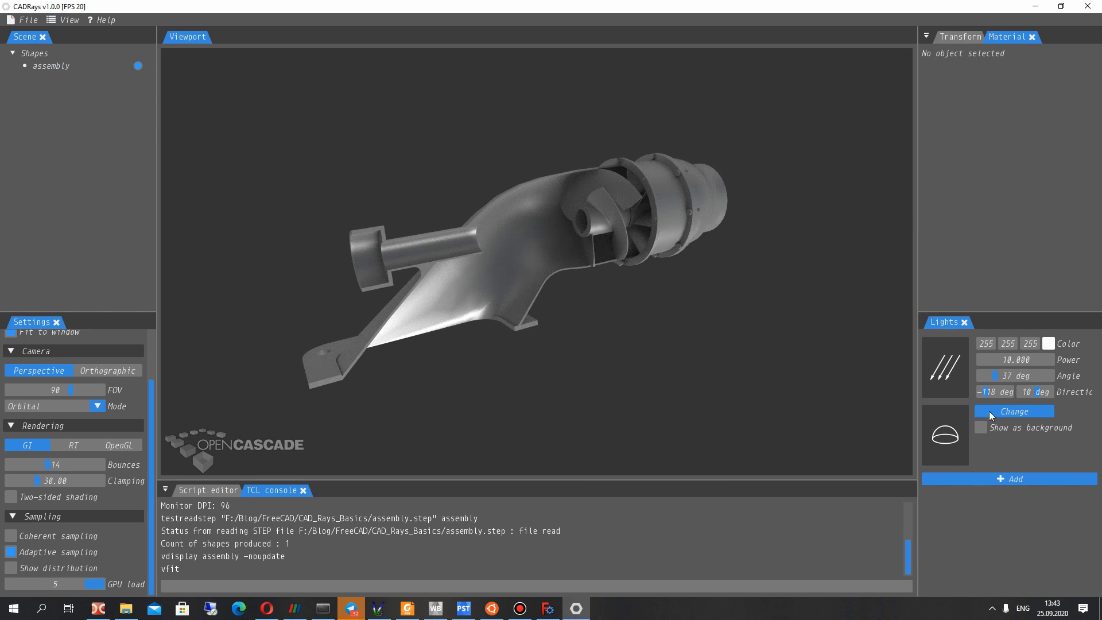
click(984, 427)
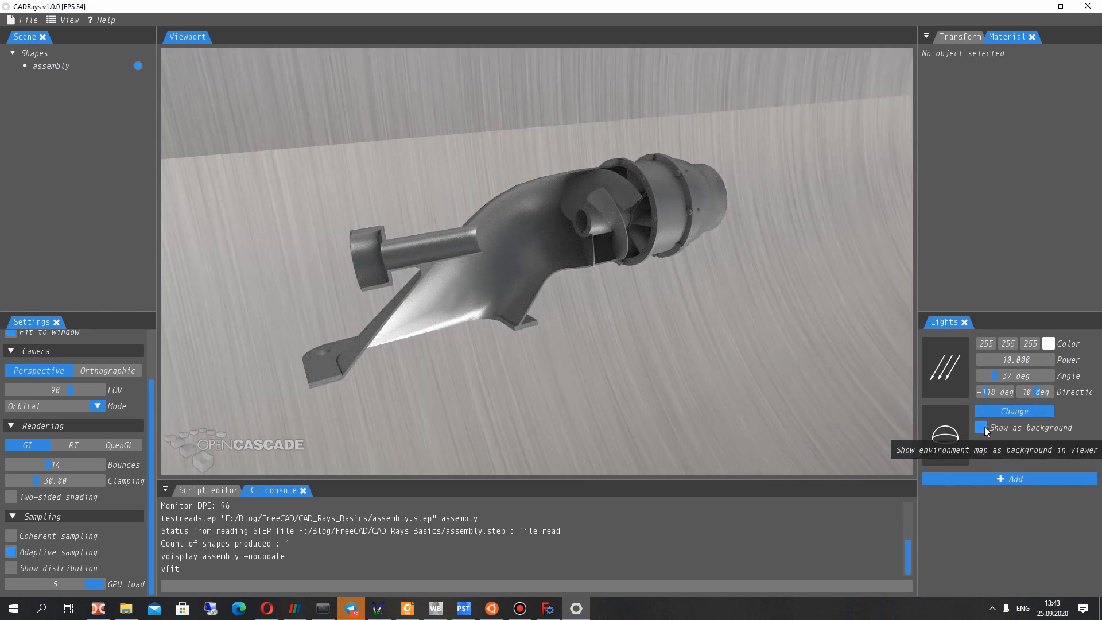
click(983, 427)
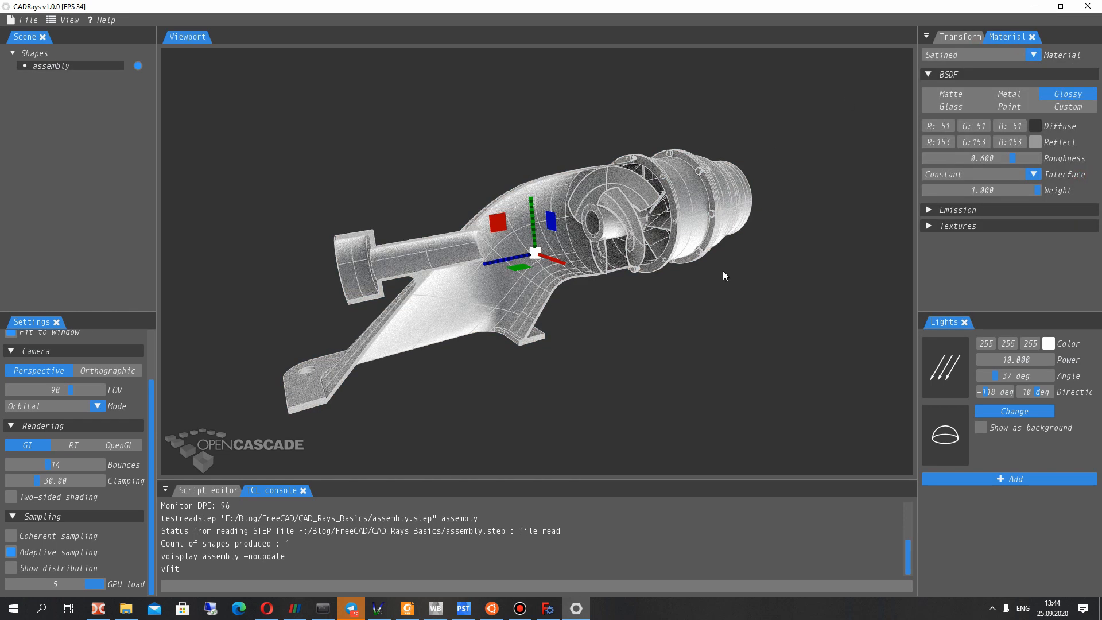
Switch the assembly's material from Satined to matte Plastered and deselect it
click(724, 274)
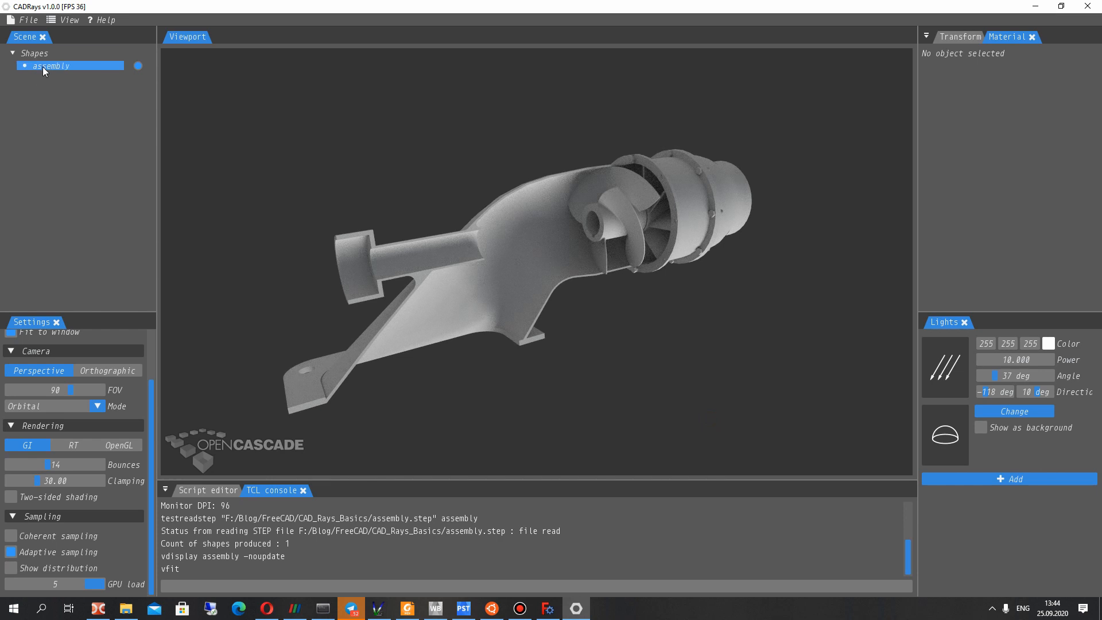
Explode the assembly into parts and give impeller assembly_1 a copper material
right_click(50, 66)
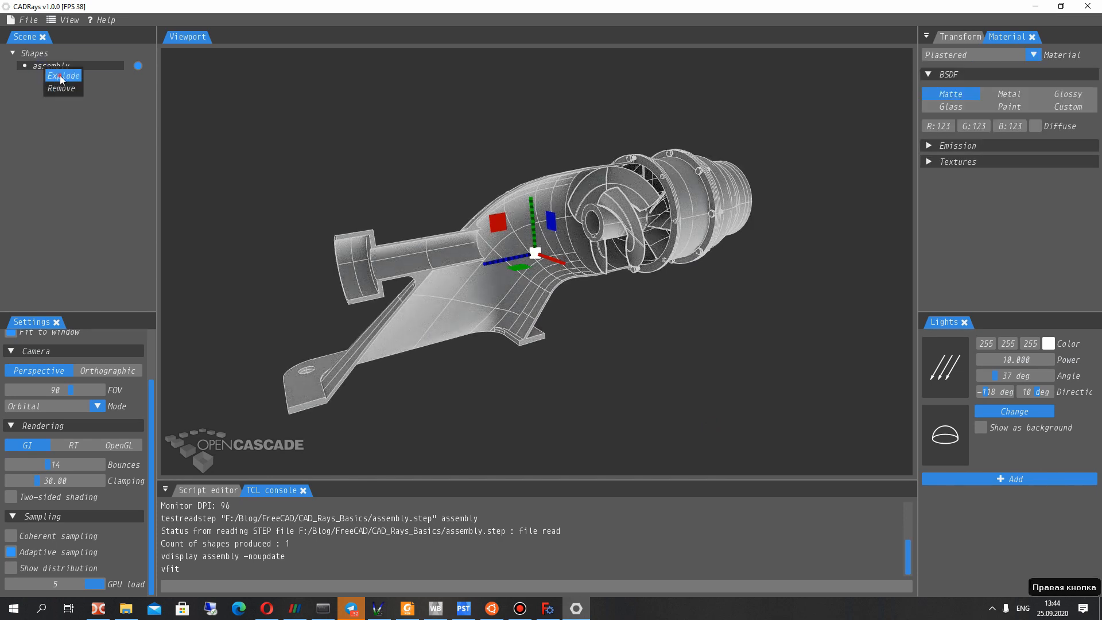
click(62, 76)
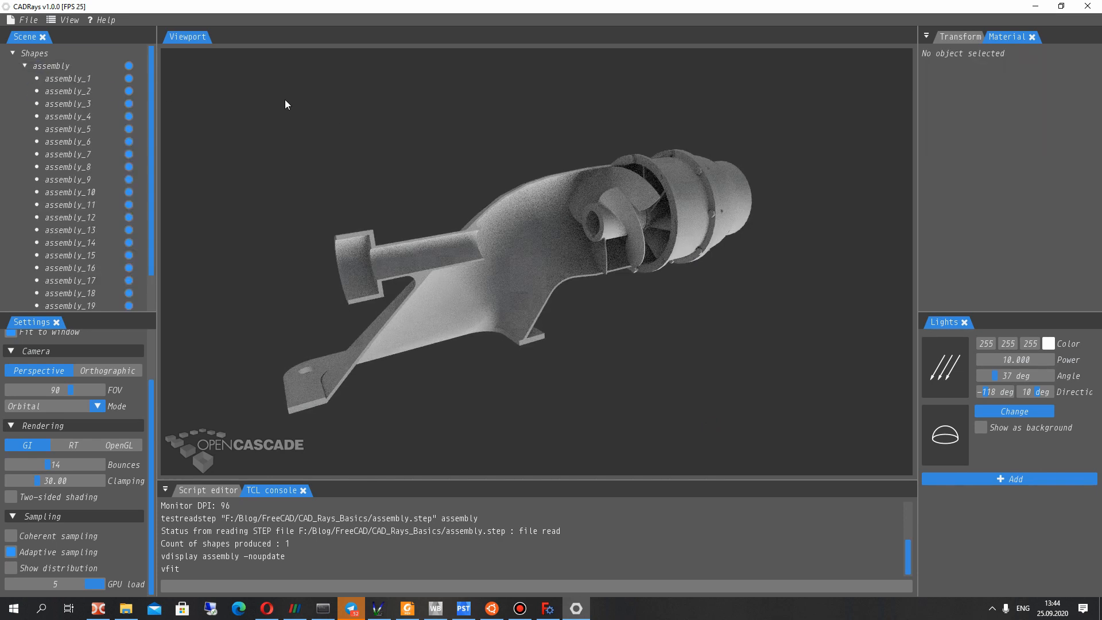
click(67, 78)
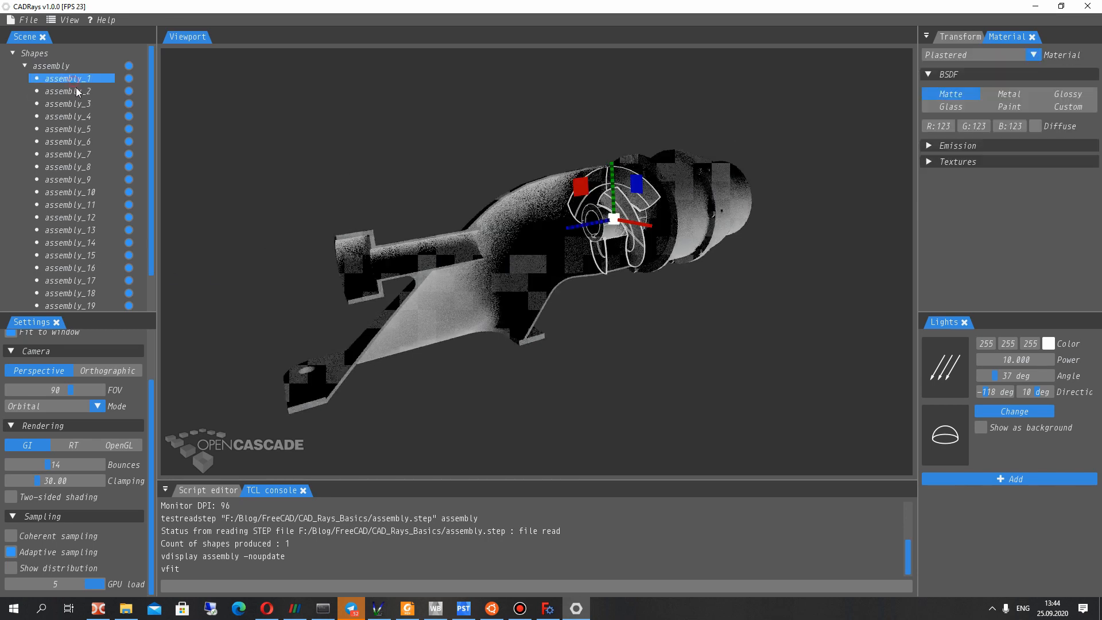
click(1032, 101)
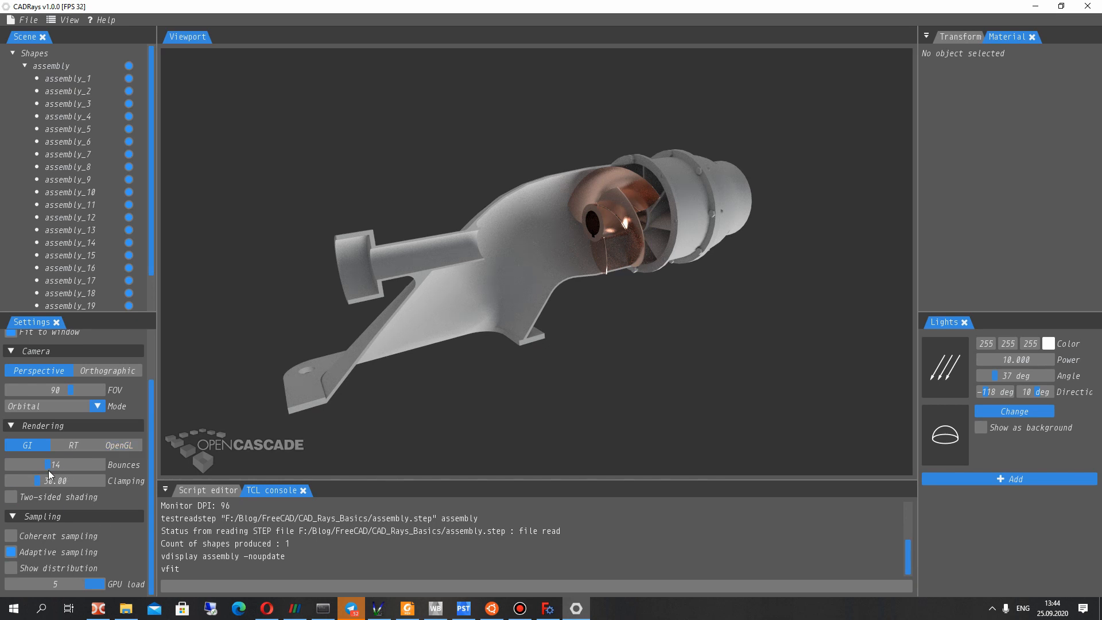
Lower light bounces to 8 and settle radiance clamping at about 14.94
drag(46, 464, 36, 464)
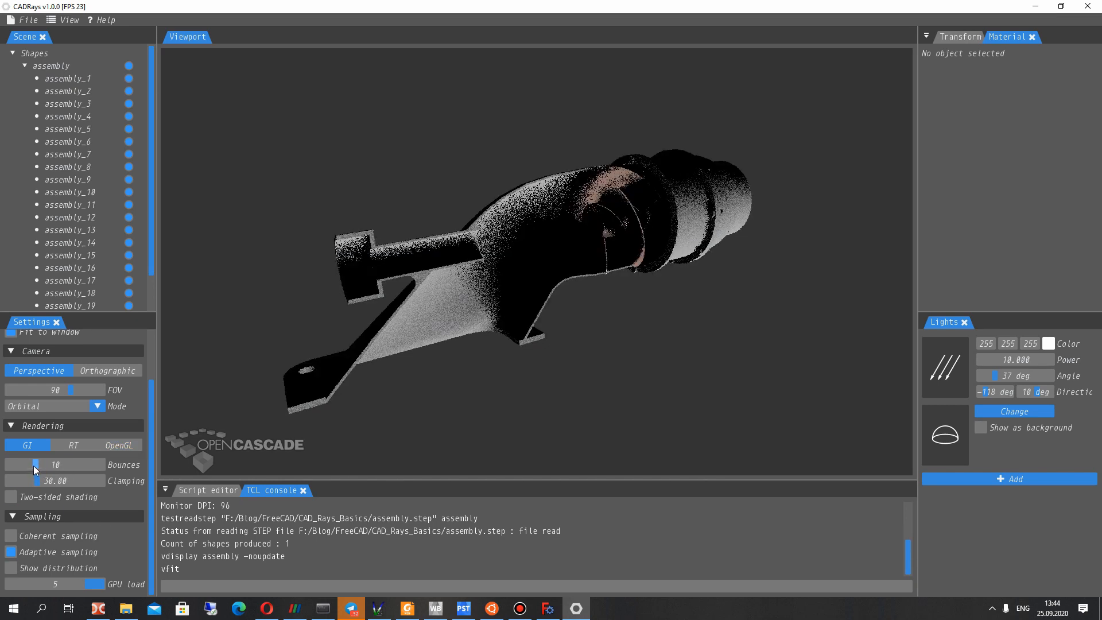
drag(36, 465, 28, 465)
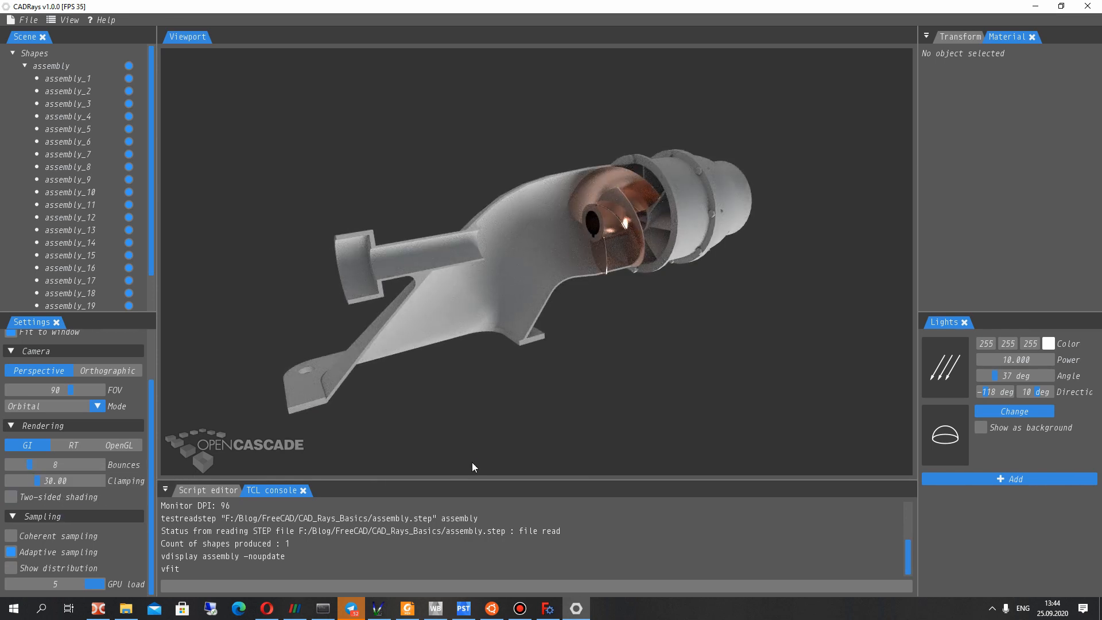
drag(473, 467, 619, 314)
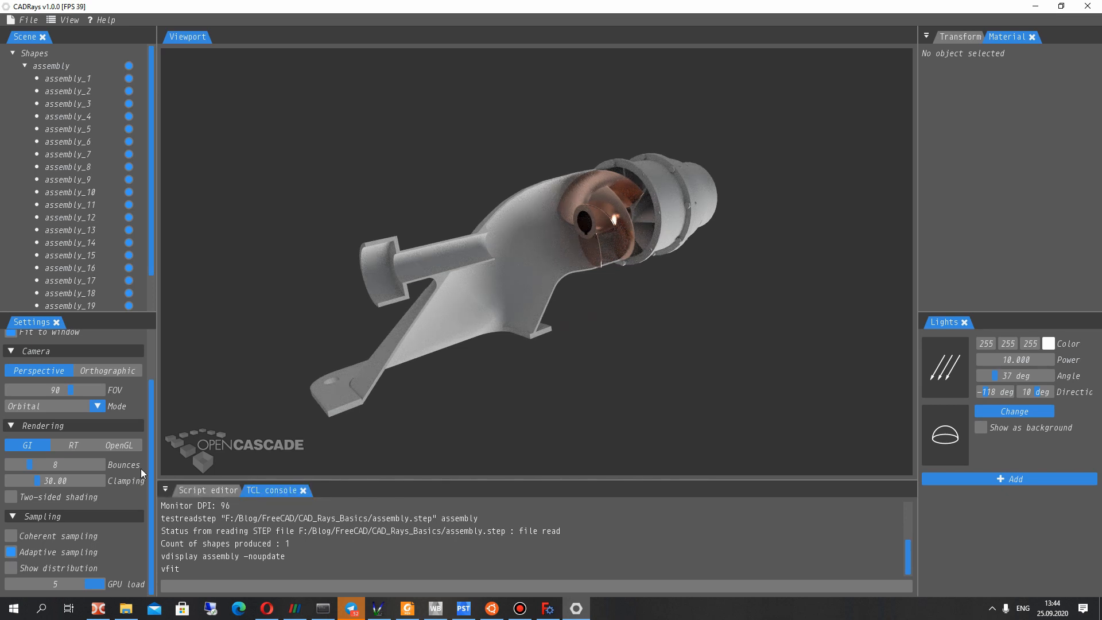
drag(32, 480, 26, 480)
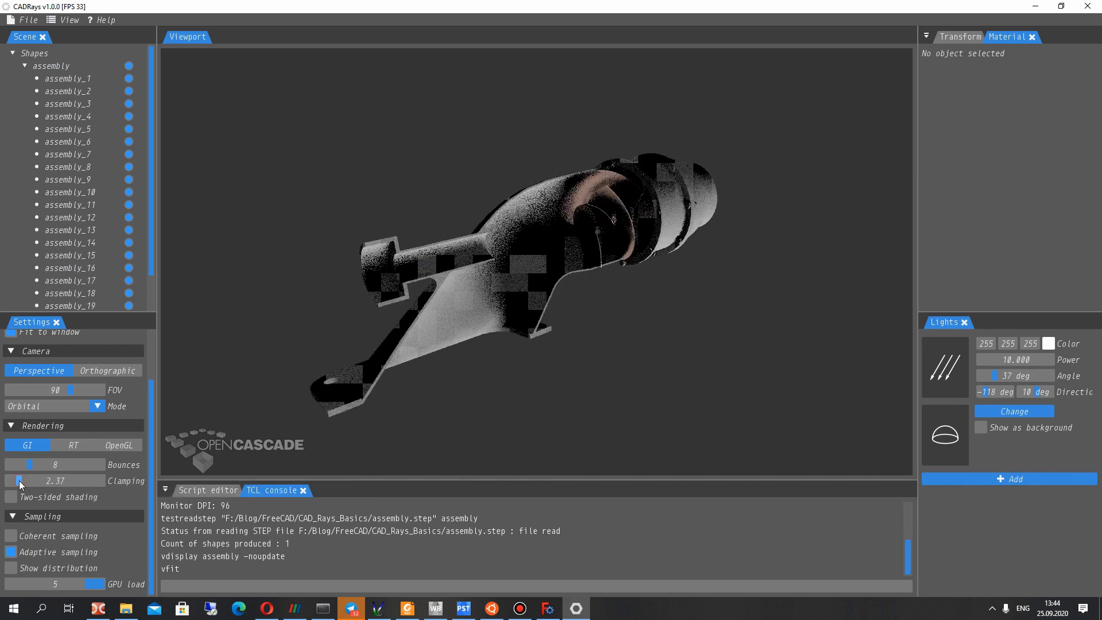
drag(21, 480, 83, 480)
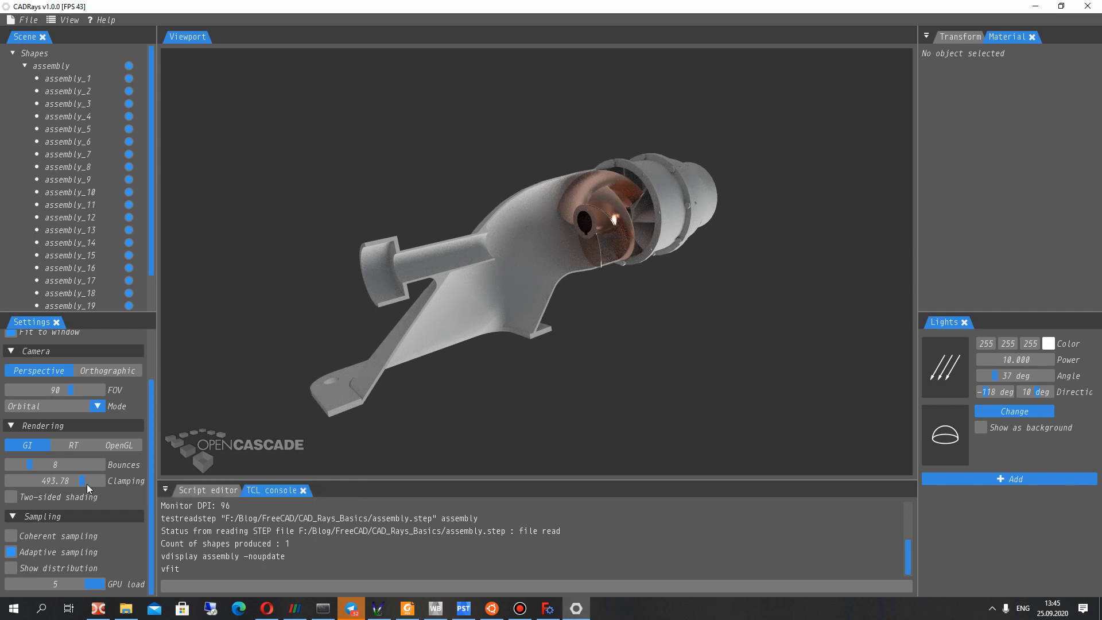
drag(83, 480, 33, 480)
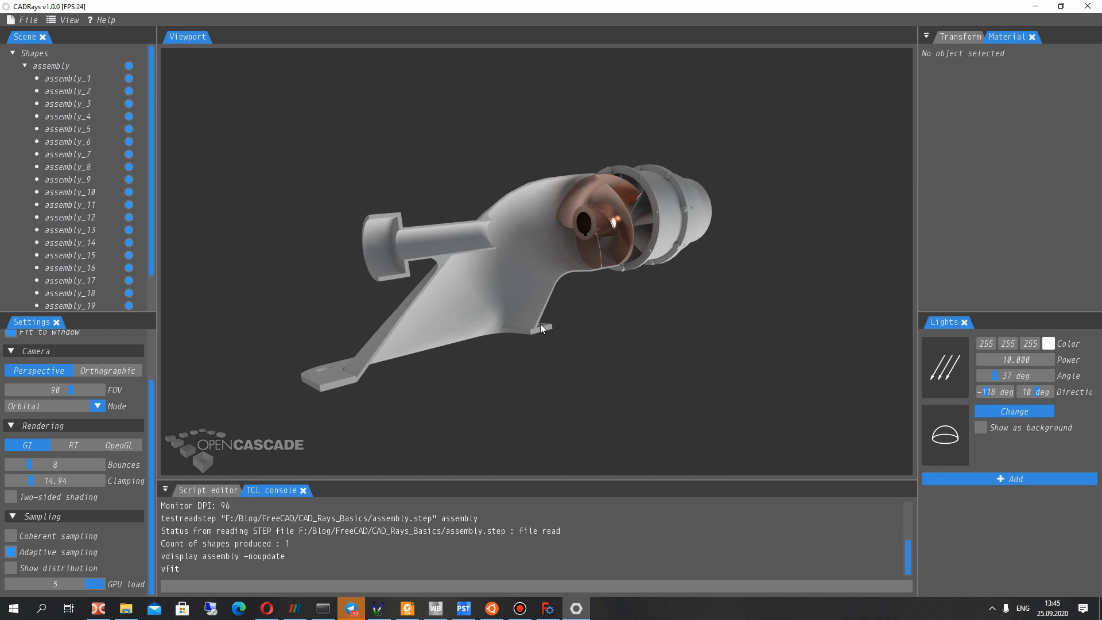
click(70, 179)
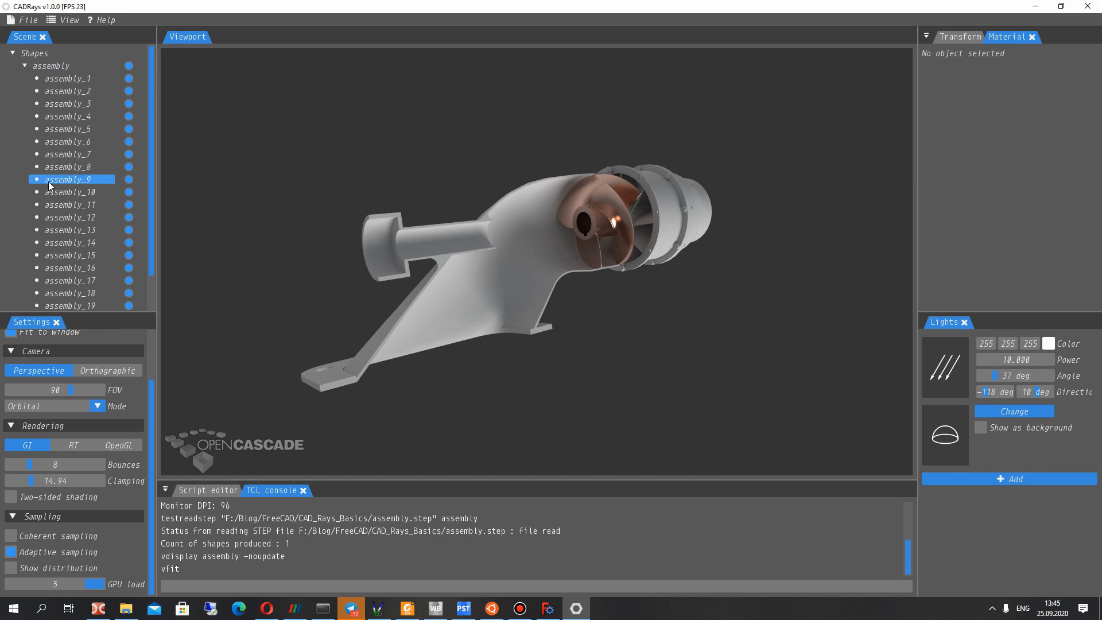
click(70, 116)
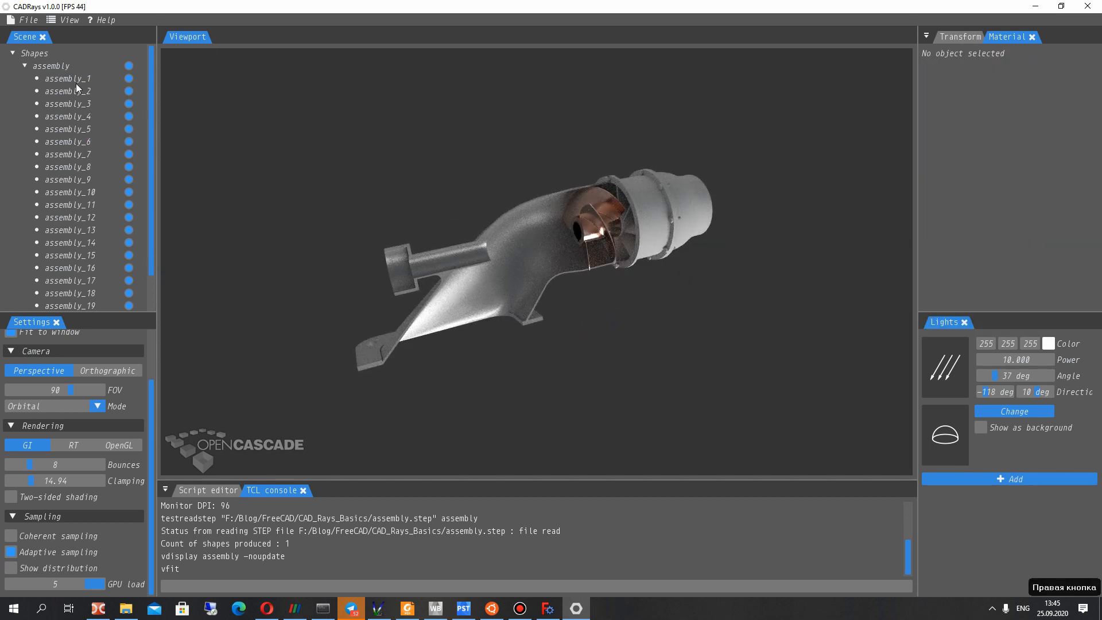
Select pump body assembly_5 and flange assembly_12, then remove parts down to five
click(69, 128)
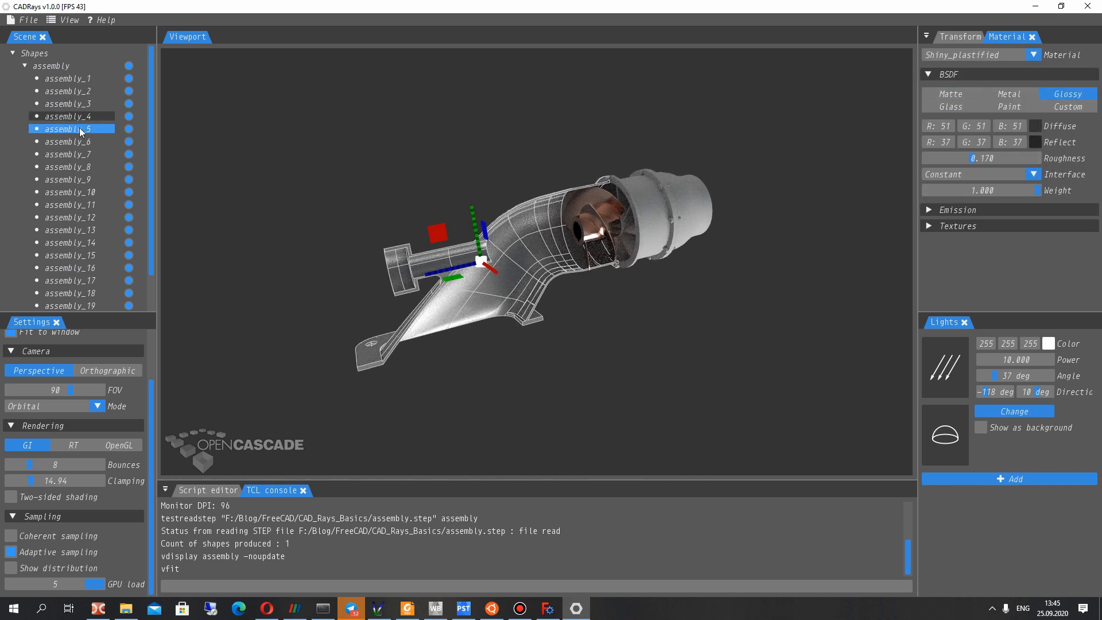
click(70, 217)
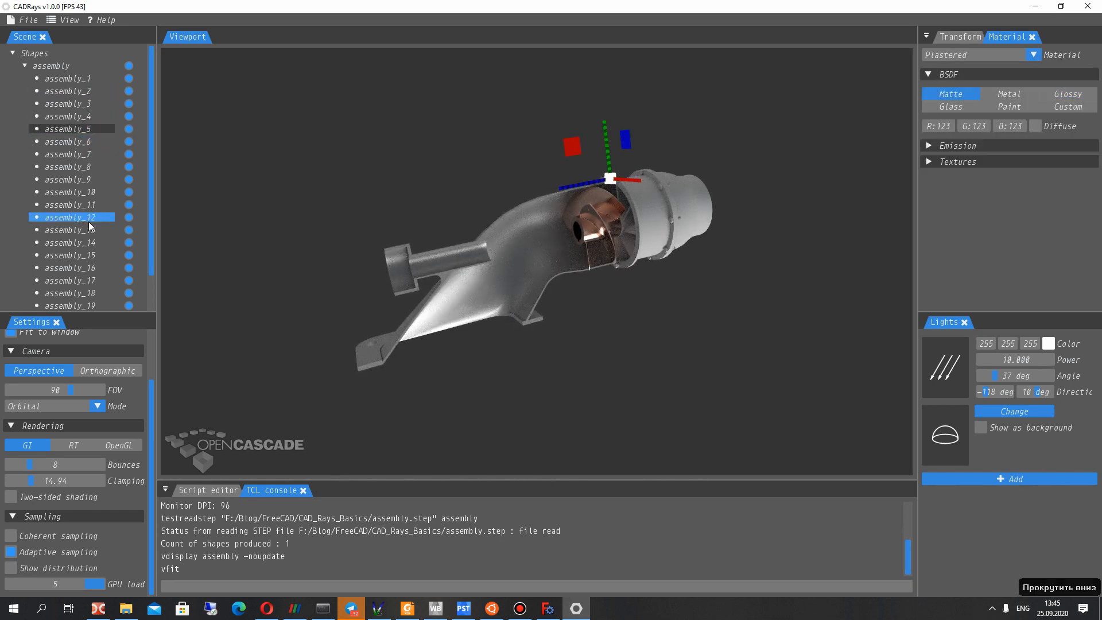
right_click(70, 303)
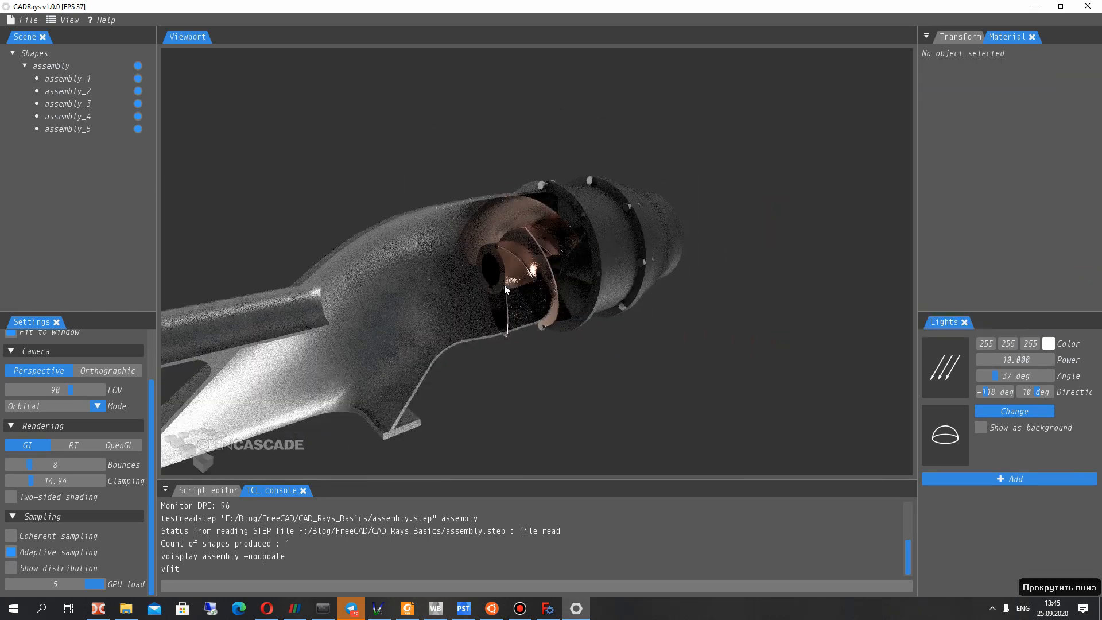
Raise radiance clamping to about 34 and enable coherent sampling
drag(505, 290, 665, 296)
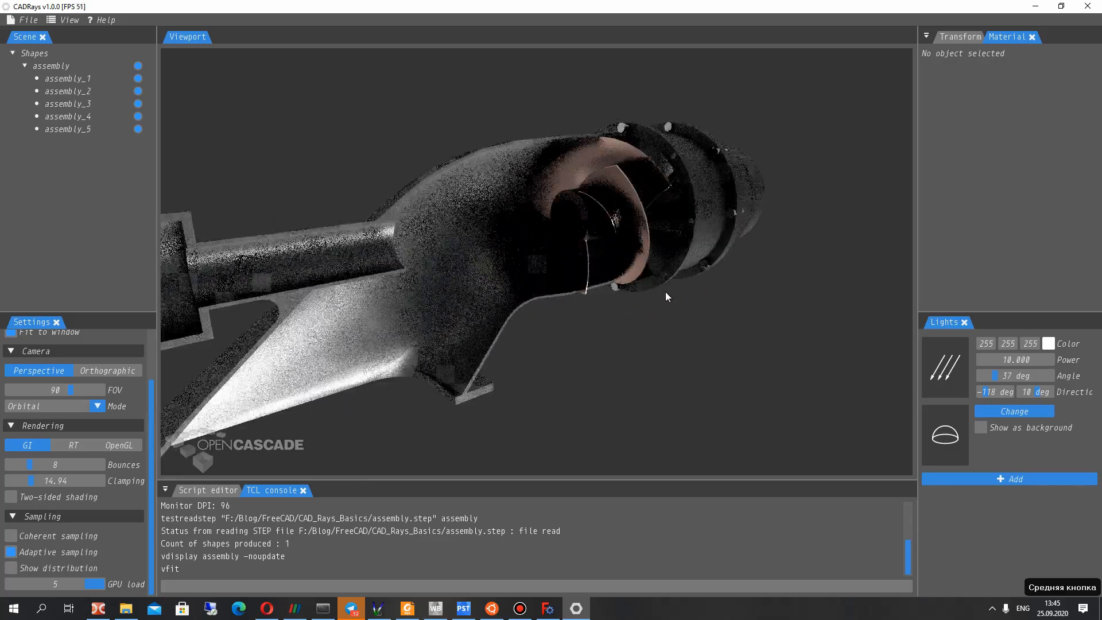
drag(665, 296, 430, 255)
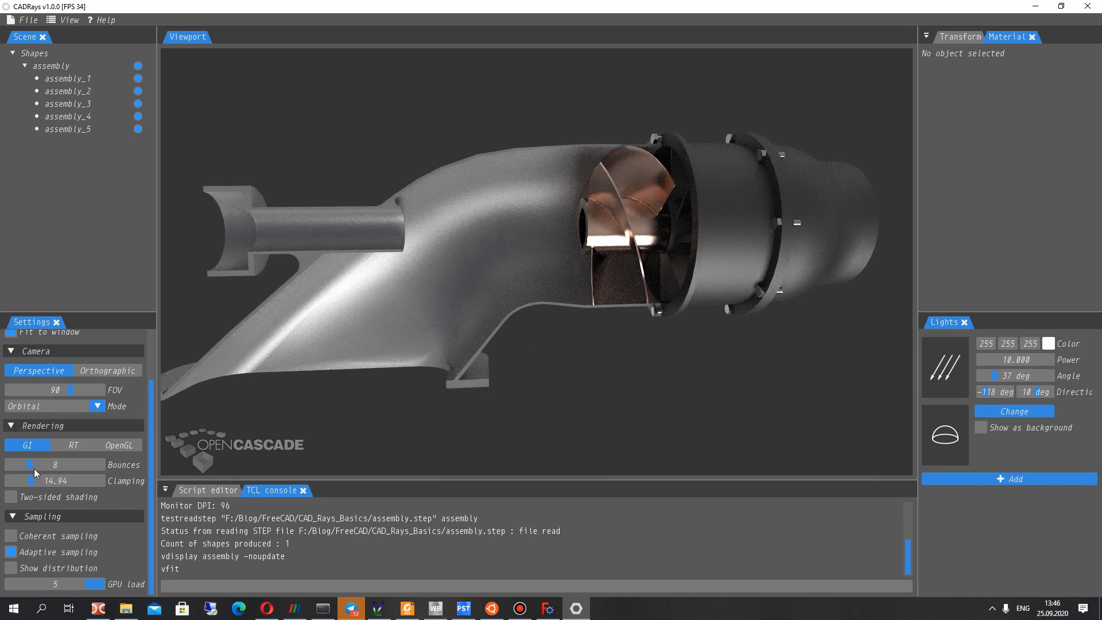
drag(32, 481, 36, 481)
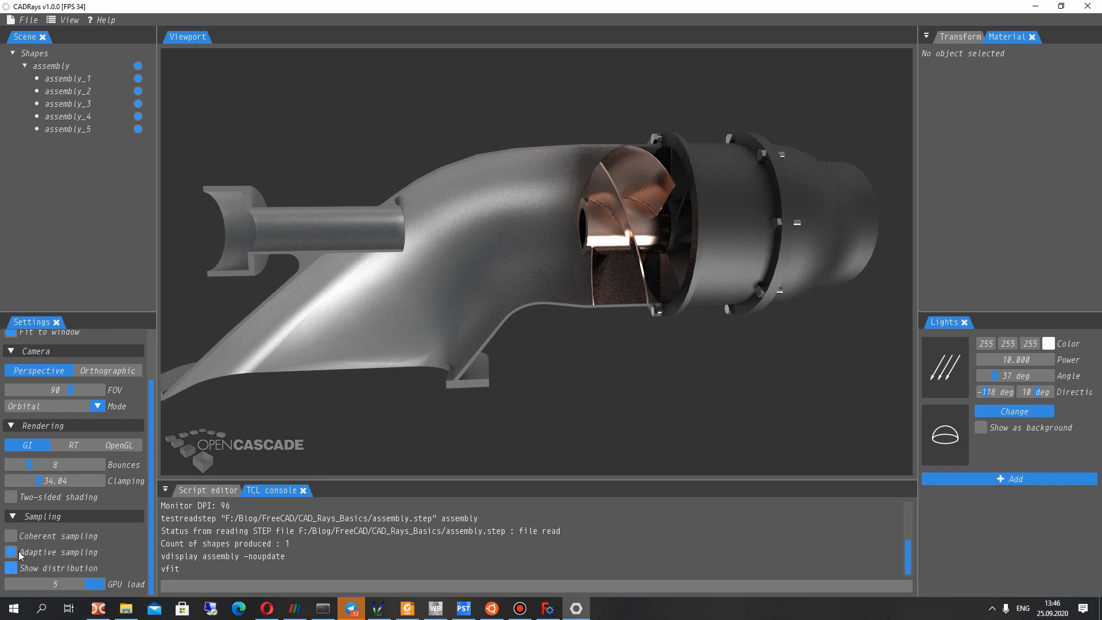
mouse_move(12, 535)
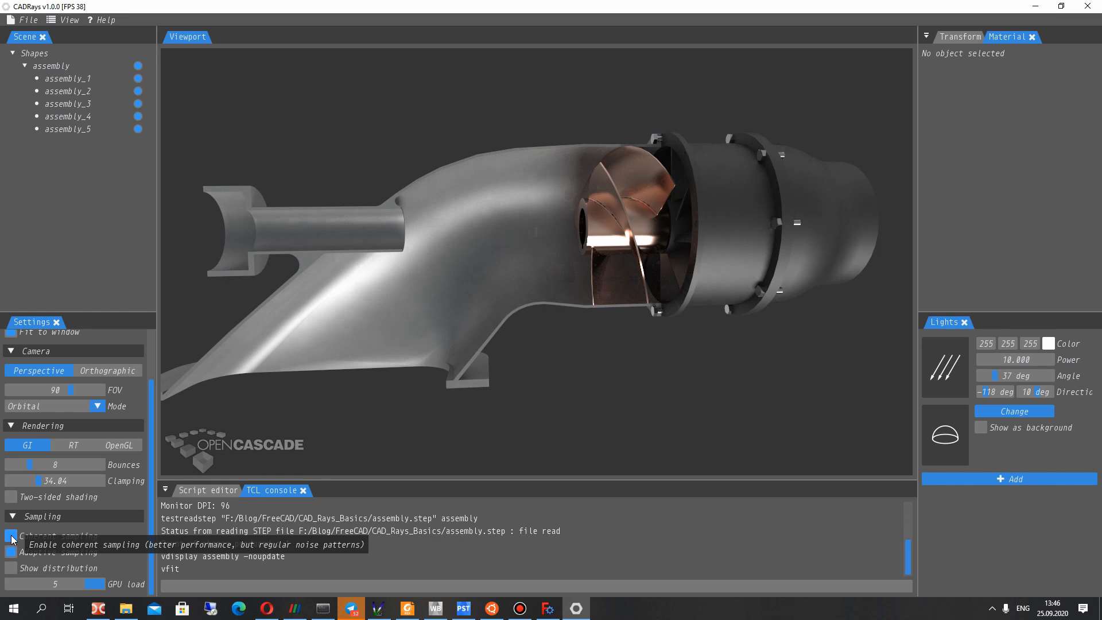
click(12, 535)
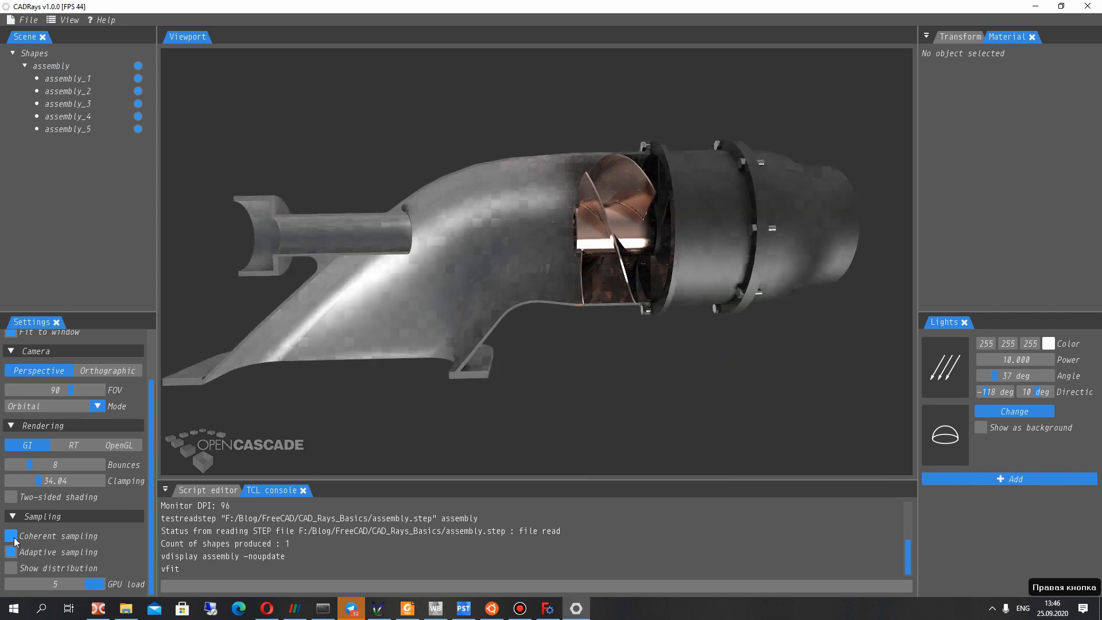
click(11, 536)
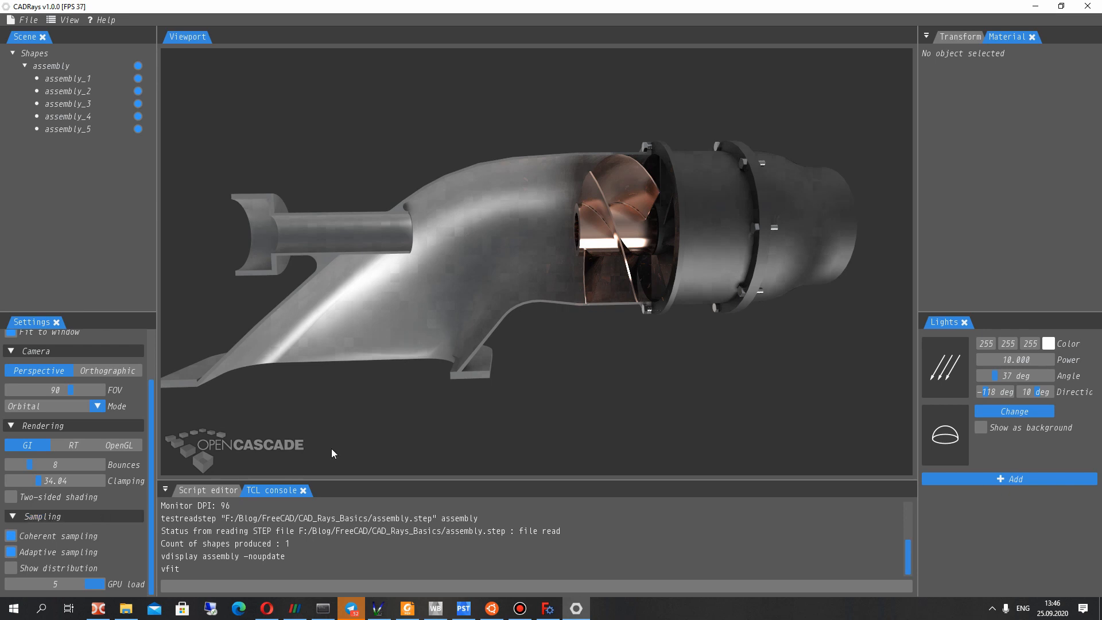
mouse_move(454, 175)
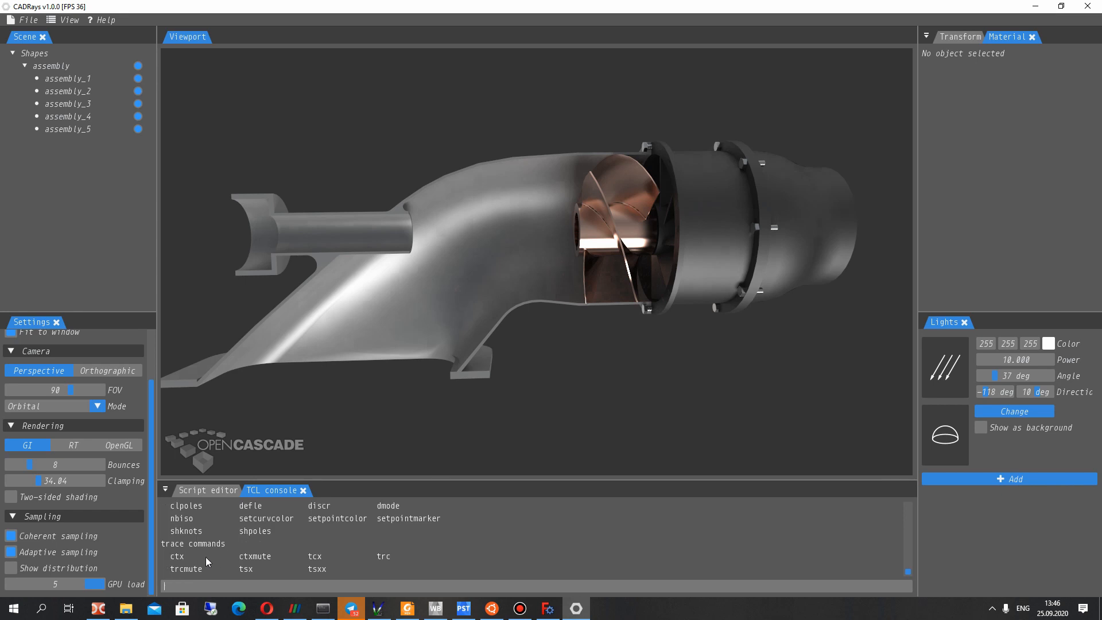
Check vsetcolorbg usage in the TCL console and enter vsetcolorbg 255 255 255
scroll(down, 3)
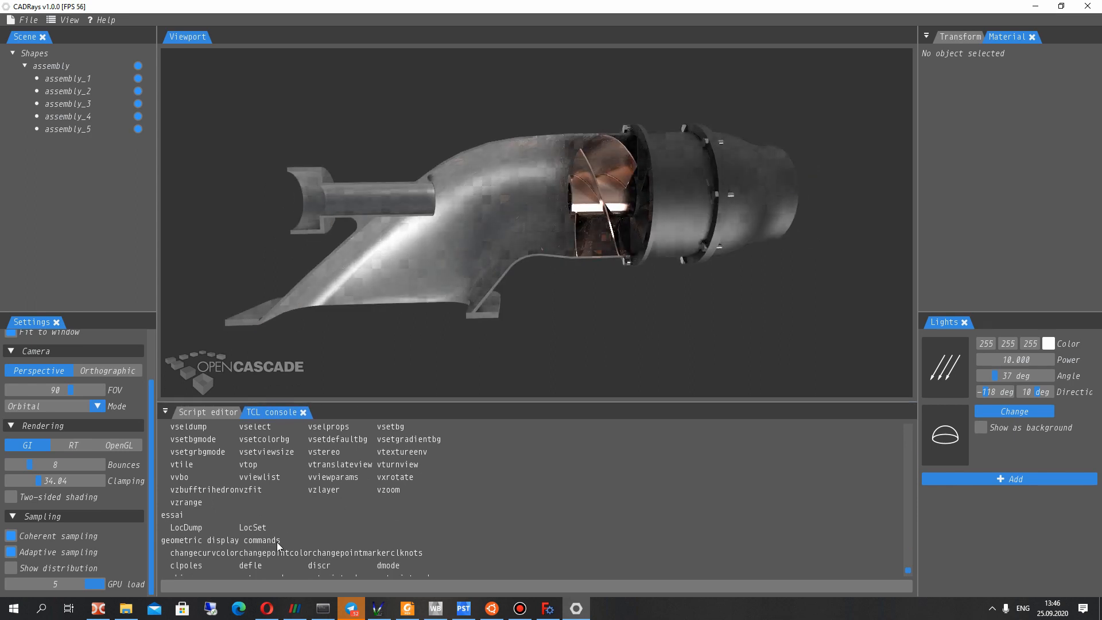
mouse_move(280, 76)
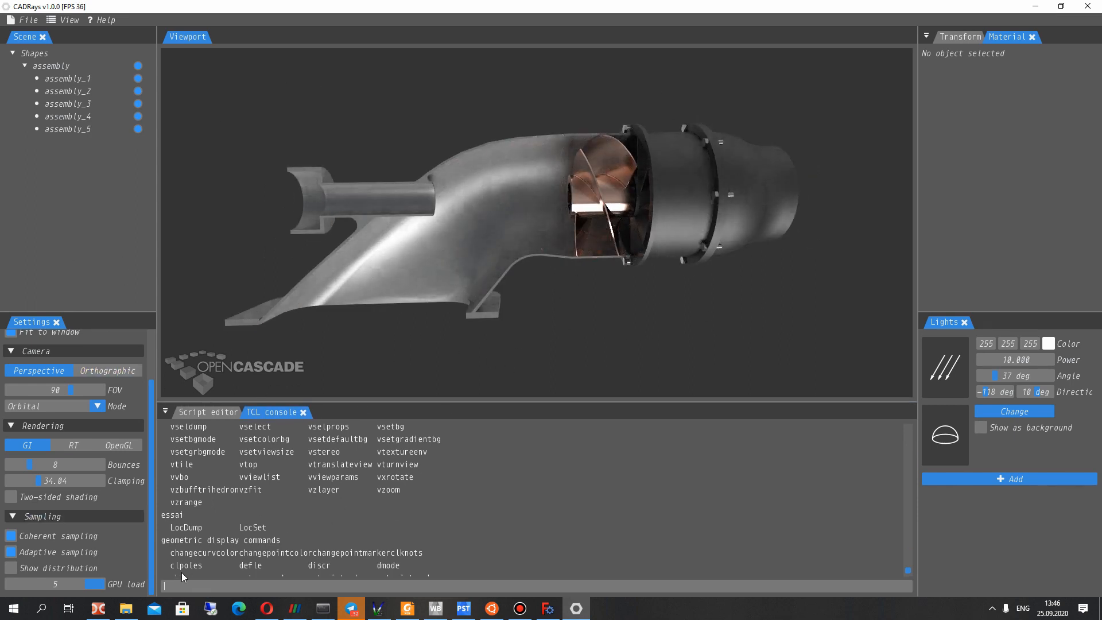
text(vsetcolor)
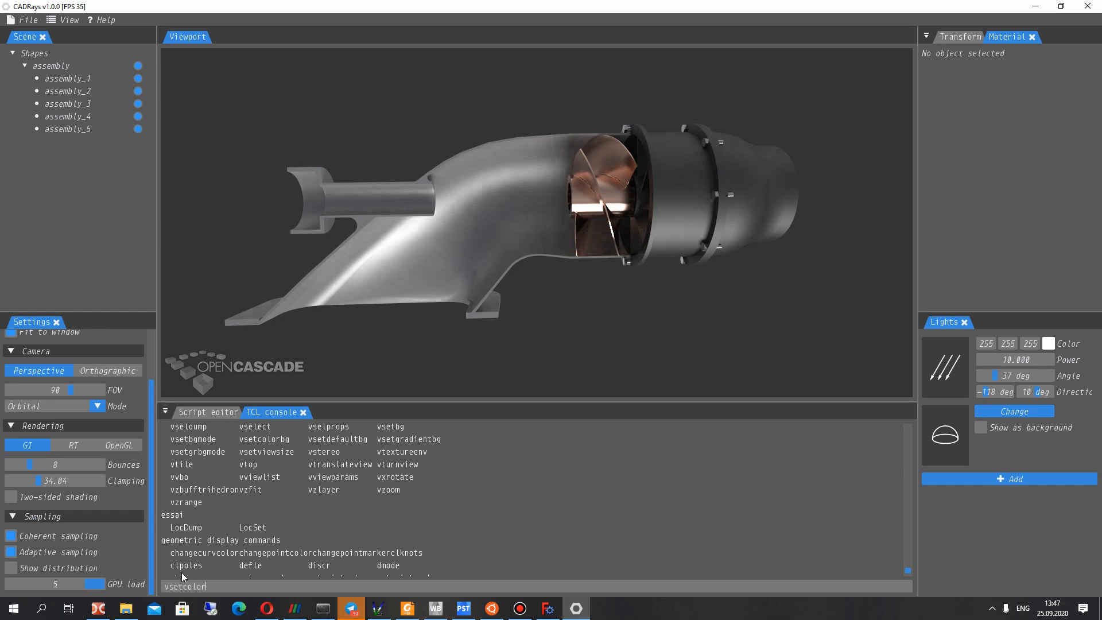
text(bg)
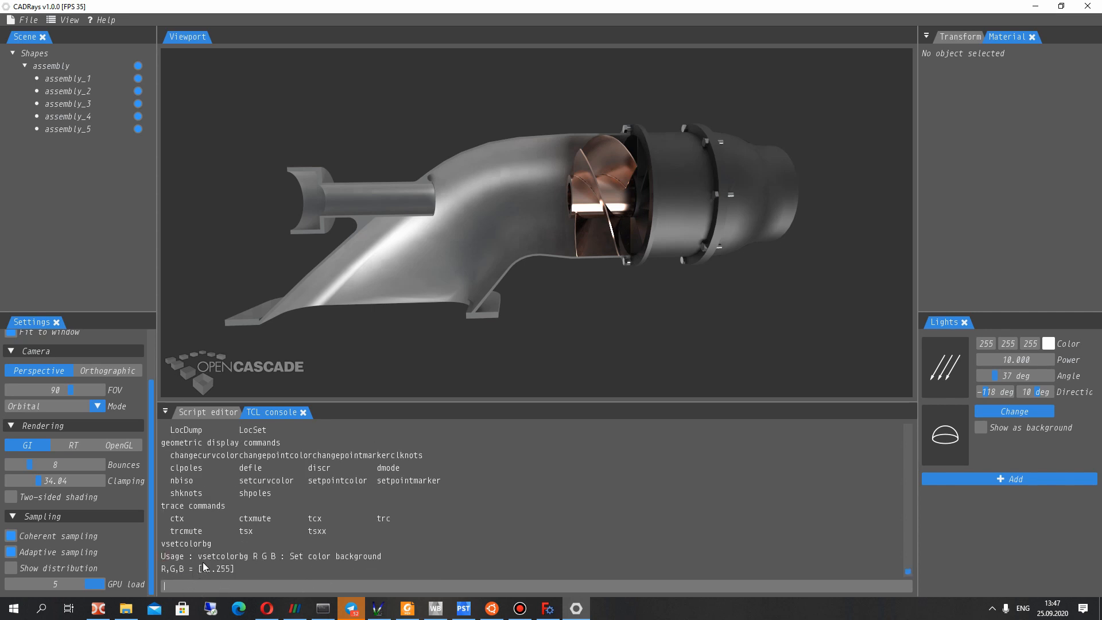
text(vs)
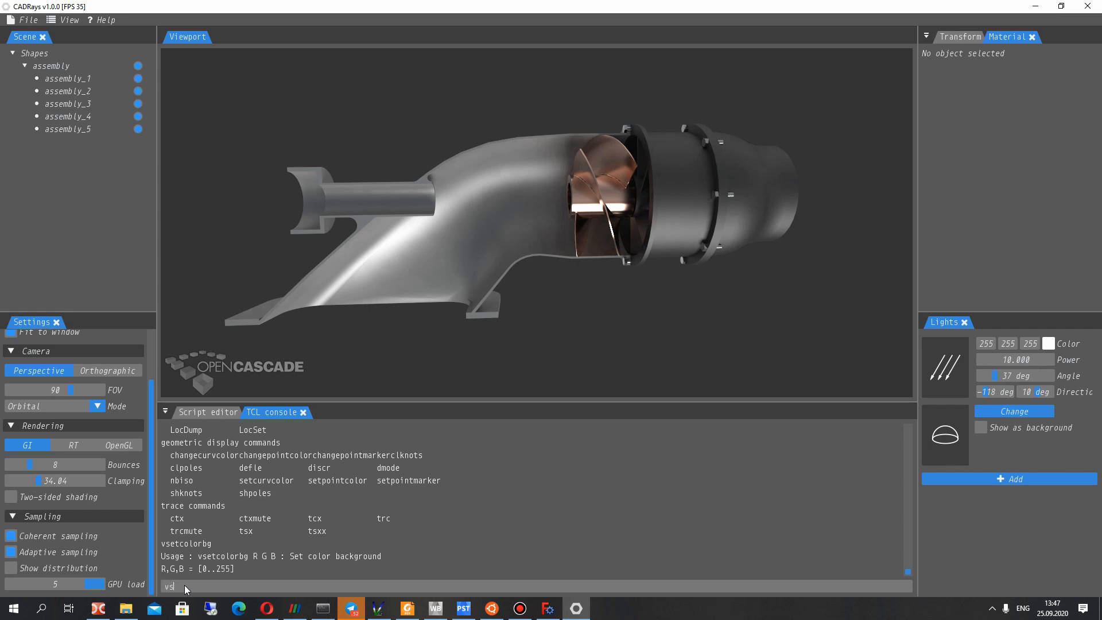
text(etcolor)
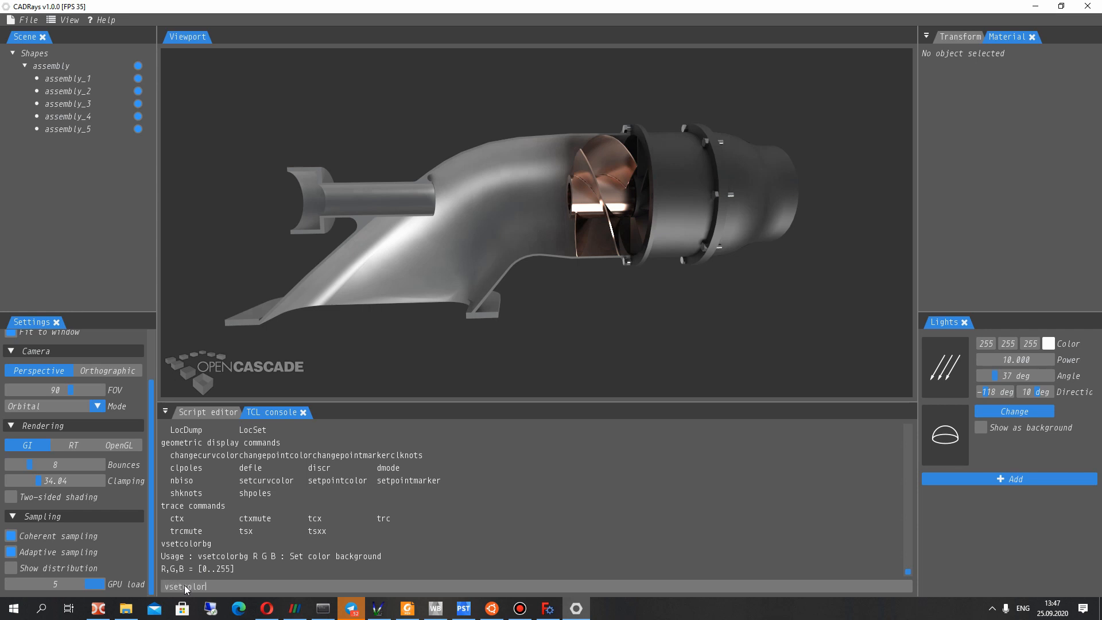
text(bg)
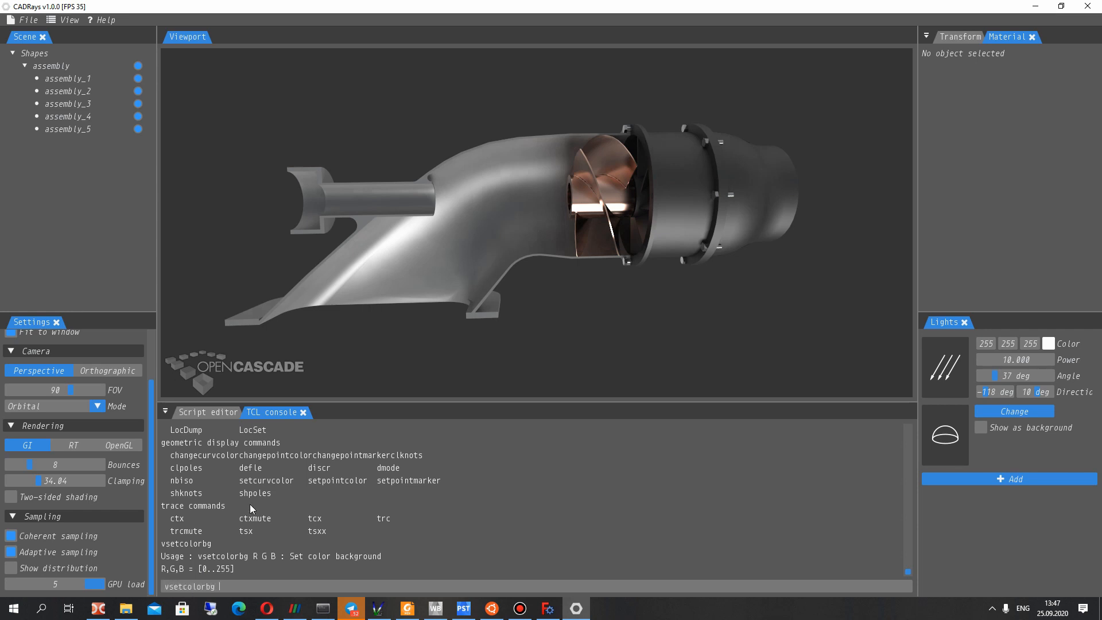
text(255 255 255)
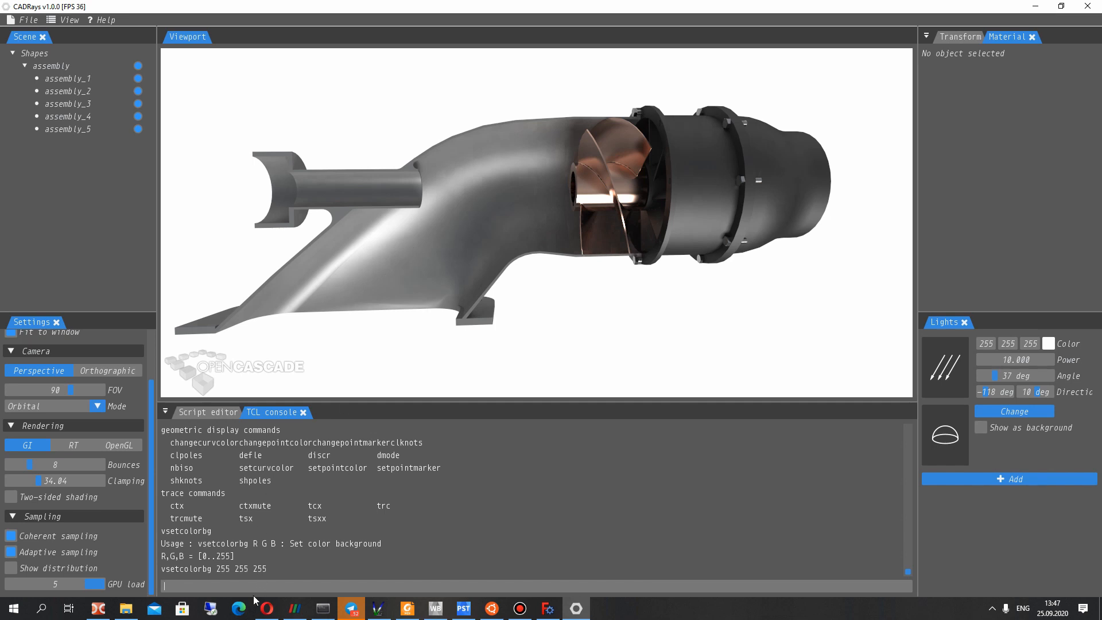
Apply the white 255 255 255 background and fit the pump in the viewport
text(vsetcolorbg 0 0 0)
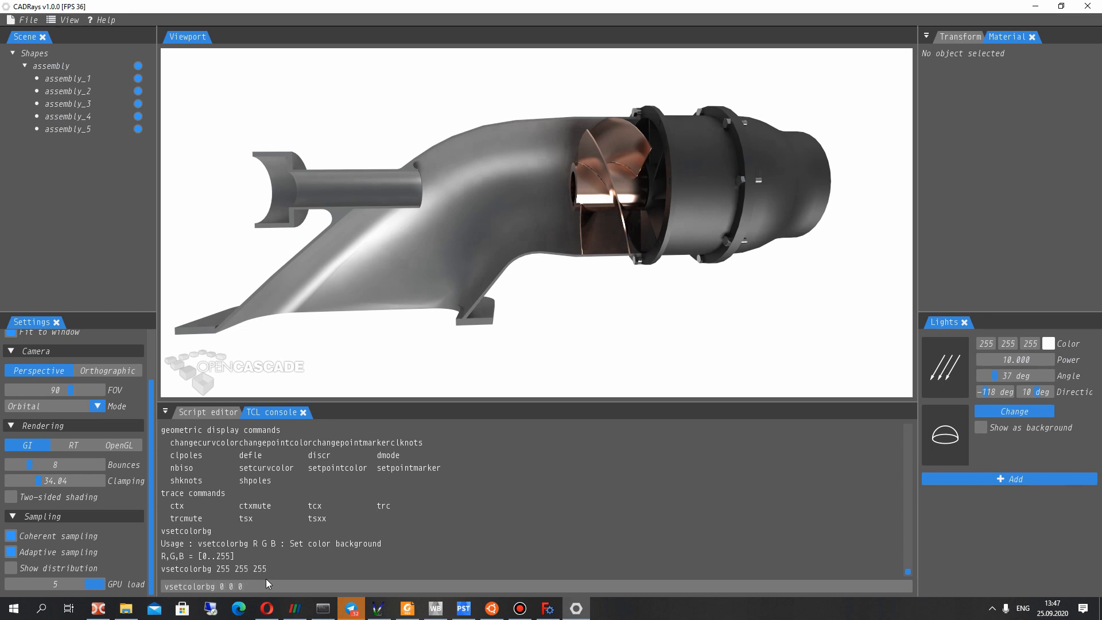
key(Return)
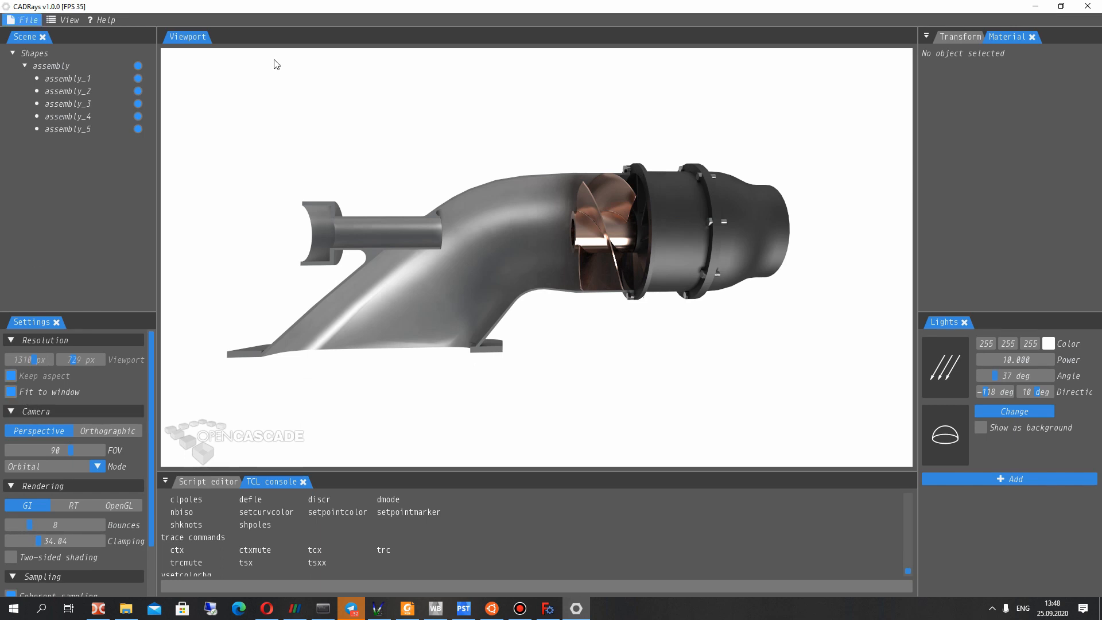
Save the rendered image as Label.png in the CAD_Rays_Basics folder
click(28, 19)
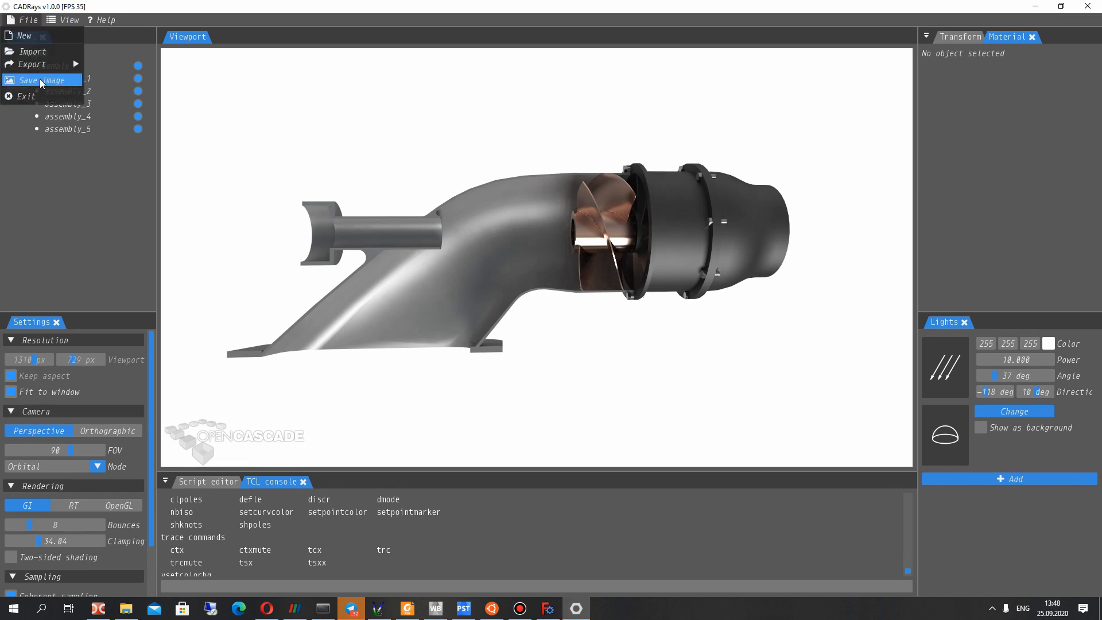
click(44, 79)
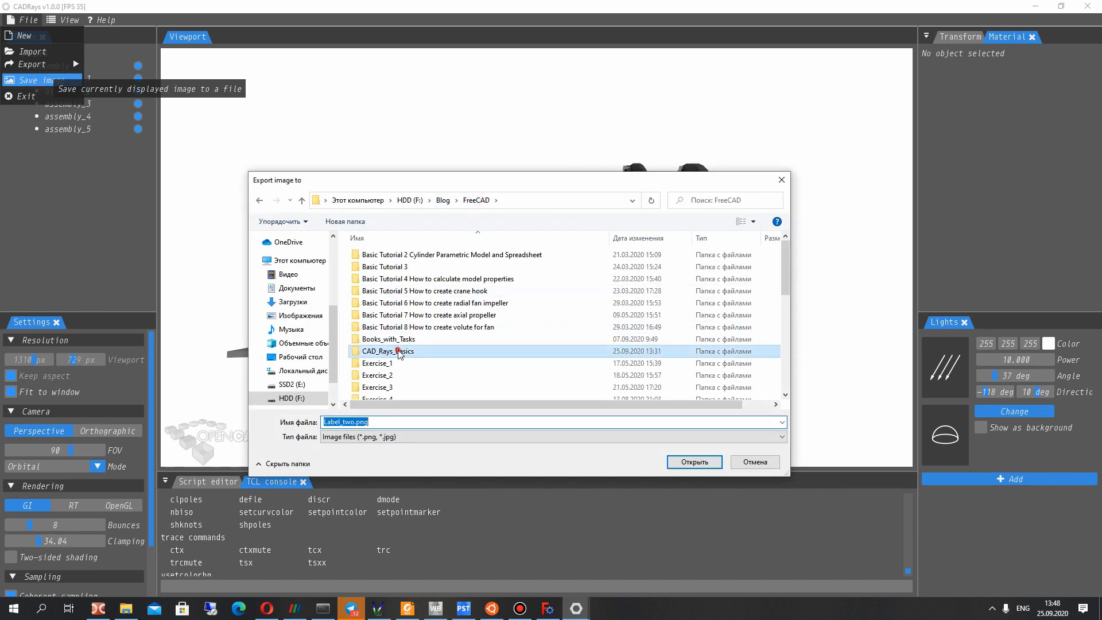
double_click(387, 351)
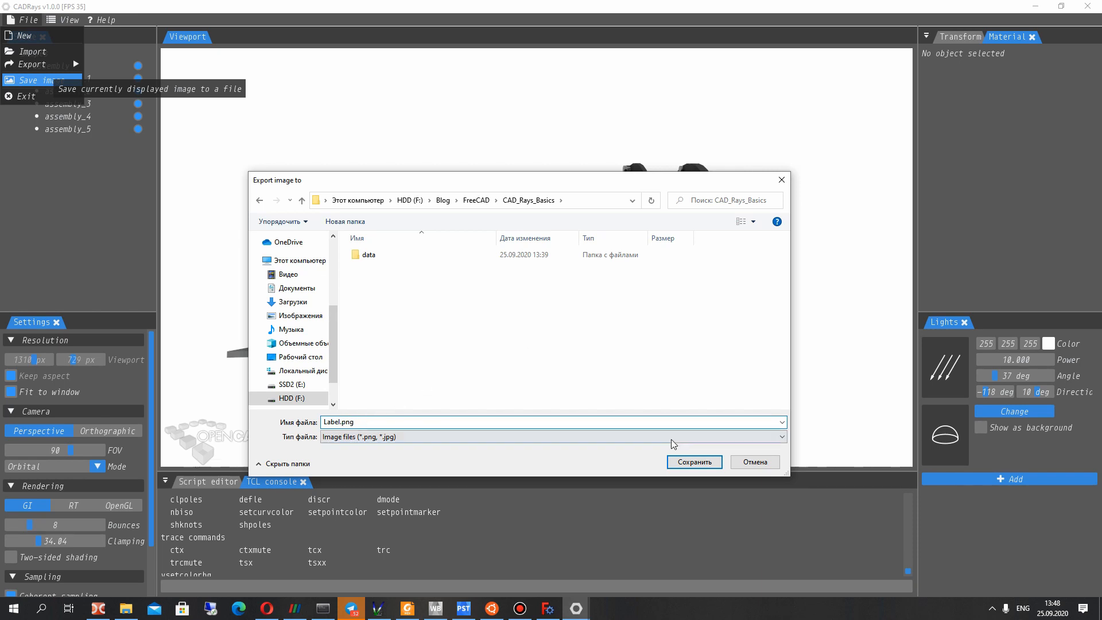
click(779, 437)
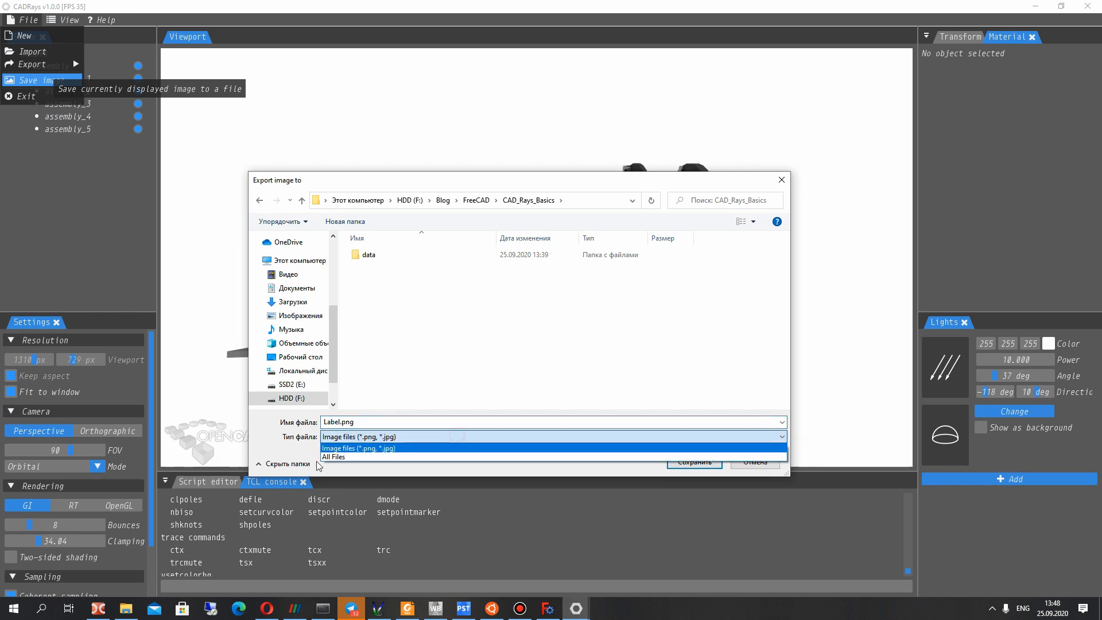
click(358, 436)
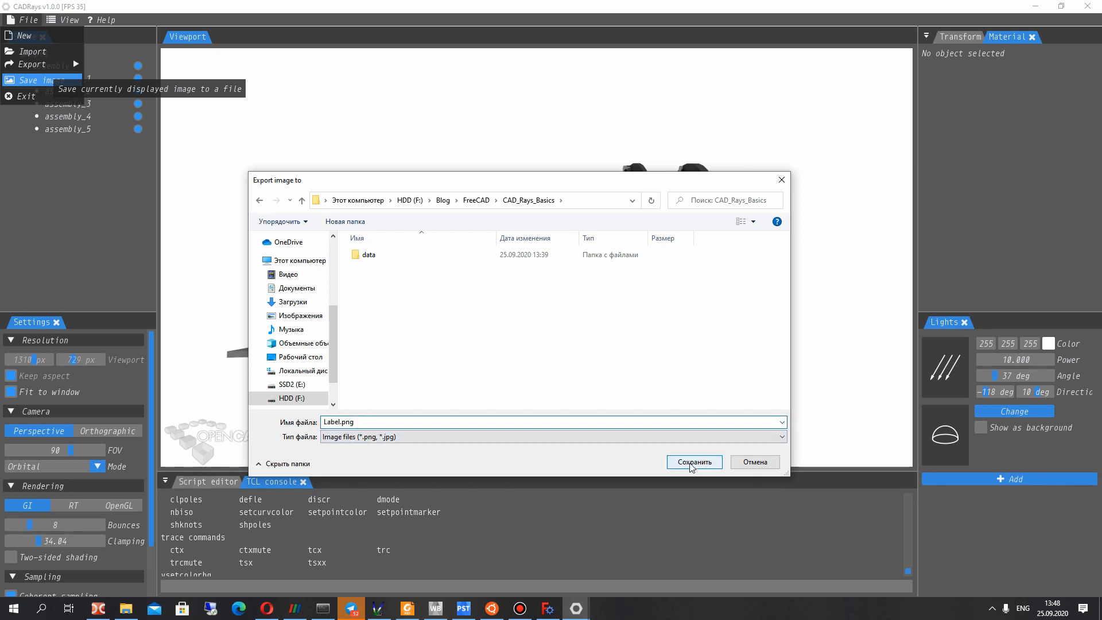
click(692, 462)
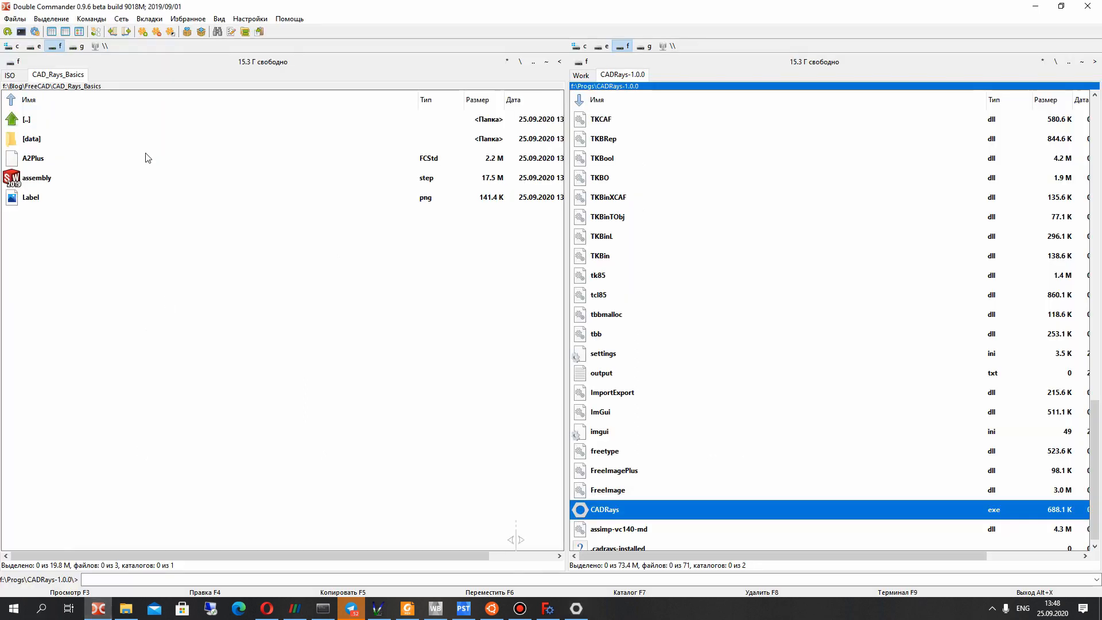
Open the saved Label image and maximize the photo viewer
double_click(30, 197)
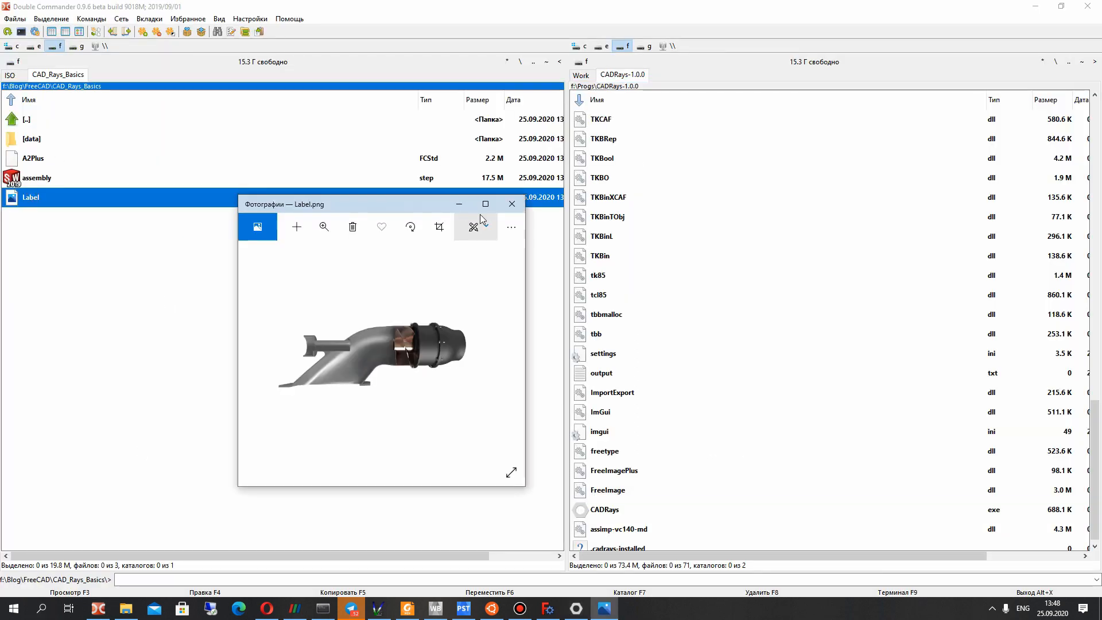
click(484, 204)
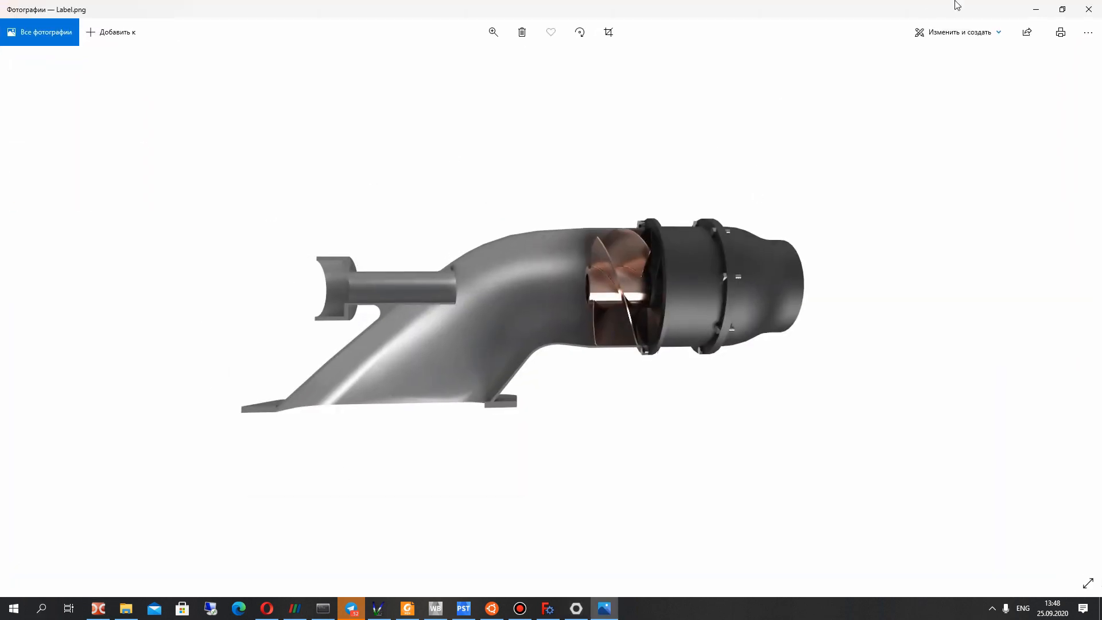